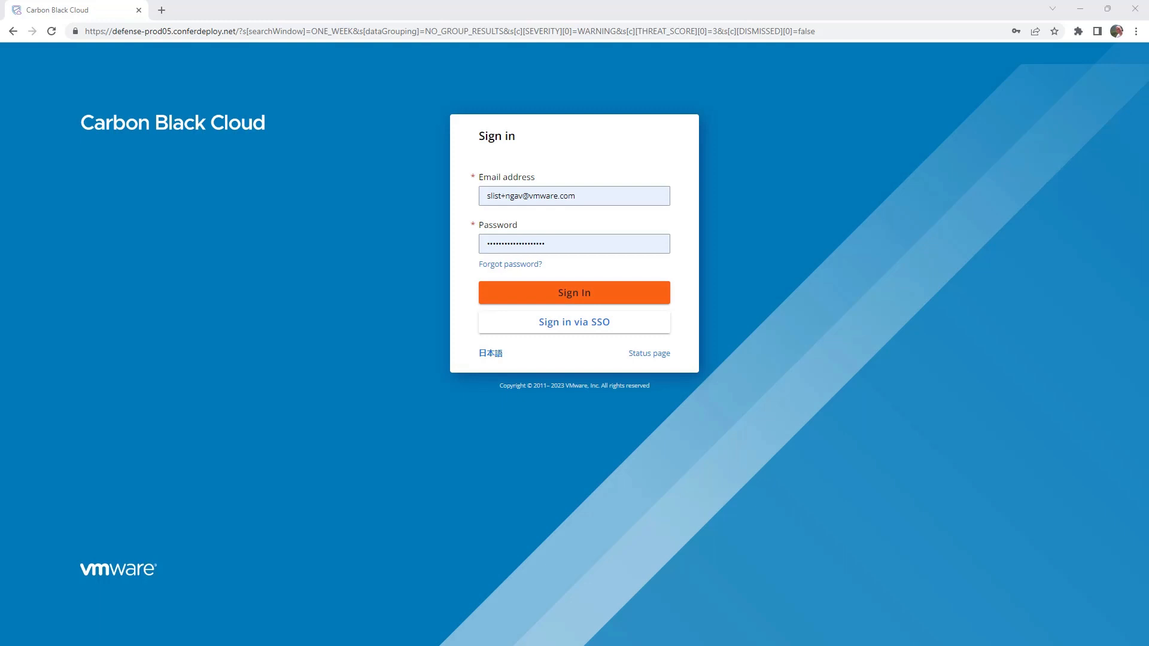
pyautogui.moveTo(702, 163)
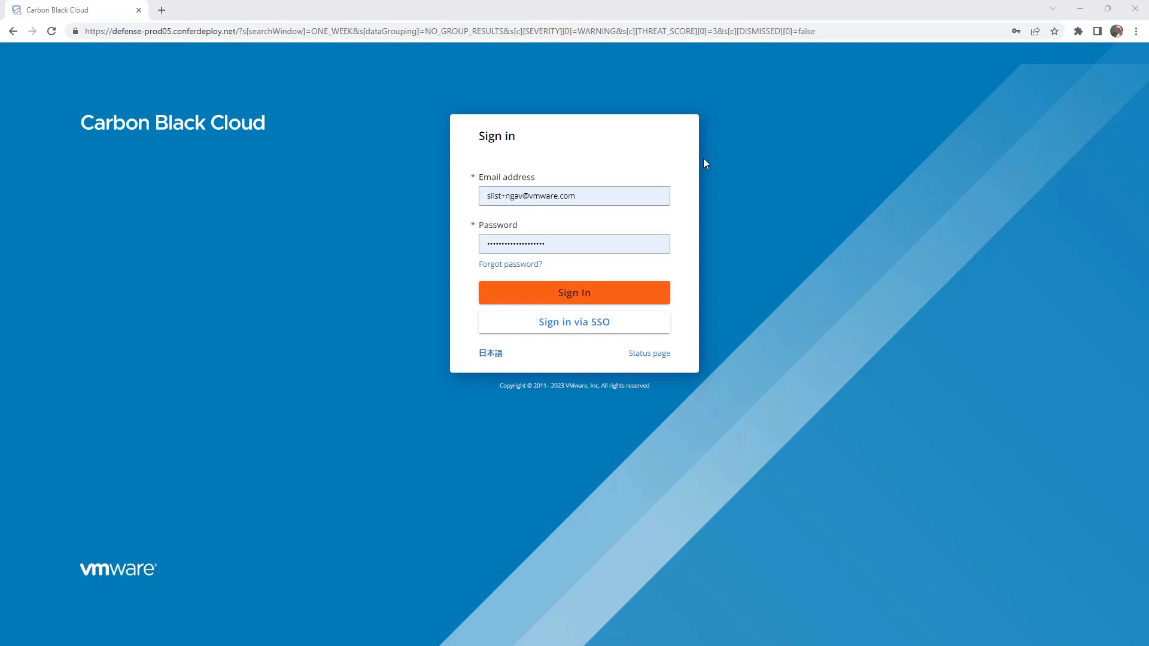
# - Sign in to the console with the pre-filled email and password
pyautogui.click(573, 292)
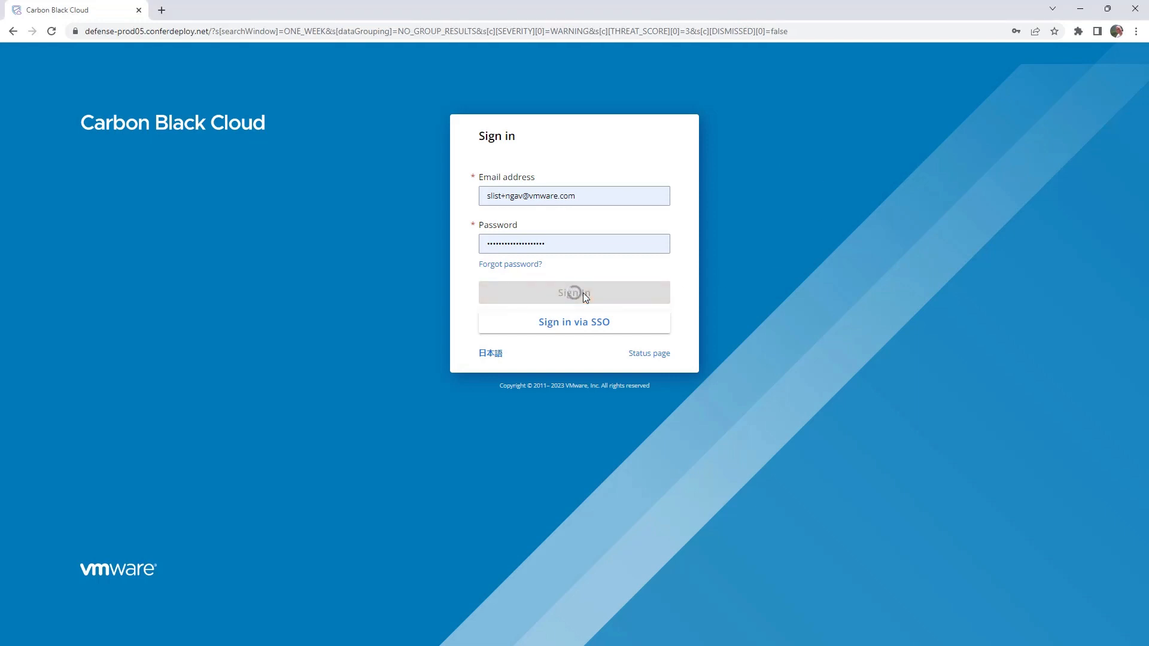
pyautogui.click(573, 292)
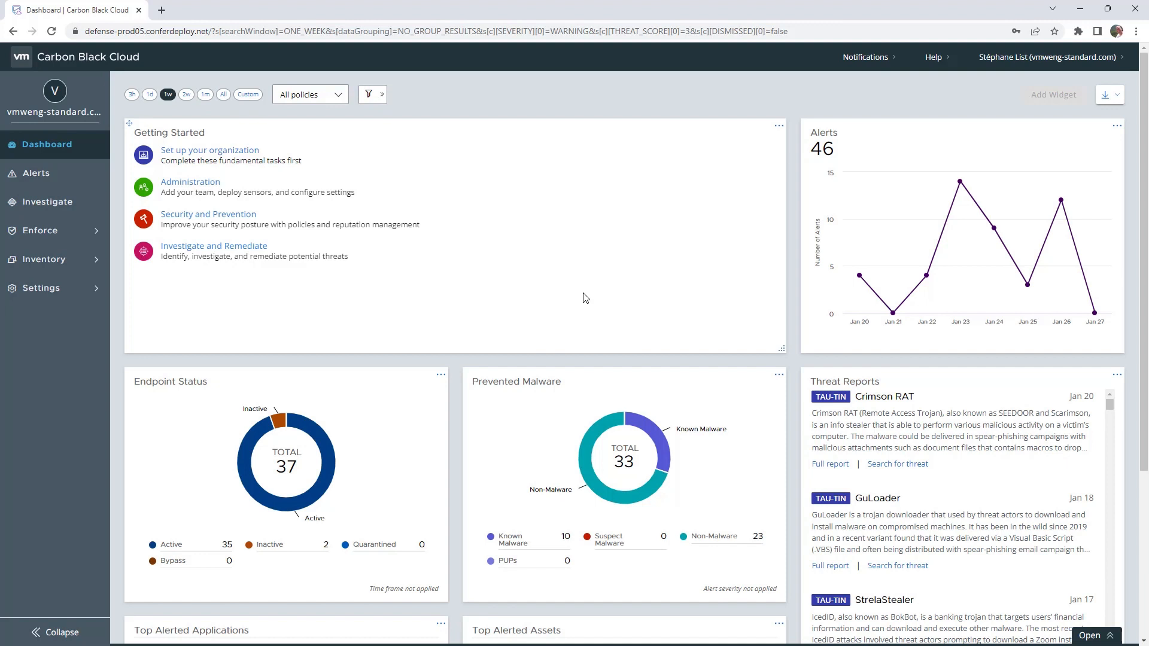
pyautogui.moveTo(950, 195)
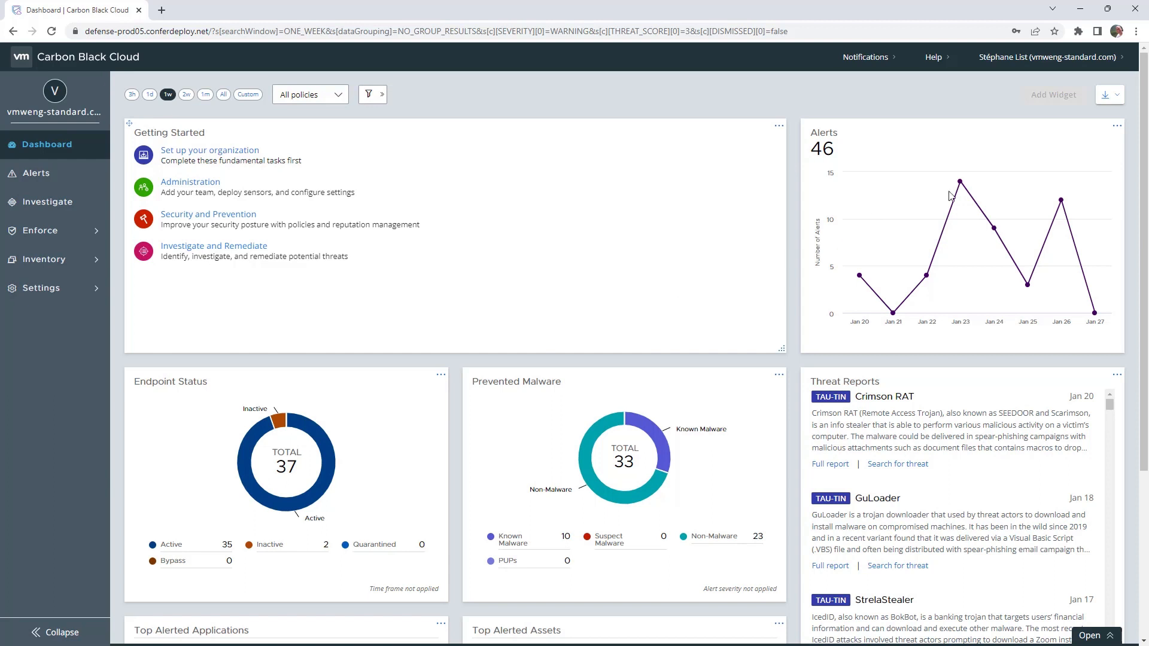
# - Show the account's product list from the top-right header menu
pyautogui.click(1046, 57)
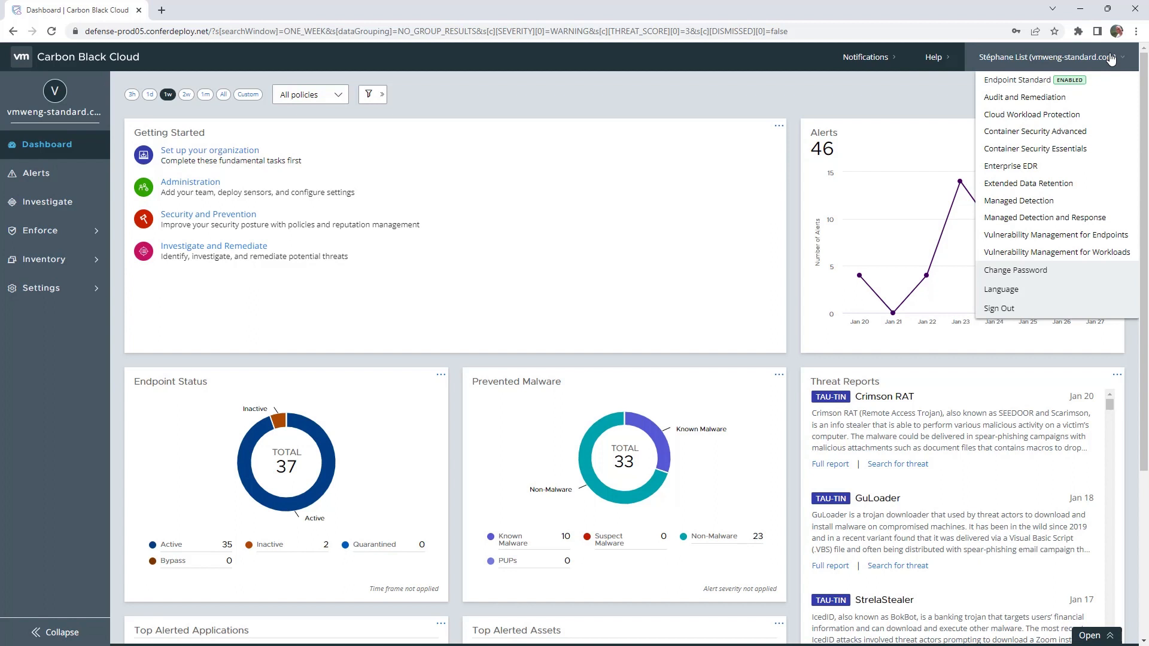
pyautogui.moveTo(1087, 87)
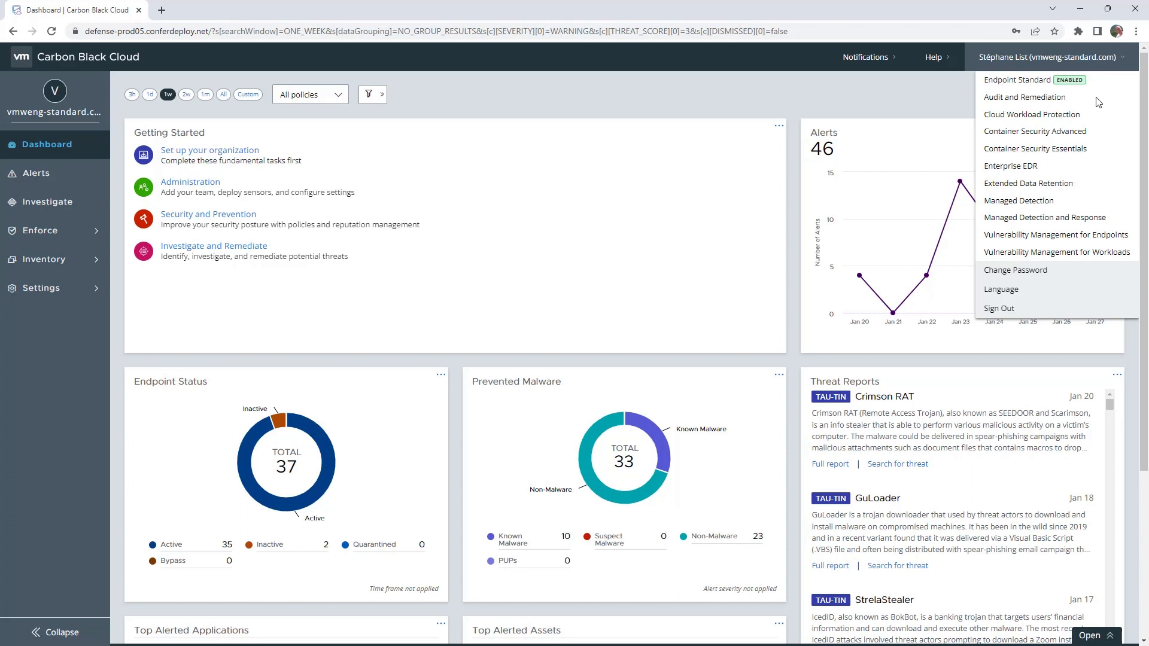
pyautogui.moveTo(1033, 115)
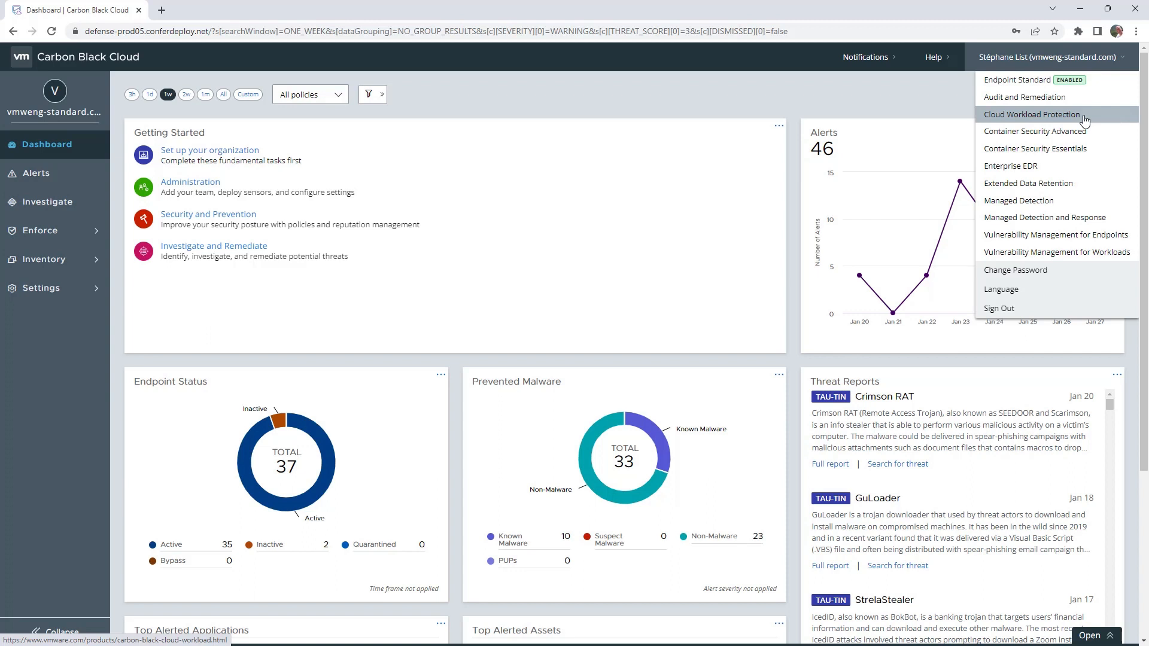
pyautogui.moveTo(1055, 131)
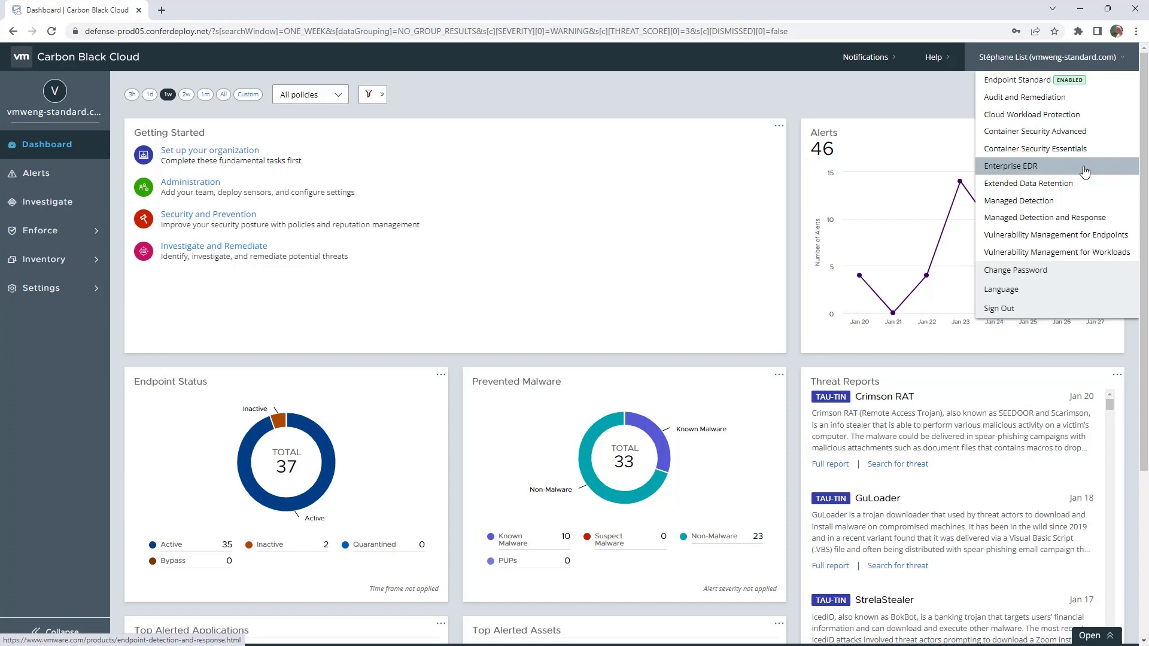
pyautogui.moveTo(1089, 179)
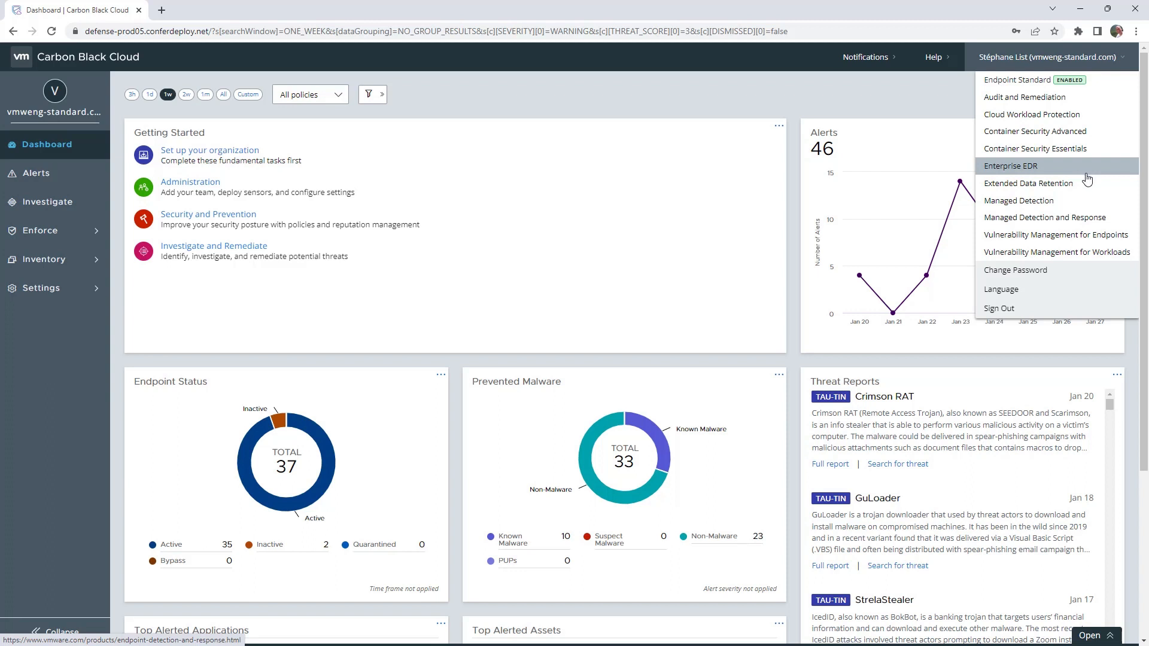
pyautogui.moveTo(1077, 188)
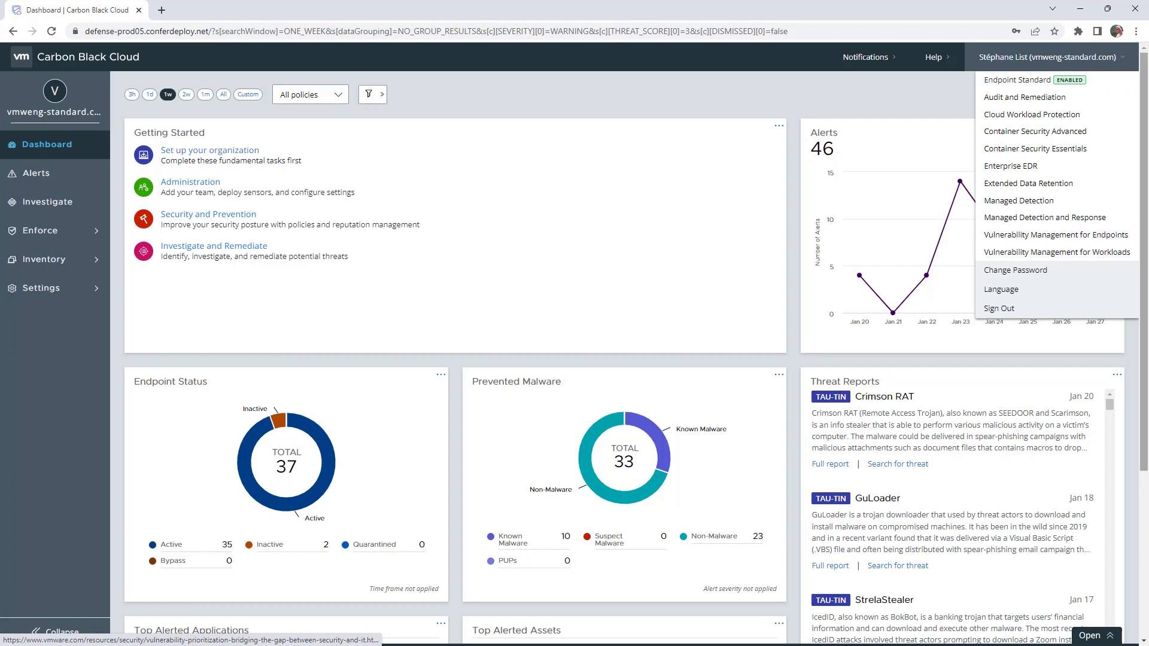
pyautogui.press('F11')
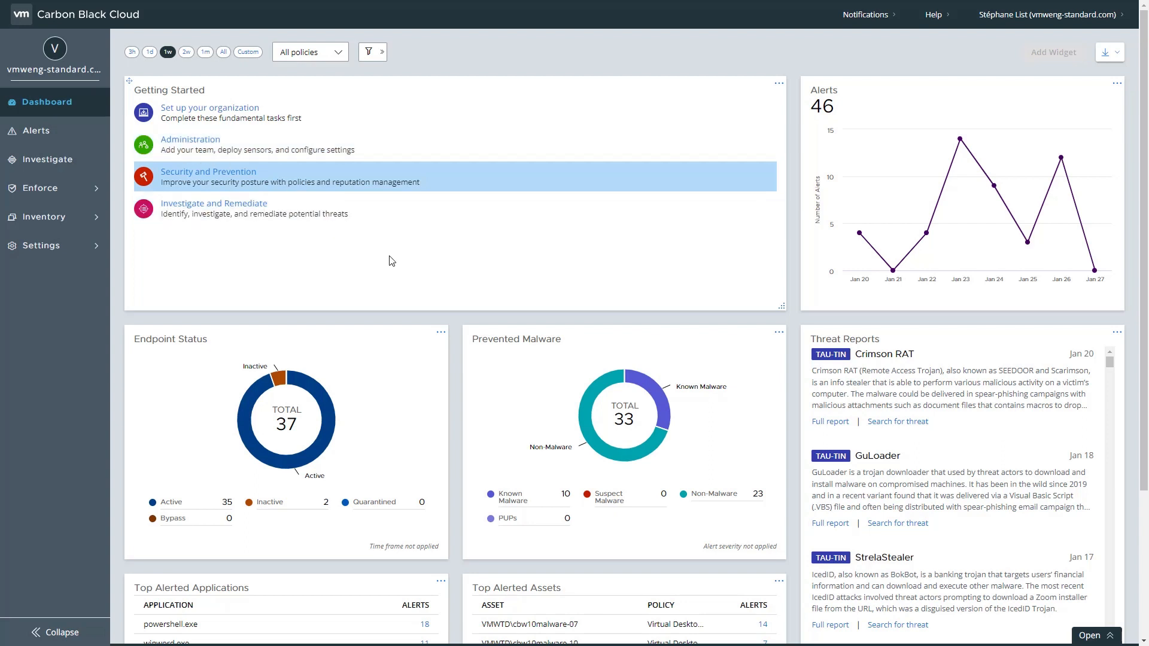
pyautogui.moveTo(403, 266)
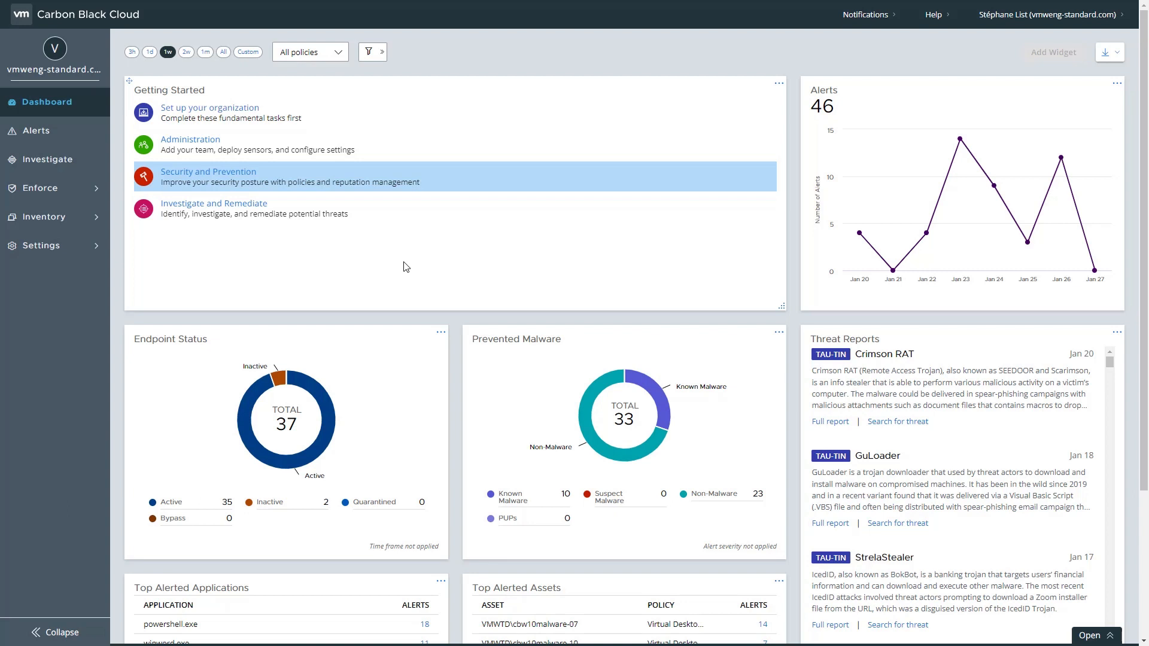
pyautogui.scroll(-3)
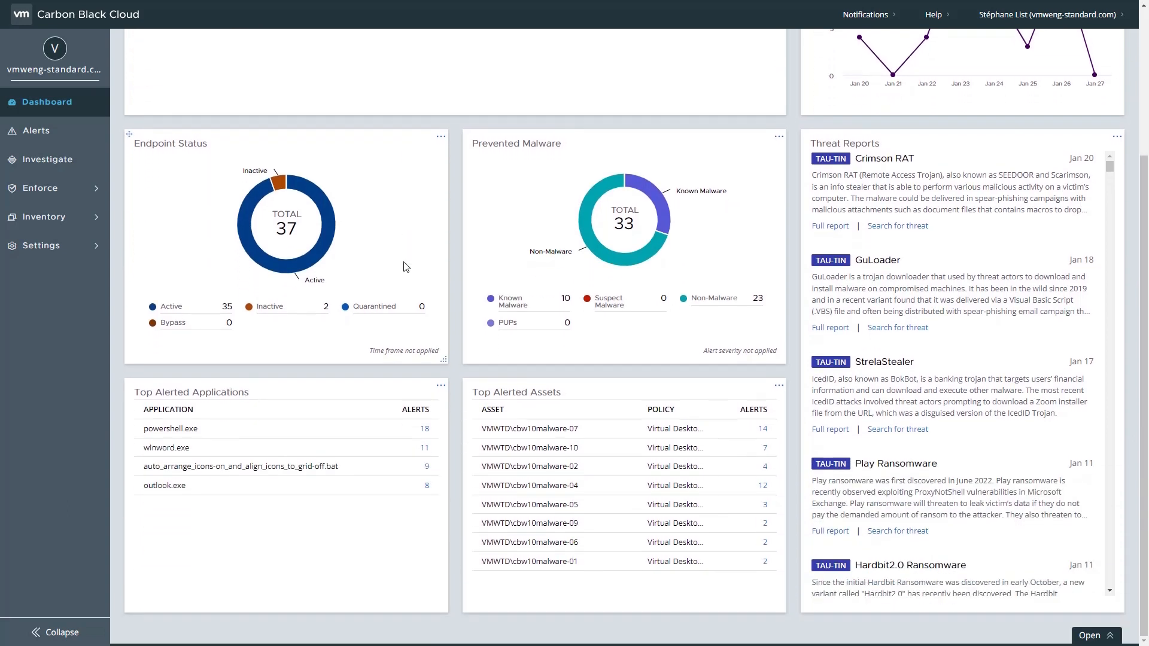
pyautogui.scroll(3)
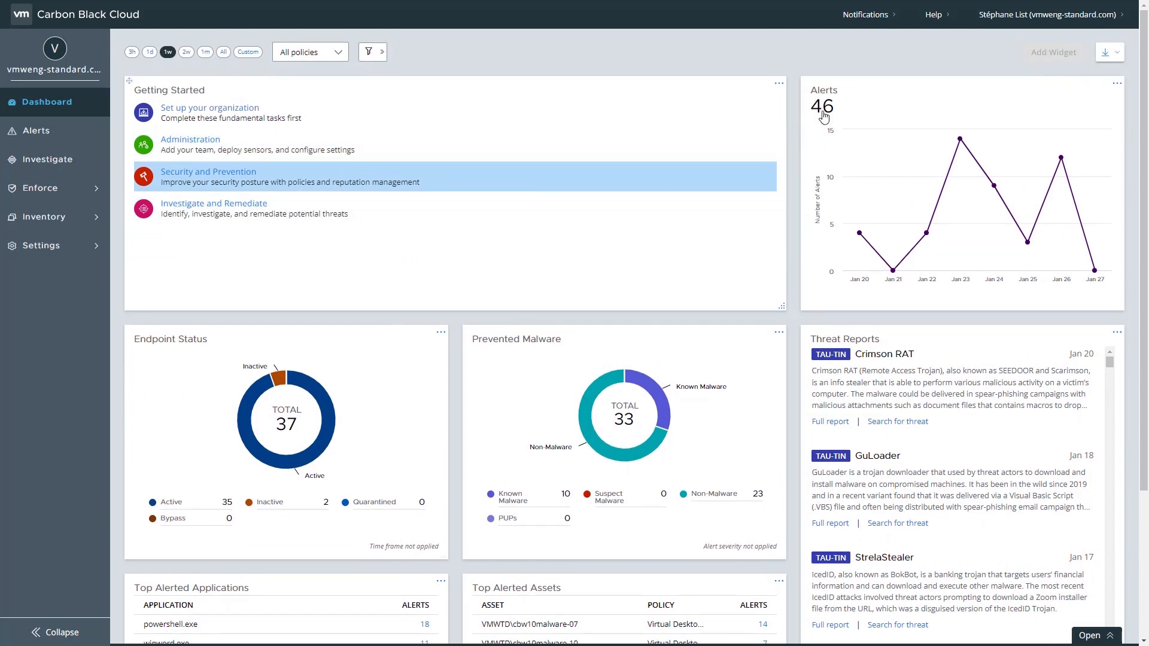
# - Export the dashboard as a PDF Report from the download menu
pyautogui.click(1106, 51)
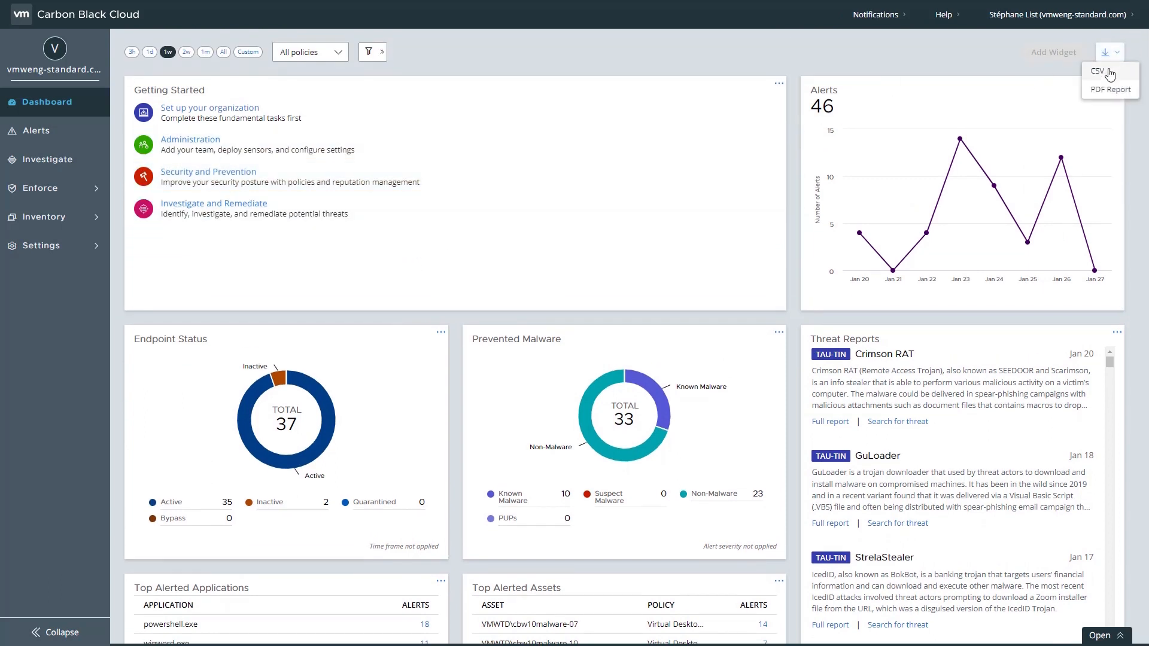
pyautogui.moveTo(1108, 93)
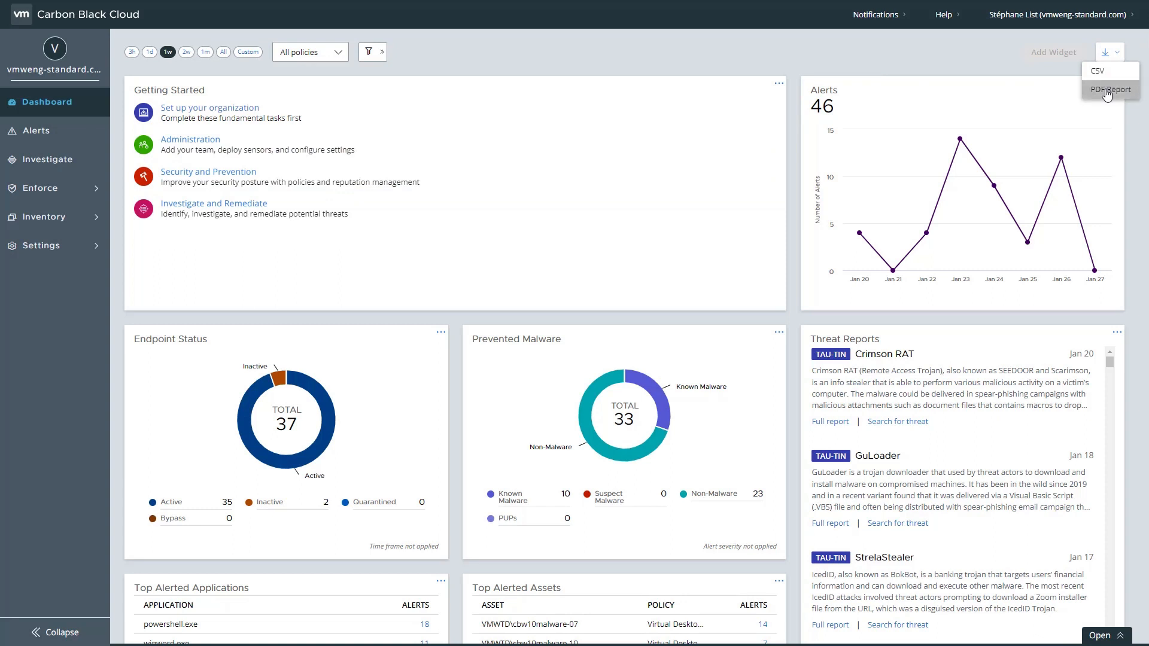
pyautogui.click(1106, 90)
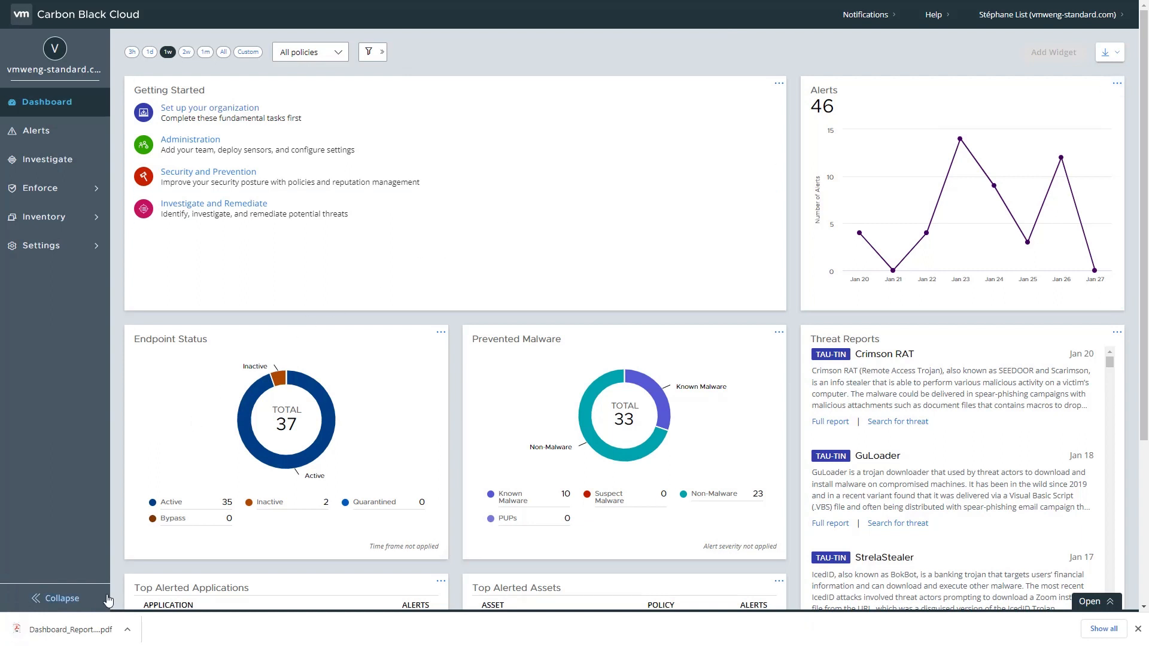
pyautogui.moveTo(80, 630)
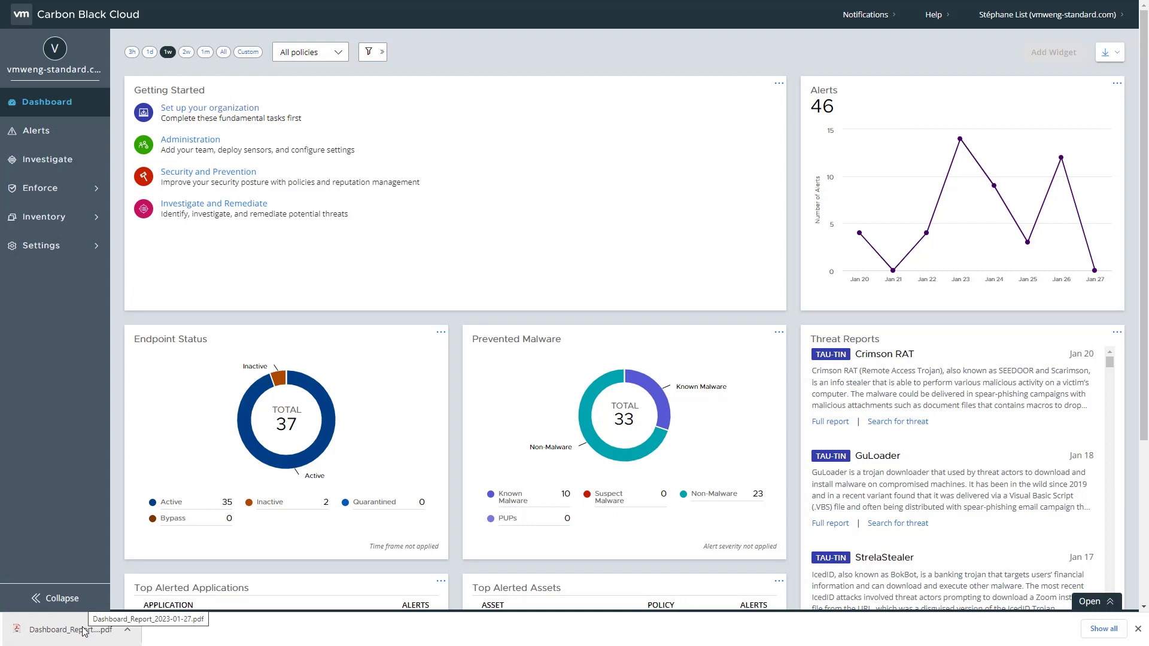
# - View the downloaded Dashboard_Report_2023-01-27.pdf and scroll through its alert and endpoint charts
pyautogui.click(57, 630)
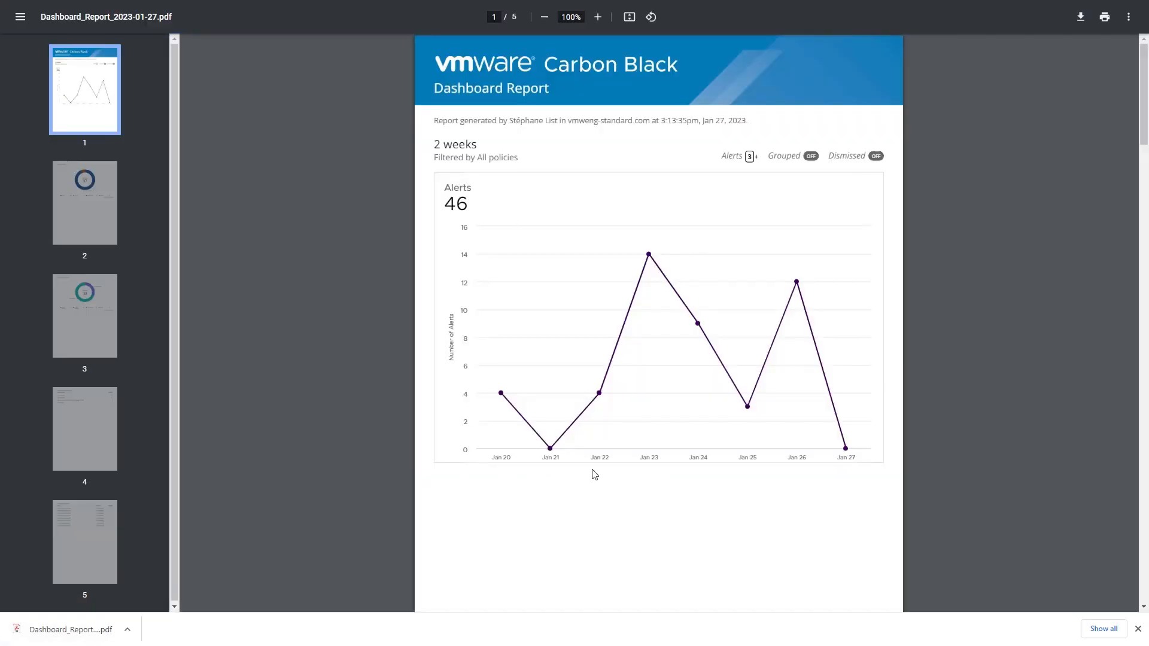
pyautogui.scroll(-3)
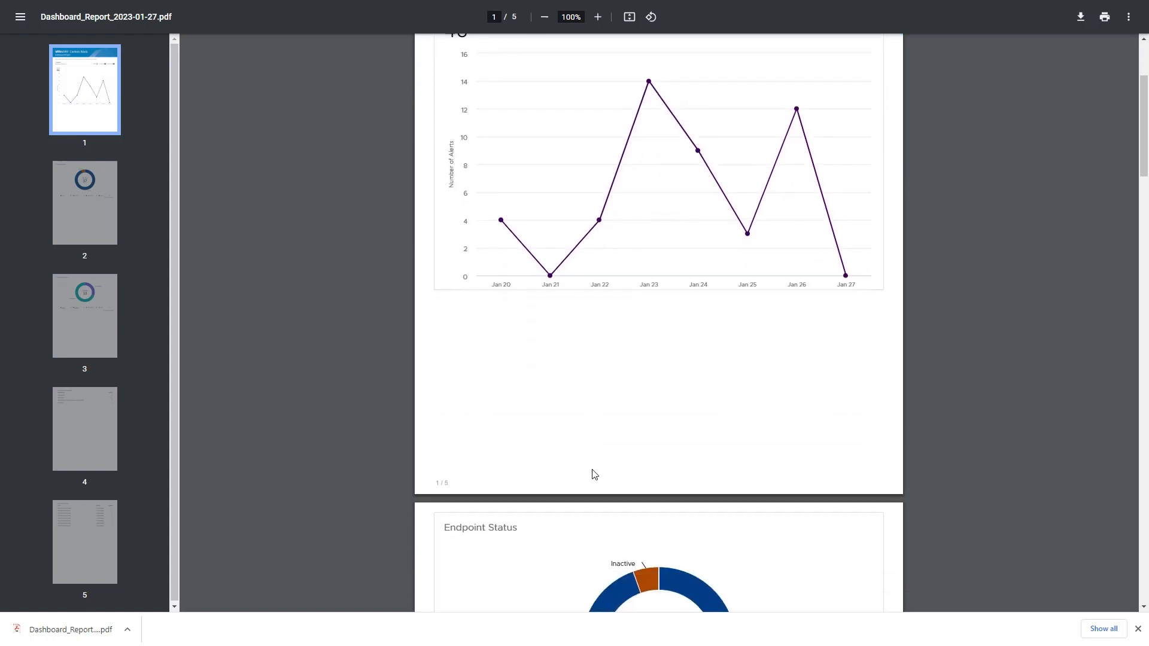
pyautogui.scroll(-3)
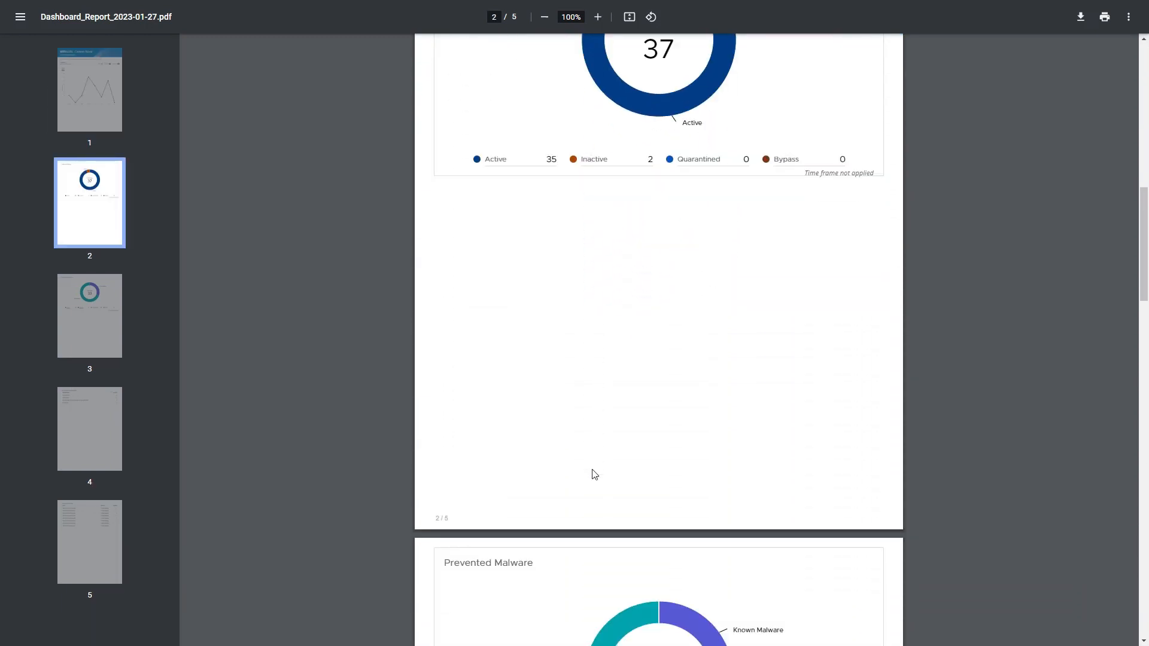
pyautogui.scroll(-3)
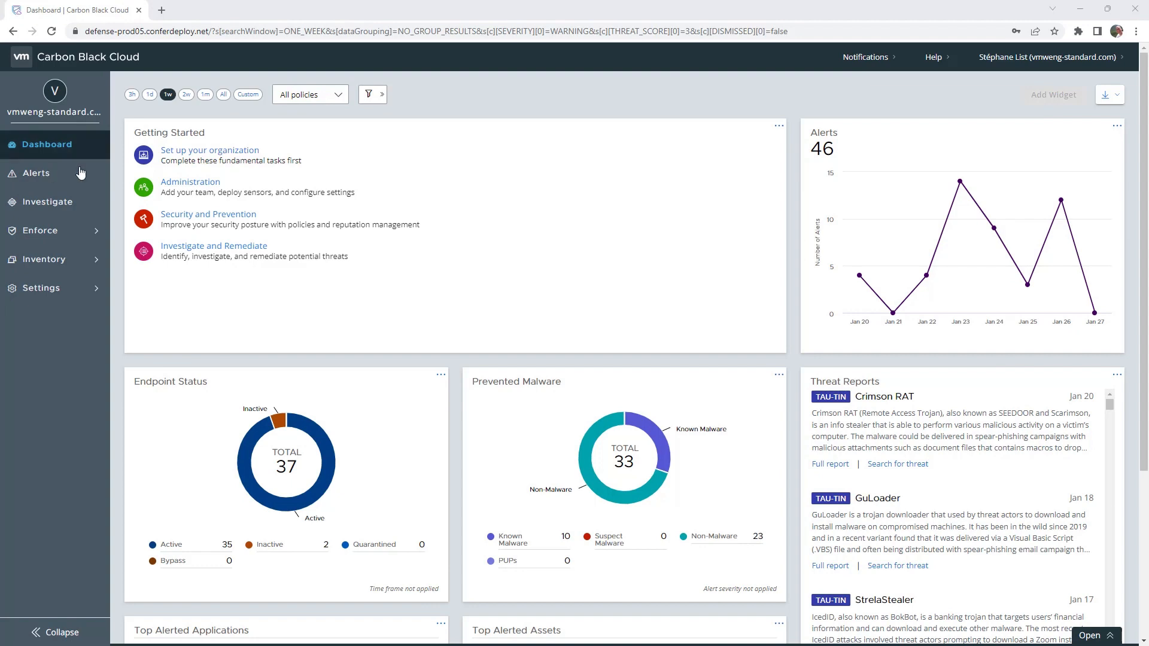
# - Go to the Alerts page listing the 6 CB Analytics threats from the past two weeks
pyautogui.click(36, 173)
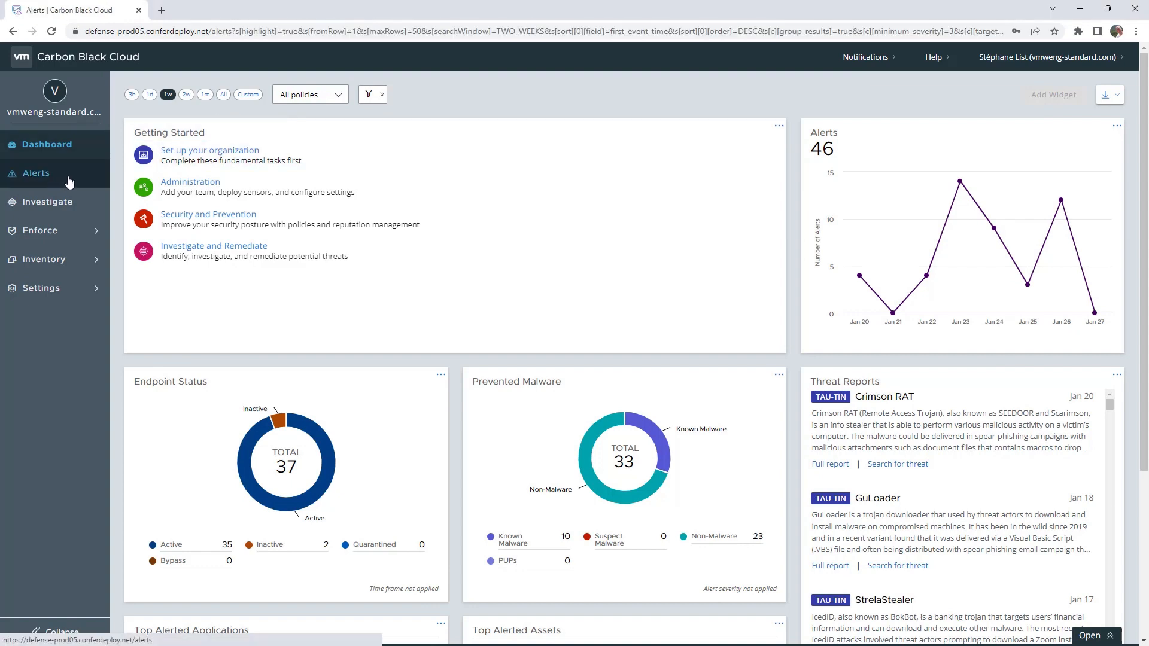
pyautogui.click(36, 172)
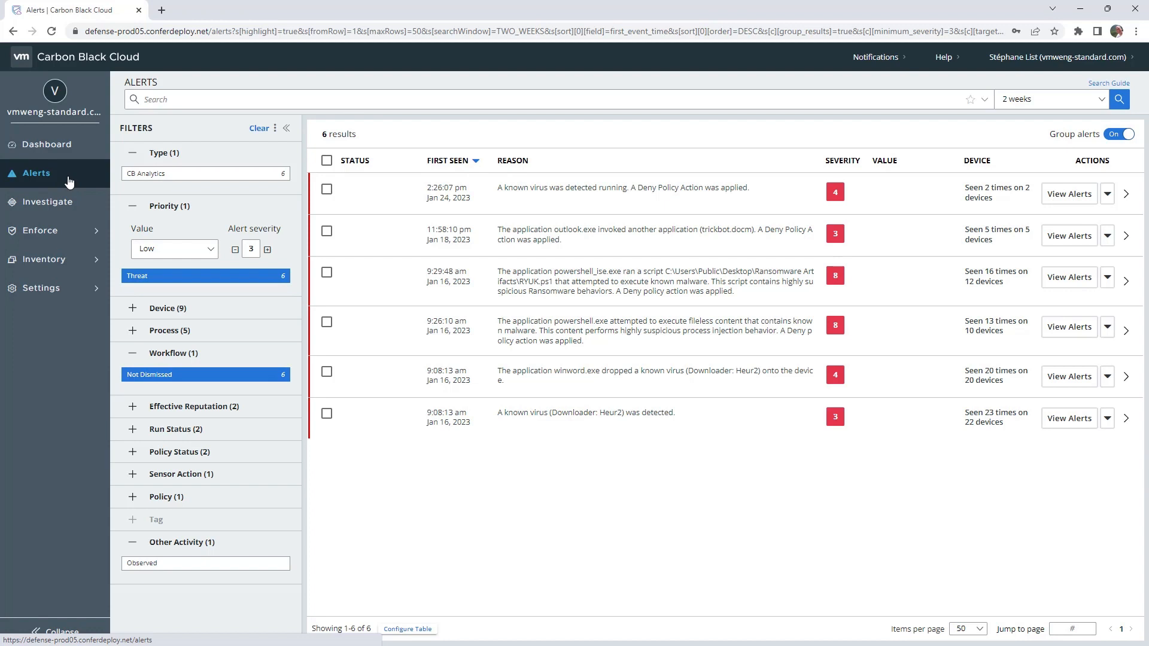
pyautogui.moveTo(172, 318)
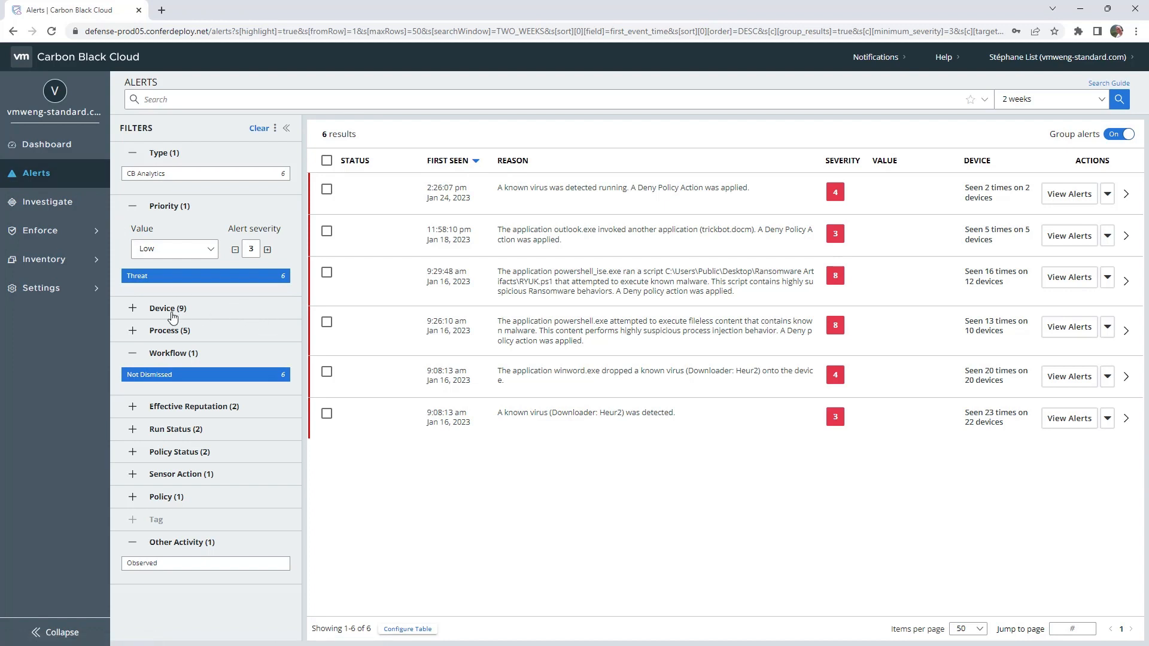
pyautogui.click(167, 308)
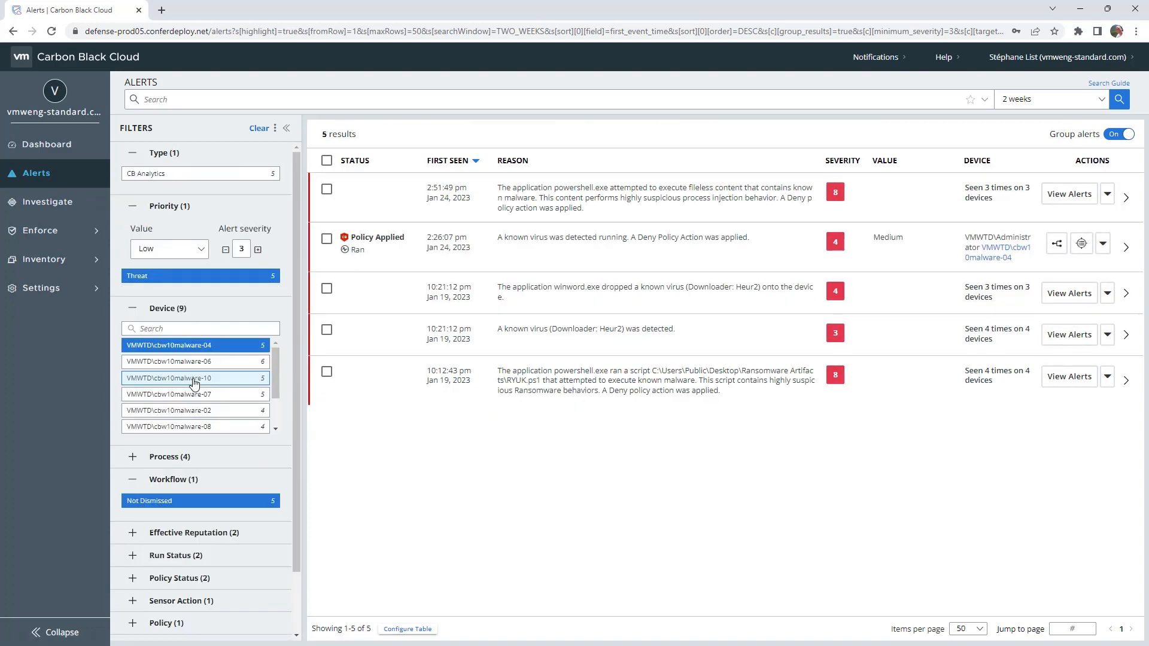
pyautogui.moveTo(194, 381)
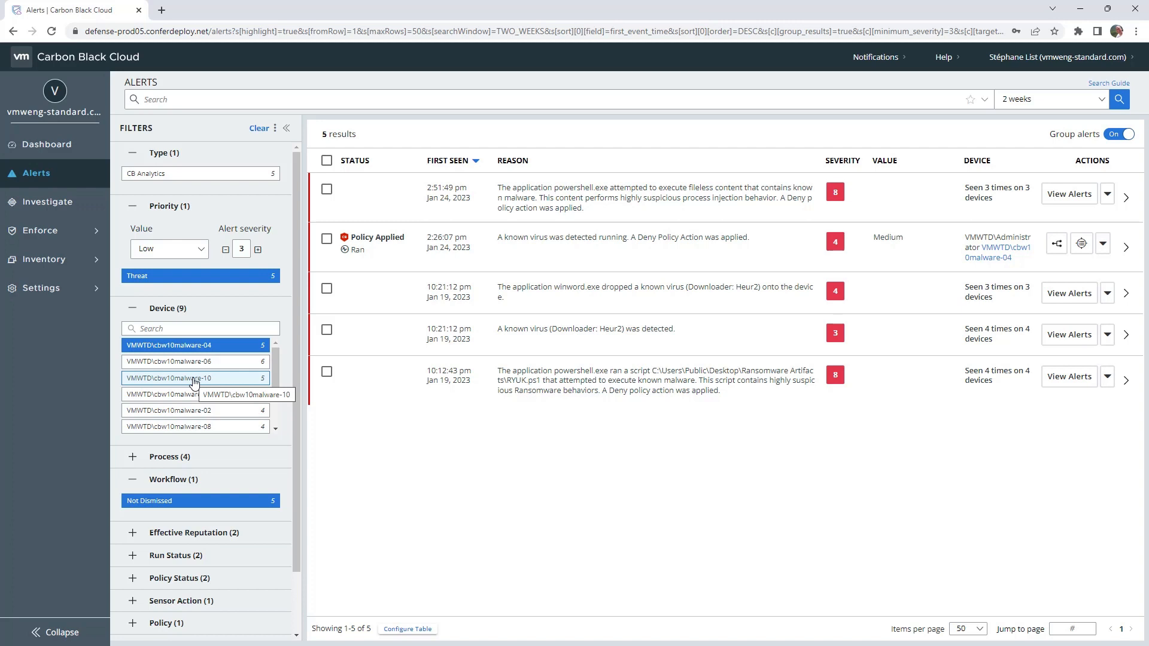
# - Expand Settings and go to the API Access page listing the SIEM API key
pyautogui.click(41, 287)
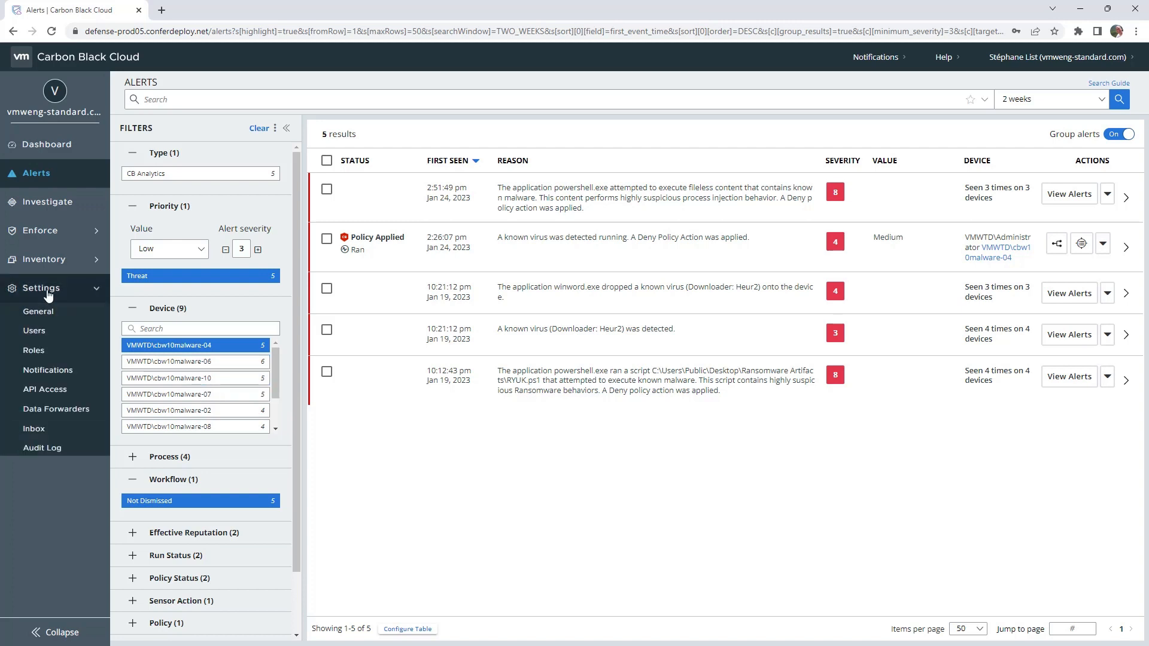
pyautogui.click(44, 389)
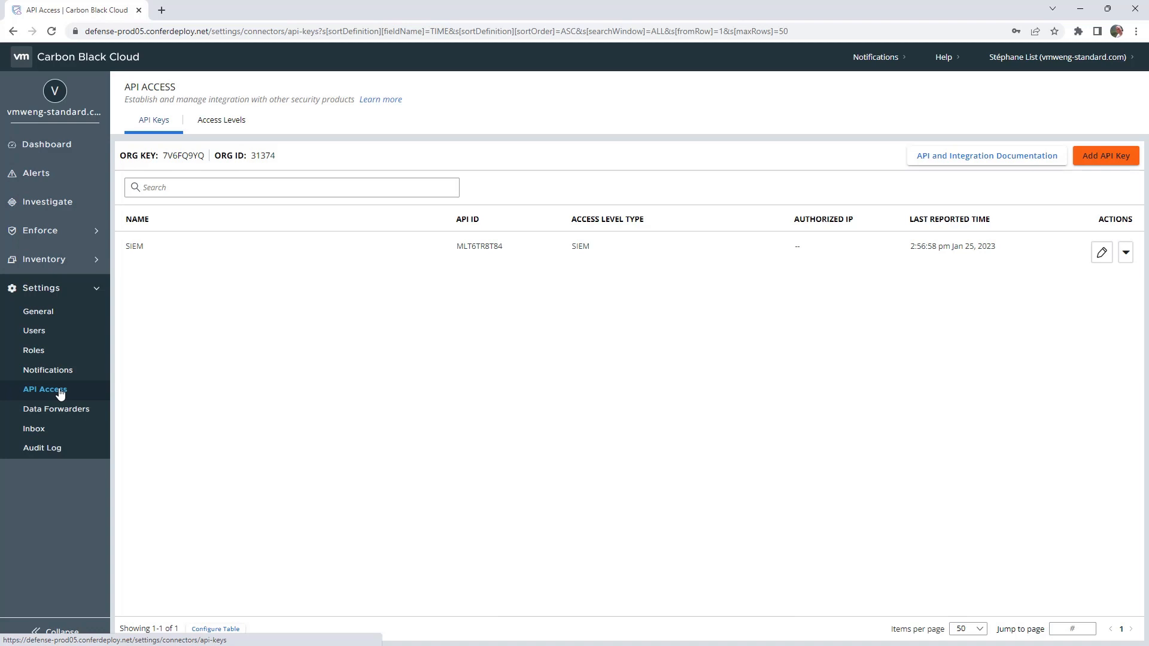
# - Return to the filtered alert list for cbw10malware-04
pyautogui.click(34, 172)
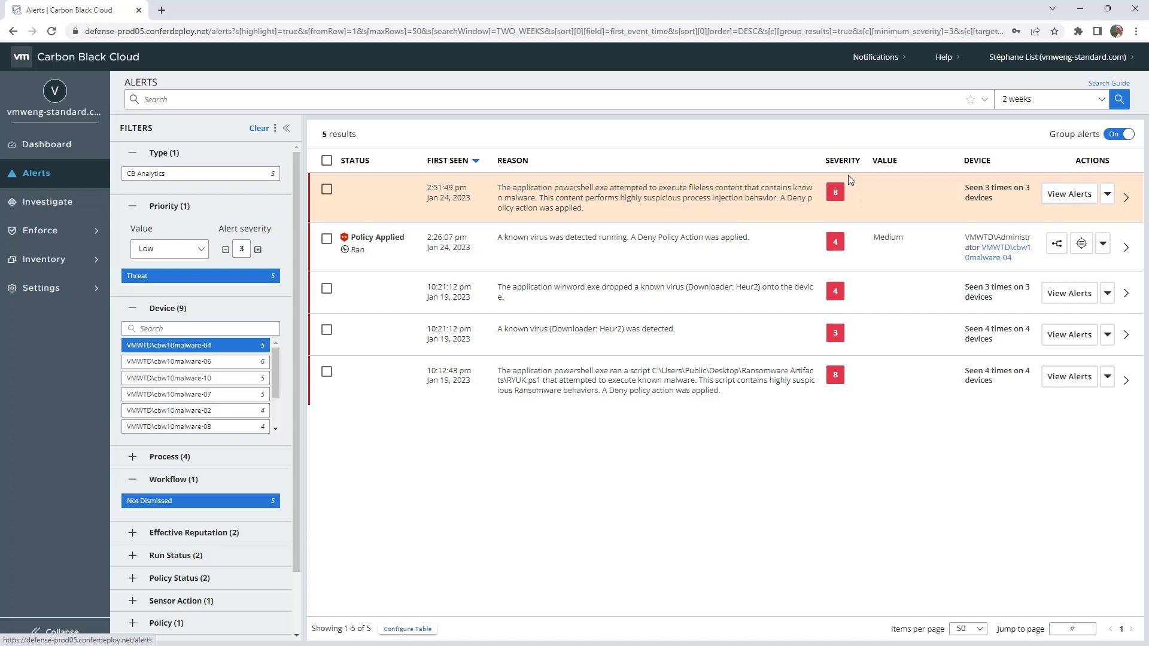
pyautogui.moveTo(40, 231)
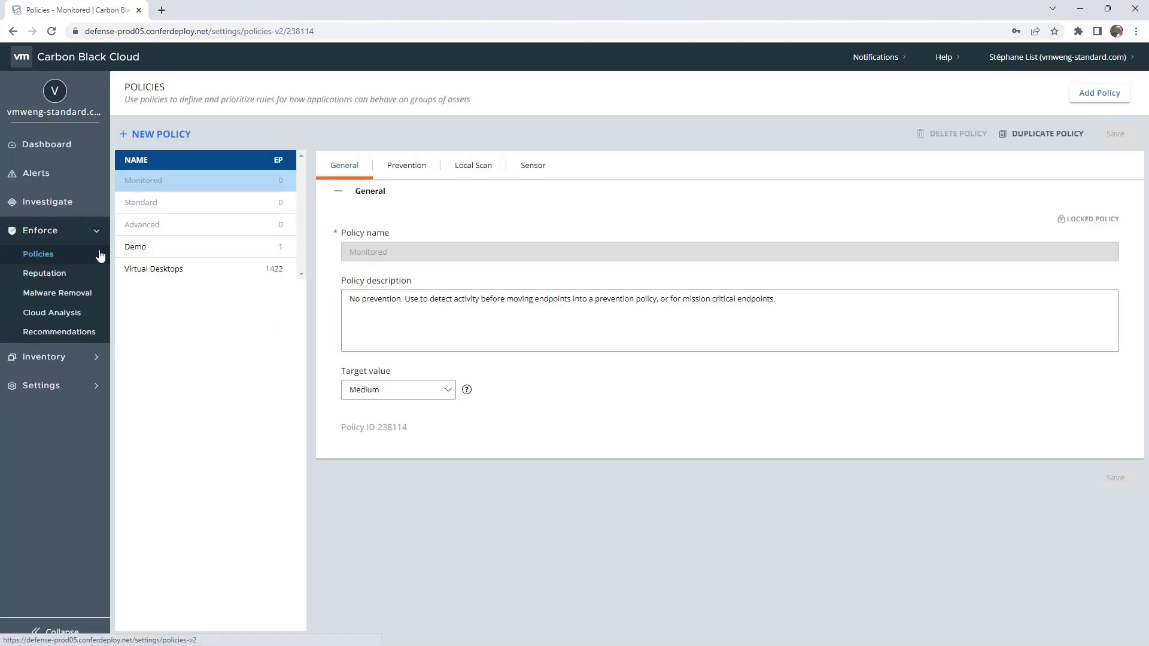
# - Show the Monitored policy's Local Scan settings with scanner and signature-update options
pyautogui.click(473, 165)
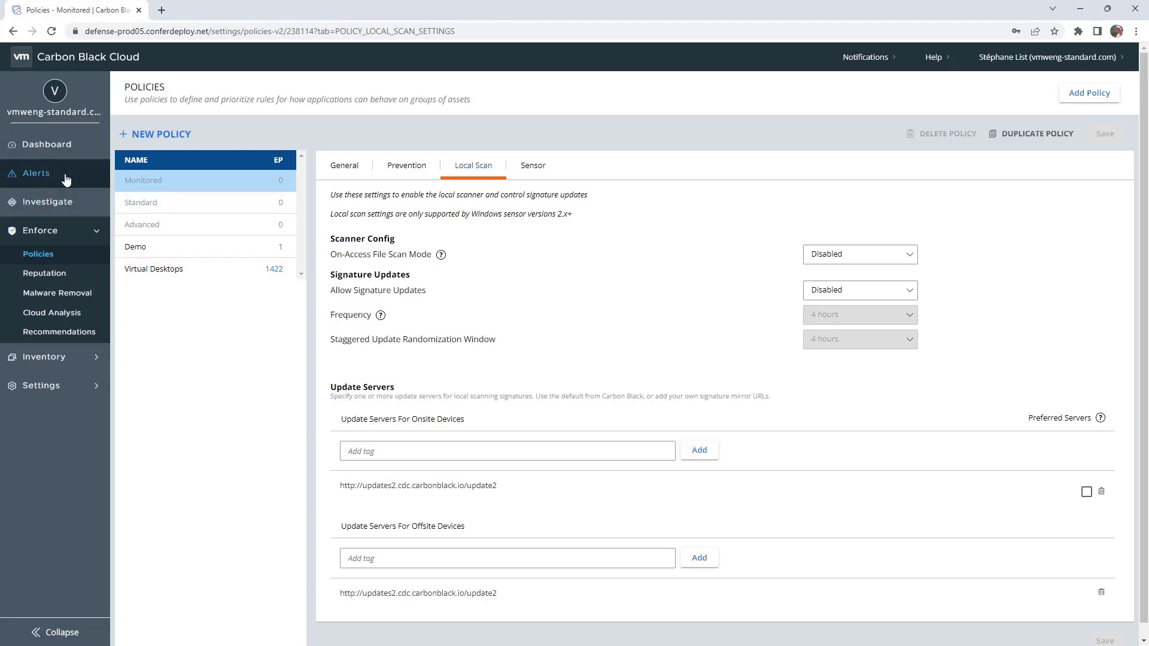
# - Return to the Alerts page with the 5 filtered alerts for cbw10malware-04
pyautogui.click(36, 172)
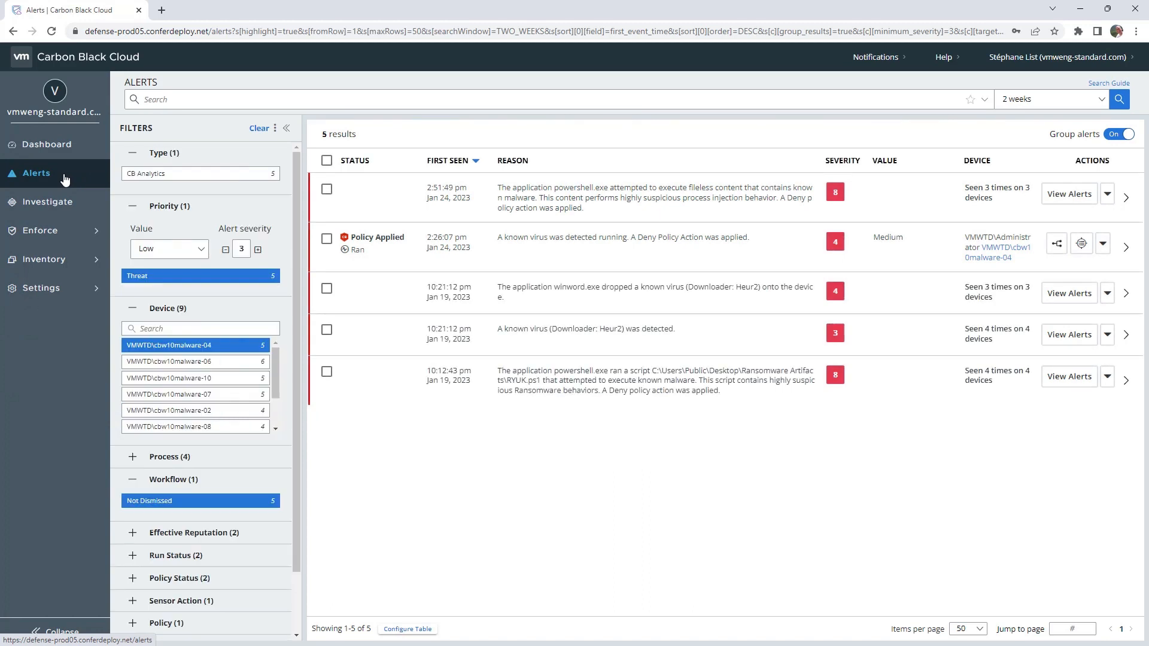
pyautogui.moveTo(811, 508)
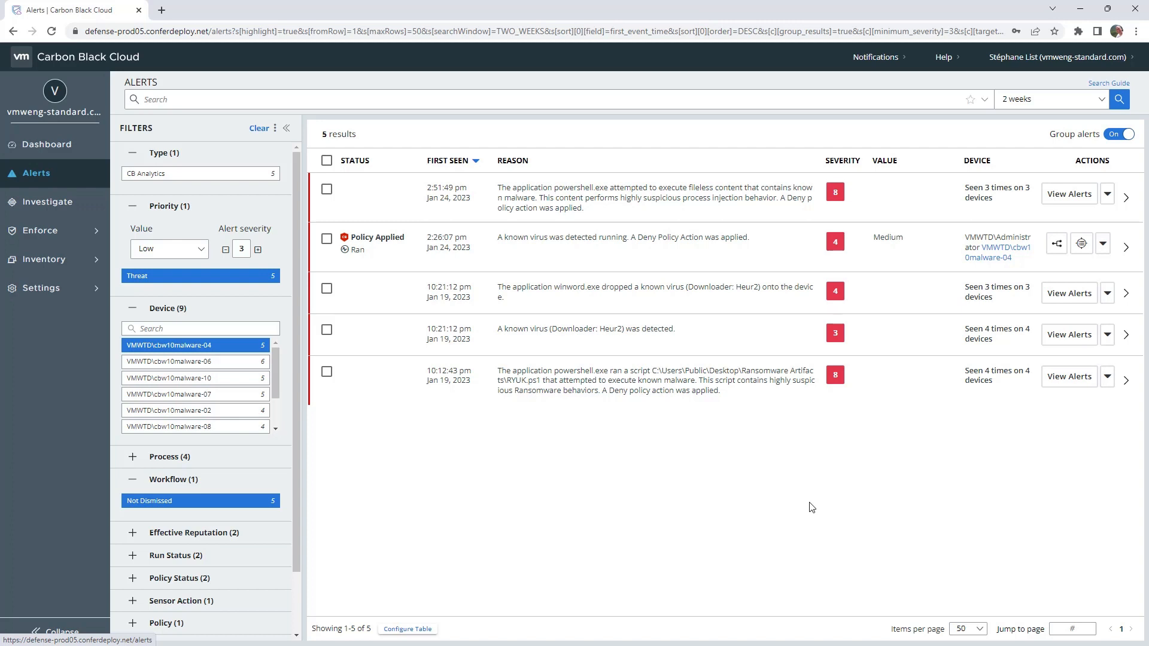
pyautogui.moveTo(741, 393)
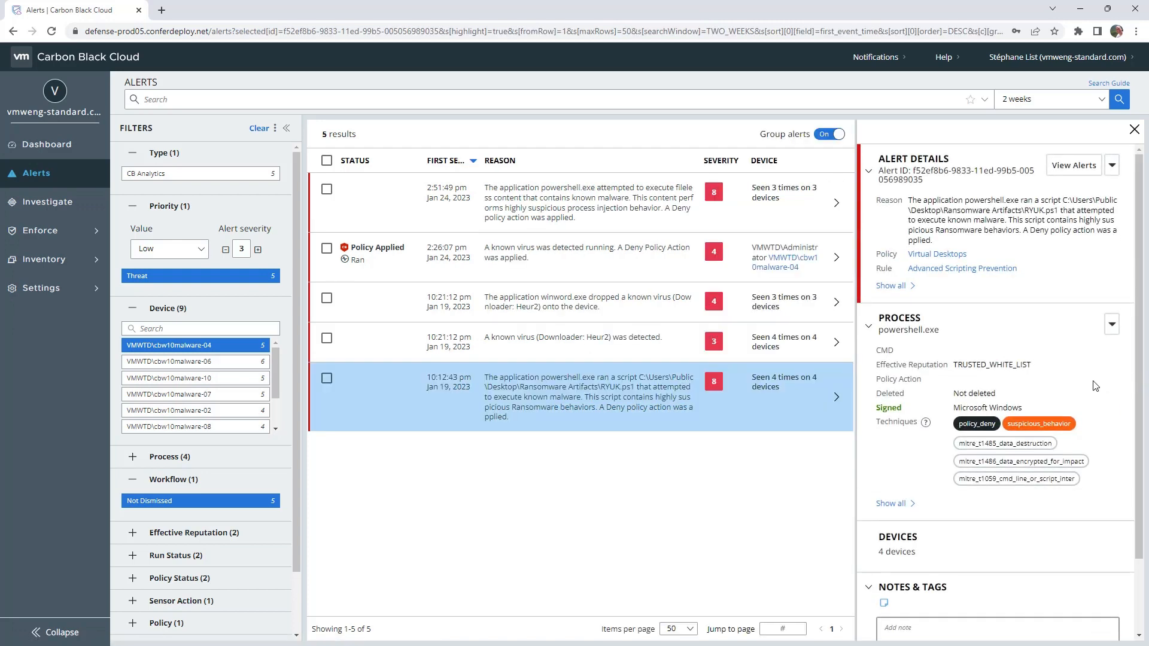
pyautogui.moveTo(1023, 409)
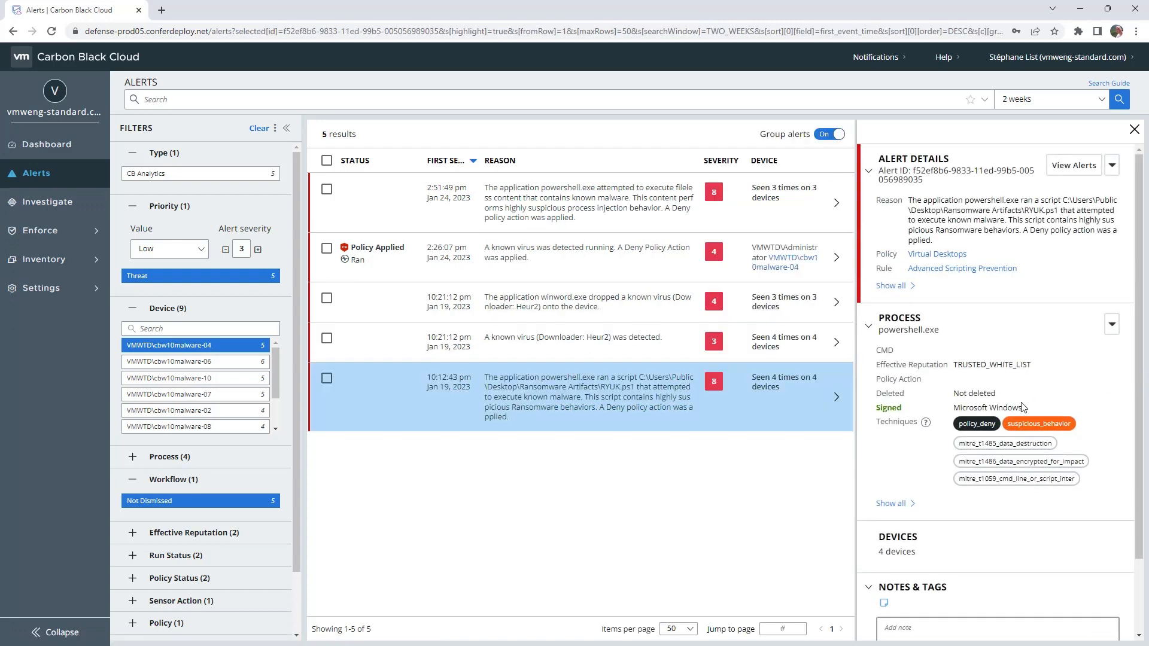
pyautogui.moveTo(994, 403)
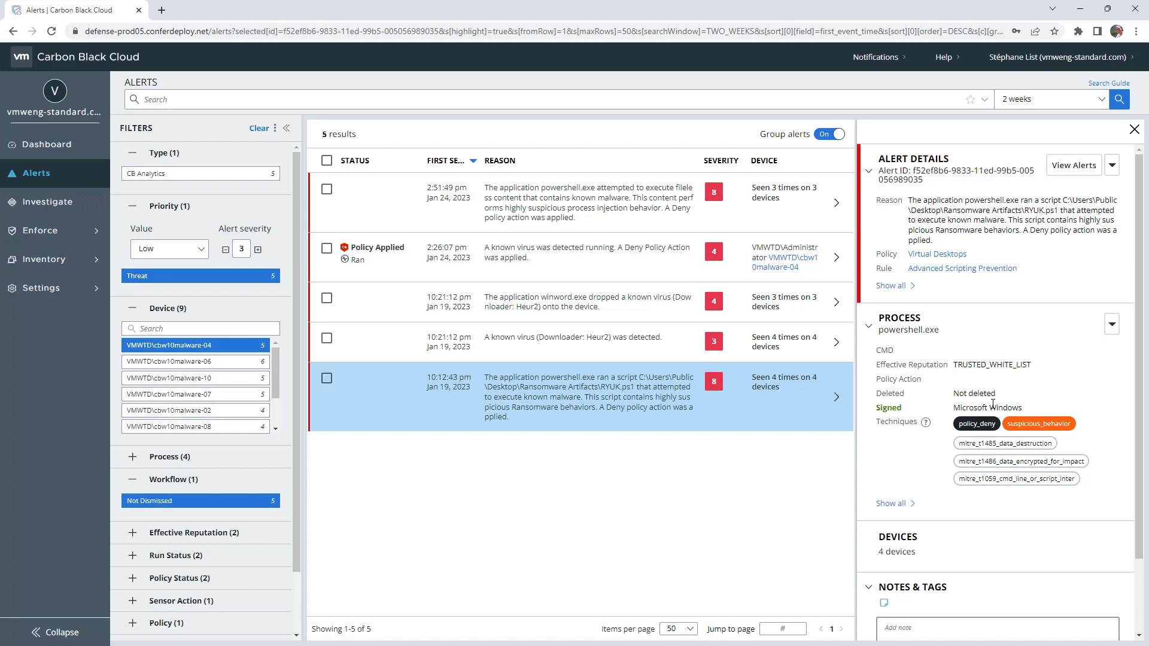
pyautogui.moveTo(1115, 455)
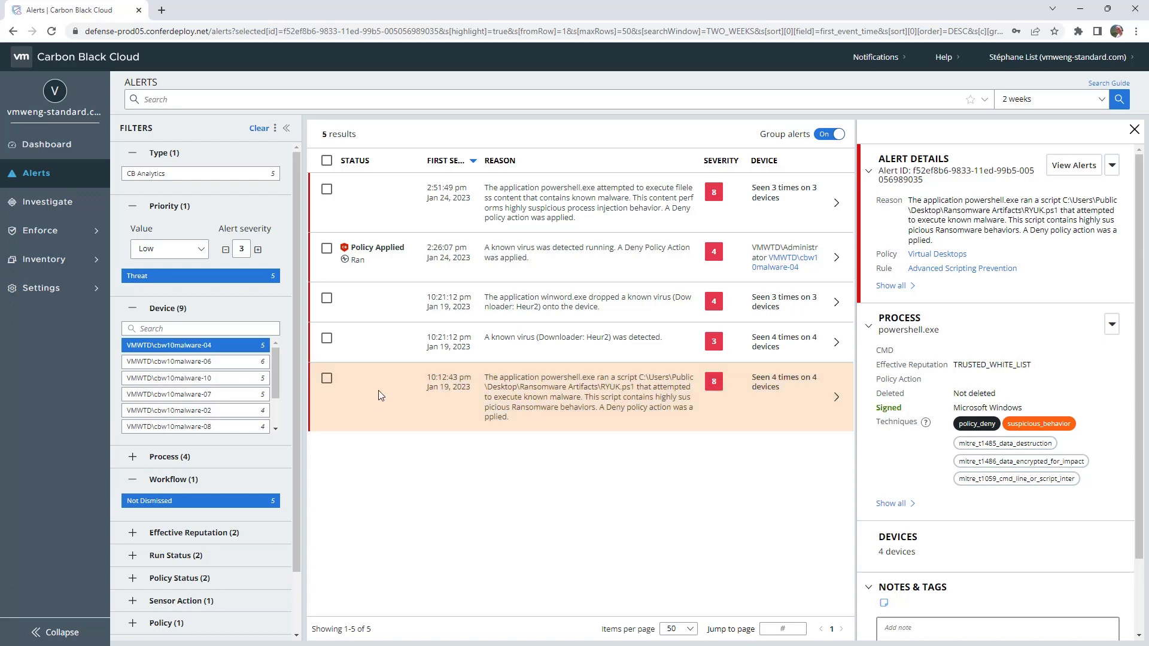
pyautogui.moveTo(414, 380)
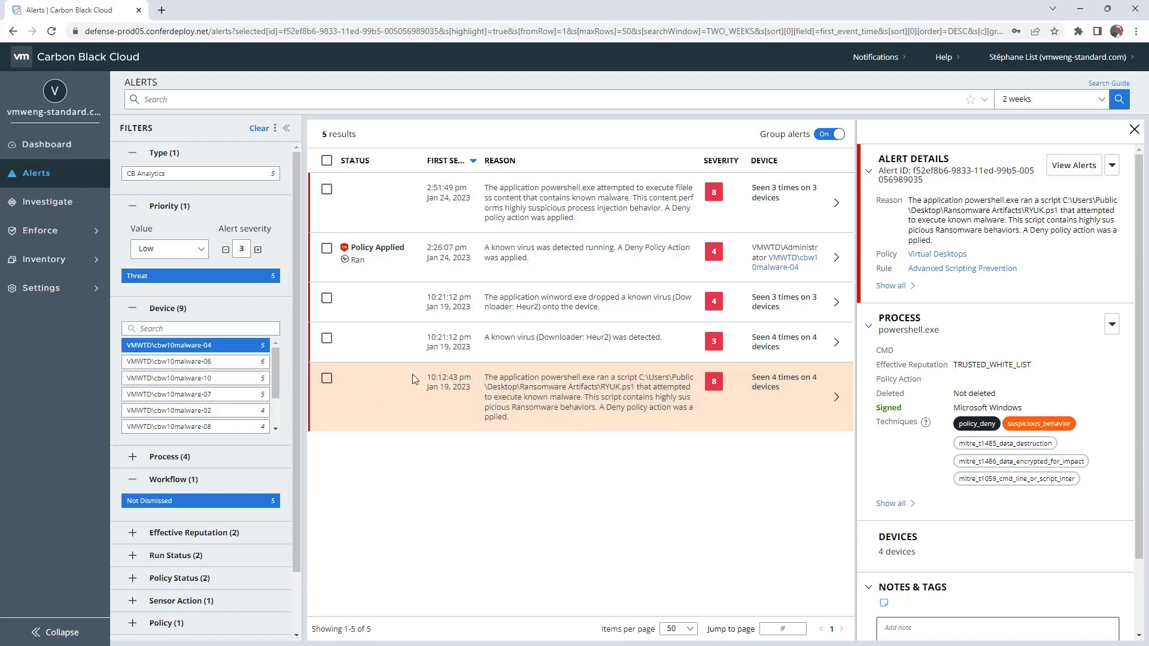
pyautogui.moveTo(402, 373)
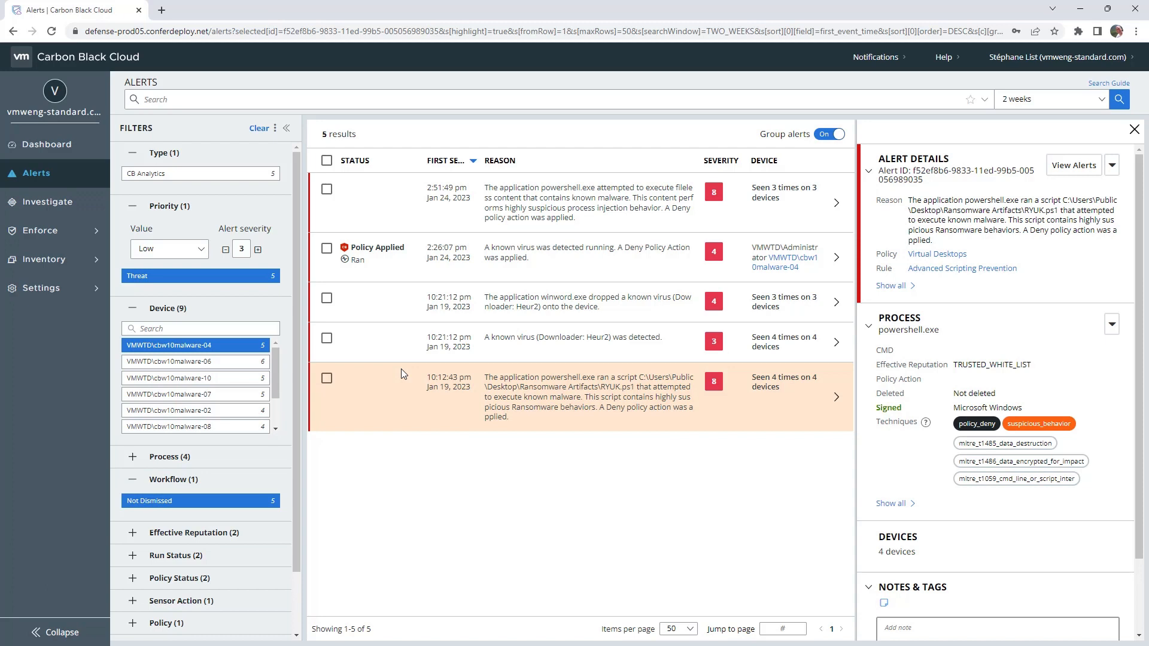
pyautogui.moveTo(555, 391)
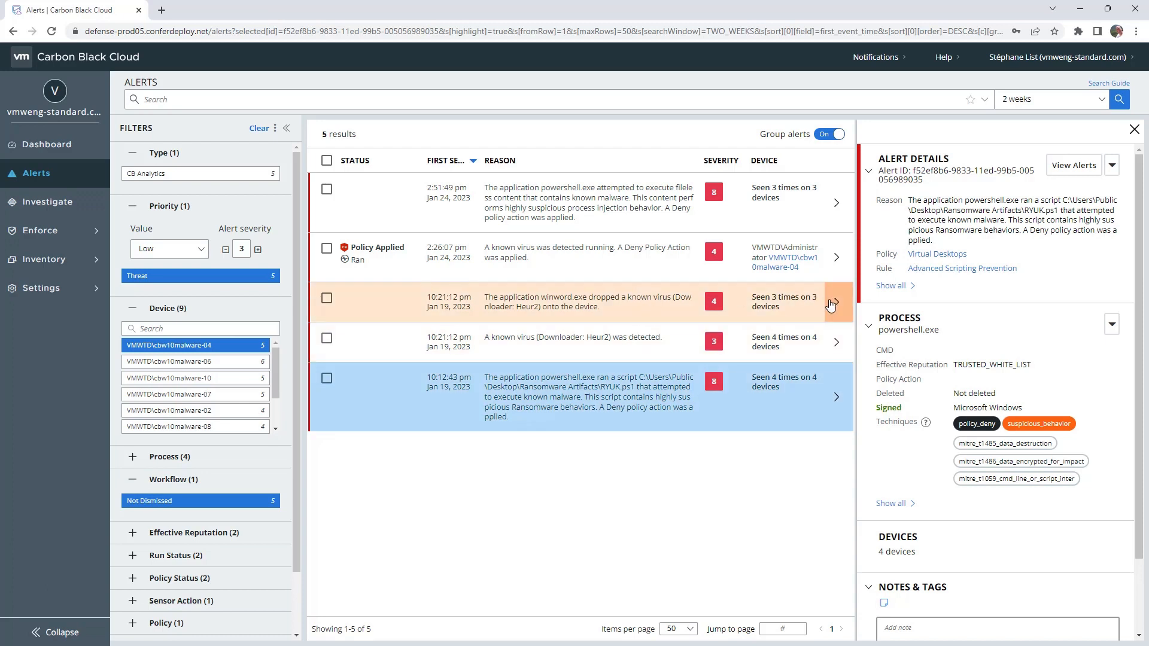
# - Open Alert Triage for the winword.exe Heur2 dropped-virus alert
pyautogui.click(833, 303)
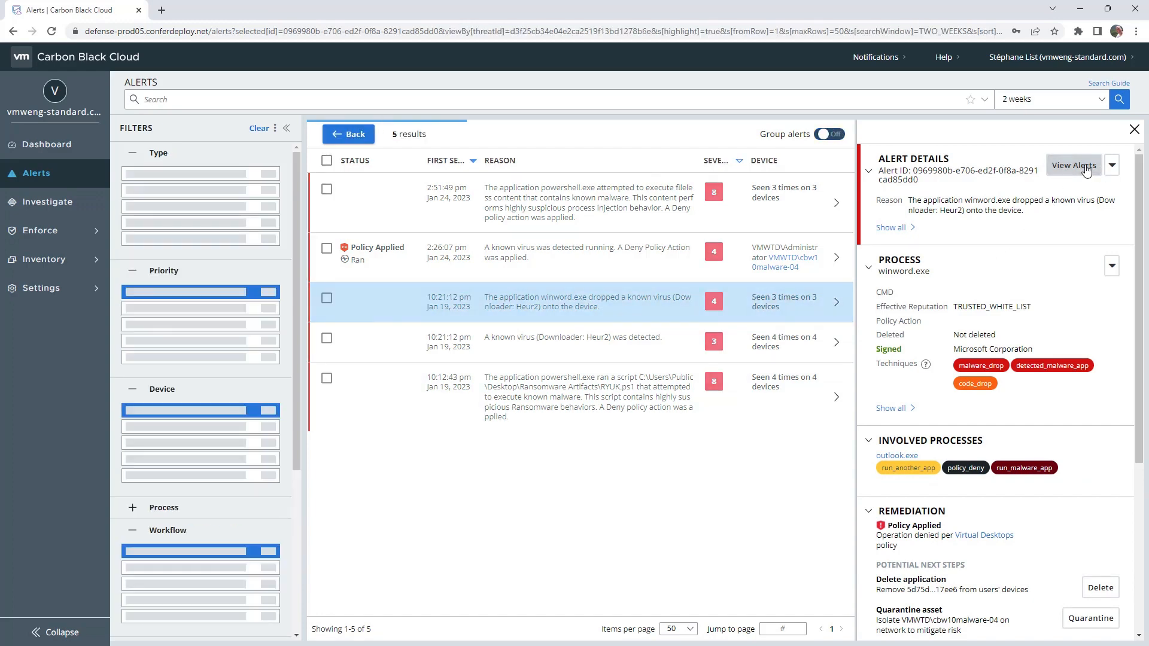
pyautogui.click(1072, 166)
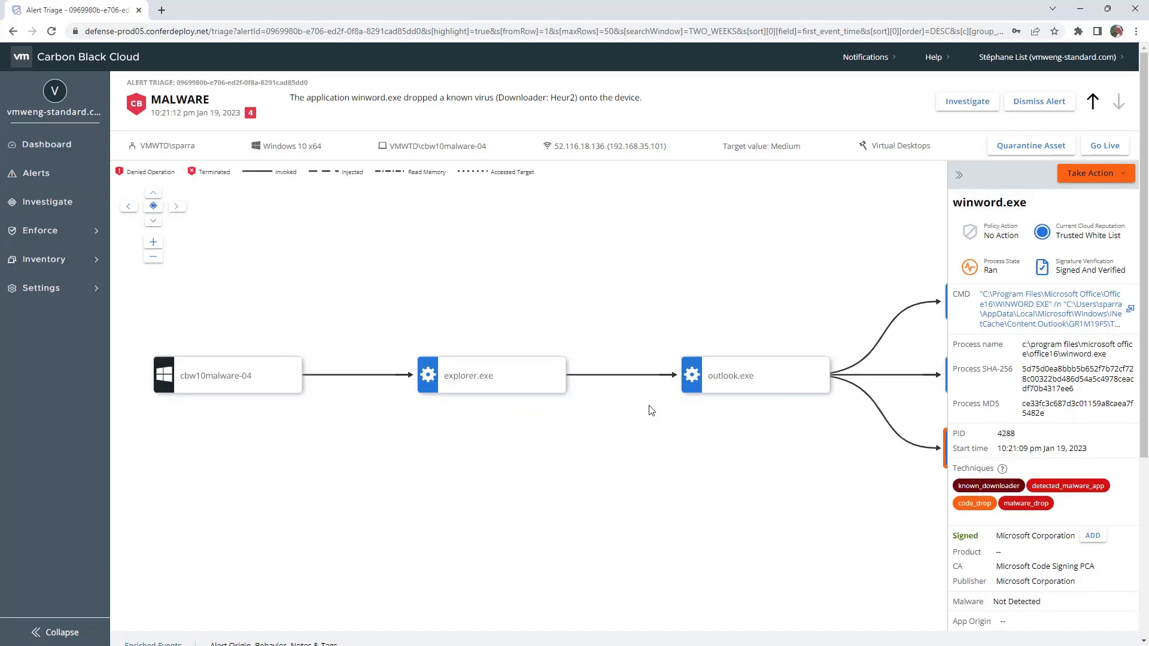
pyautogui.moveTo(706, 489)
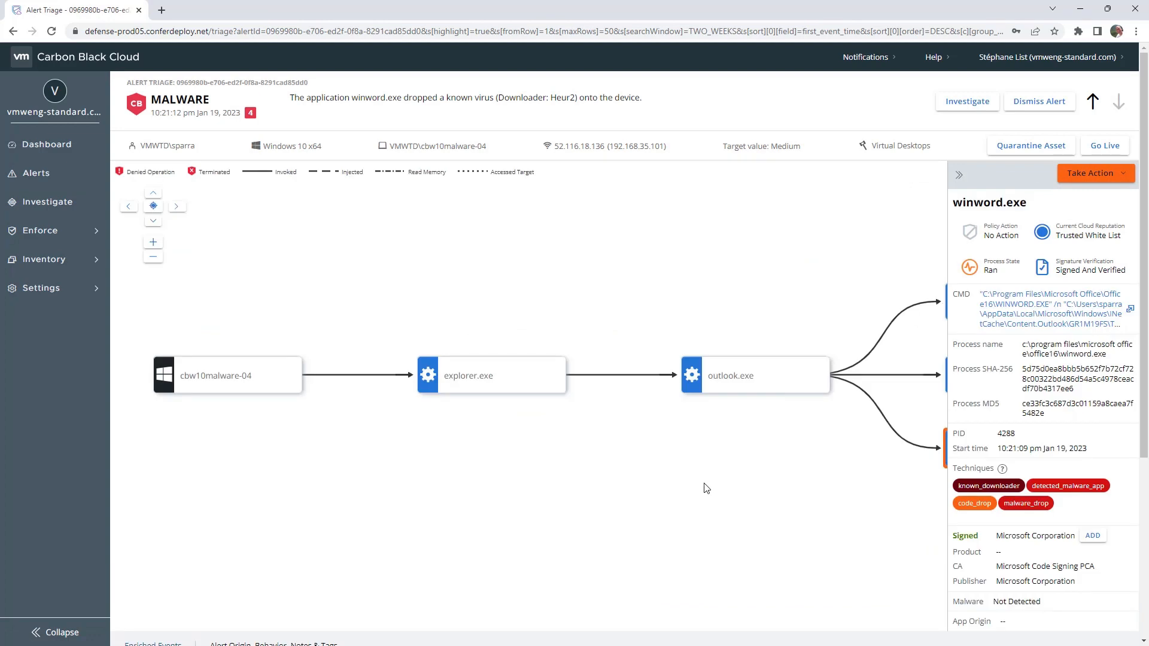
# - Inspect the trickbot.docm nodes in the triage tree, then return to winword.exe's details
pyautogui.click(756, 374)
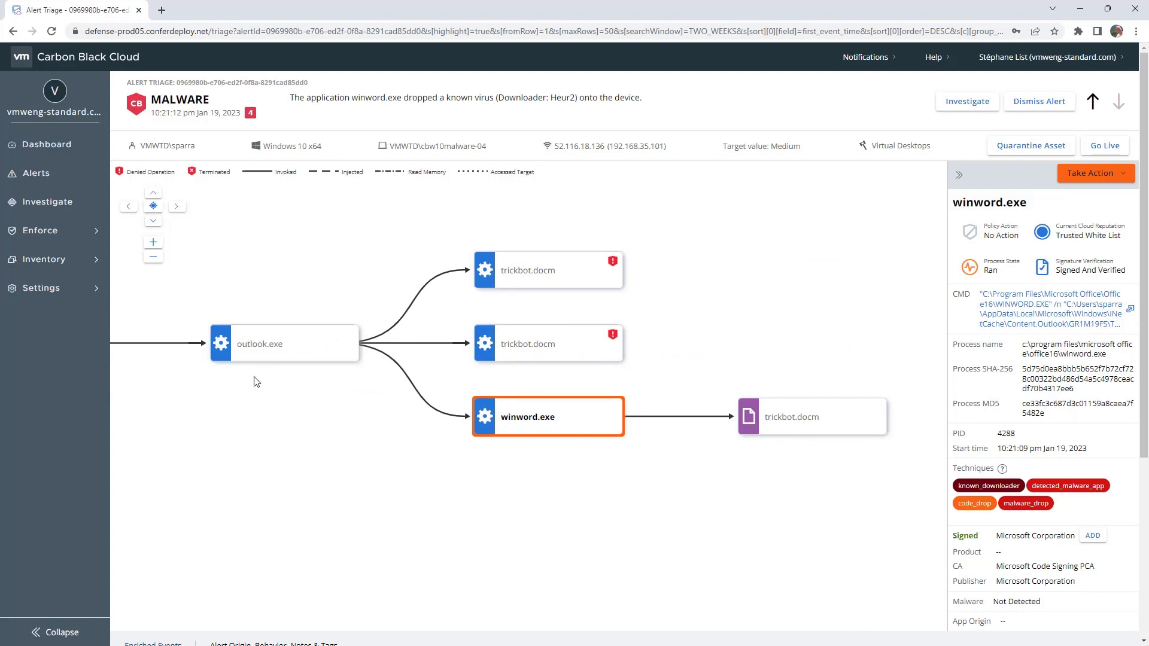
pyautogui.moveTo(652, 423)
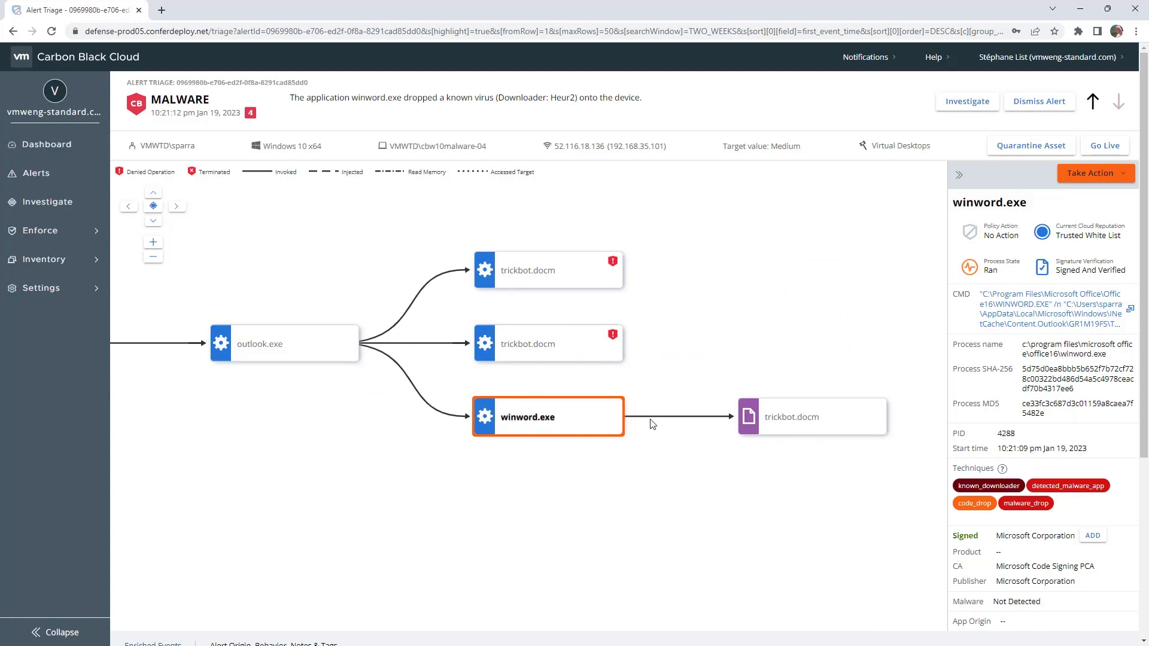
pyautogui.click(812, 417)
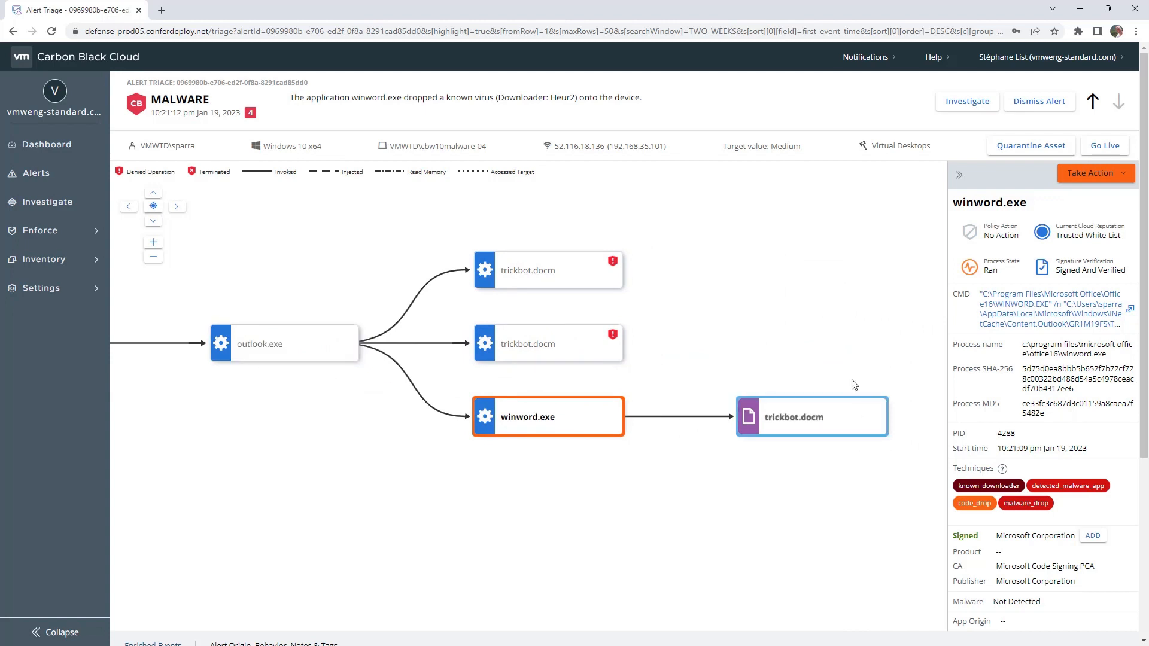
pyautogui.click(547, 343)
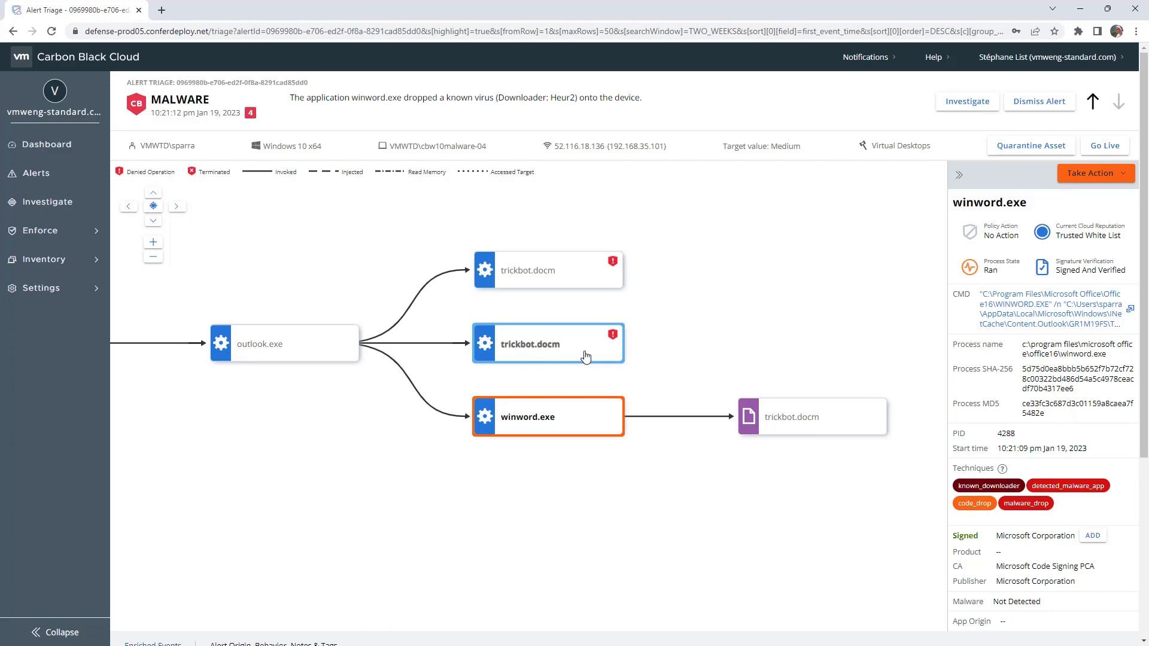
pyautogui.click(547, 343)
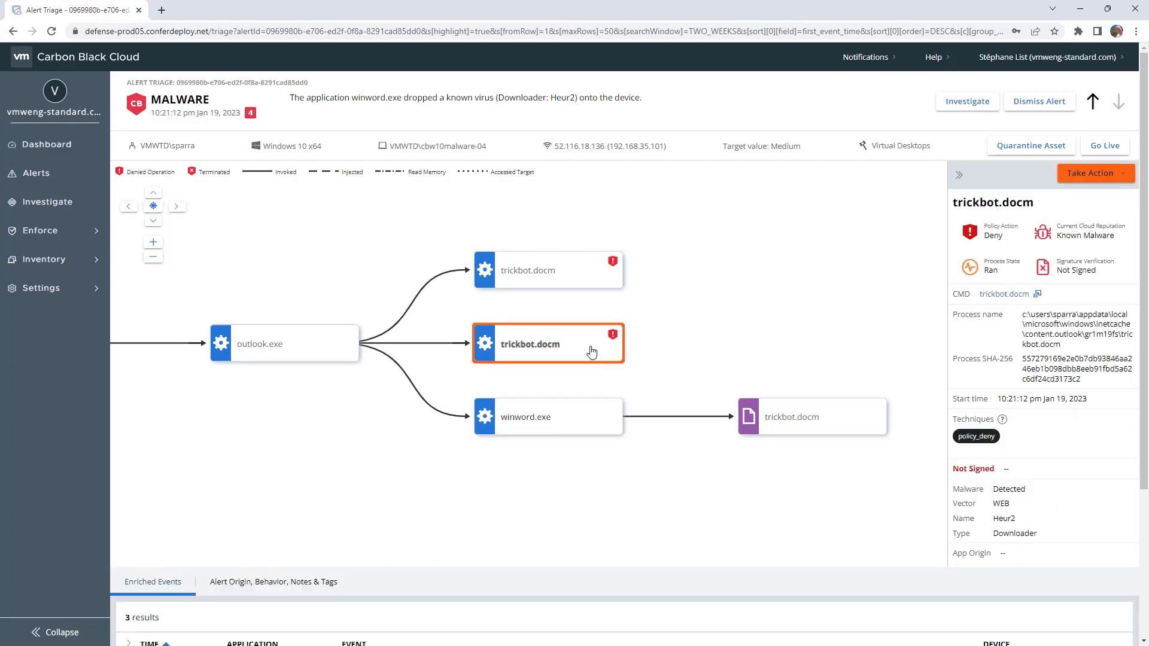
pyautogui.moveTo(605, 346)
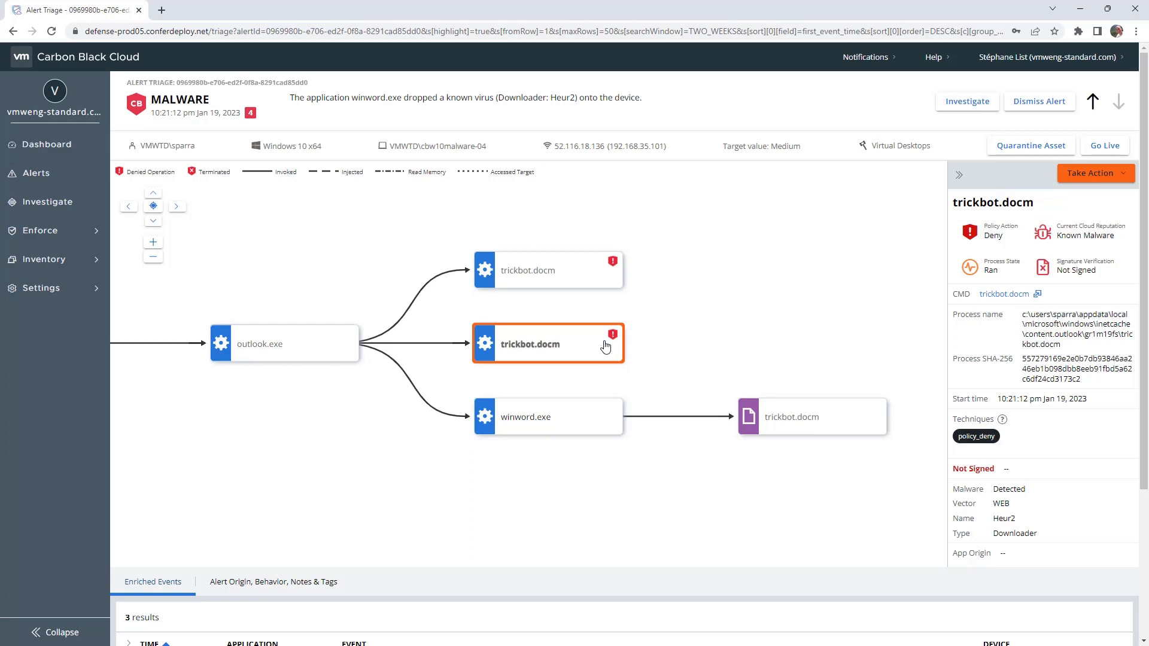
pyautogui.click(524, 416)
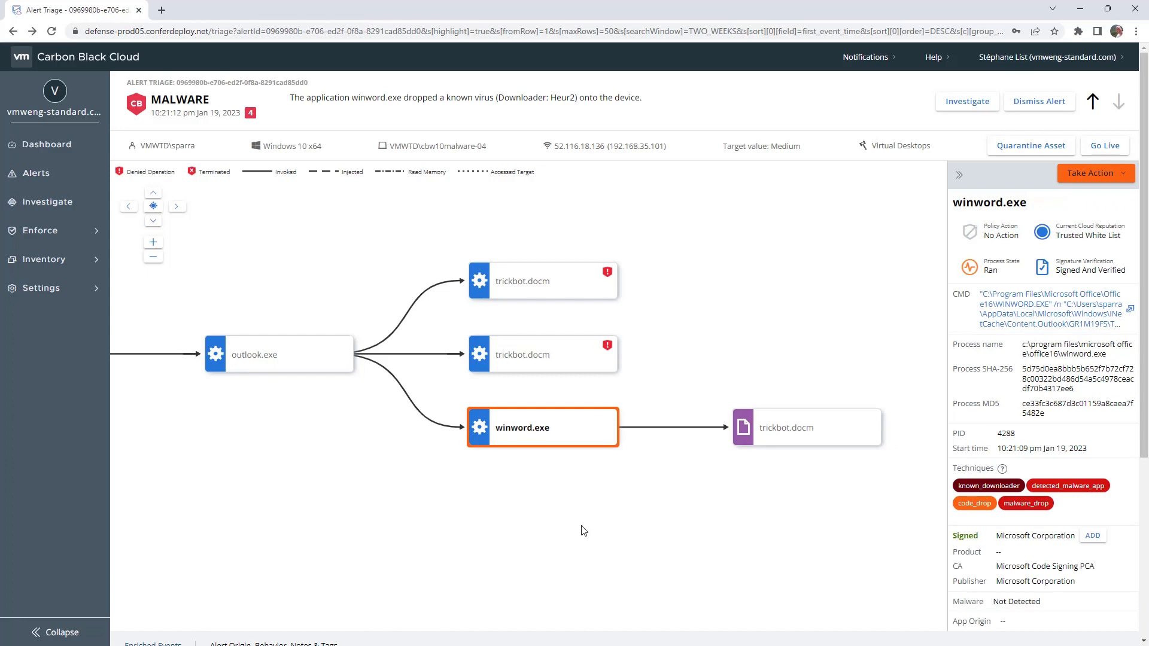
pyautogui.moveTo(775, 342)
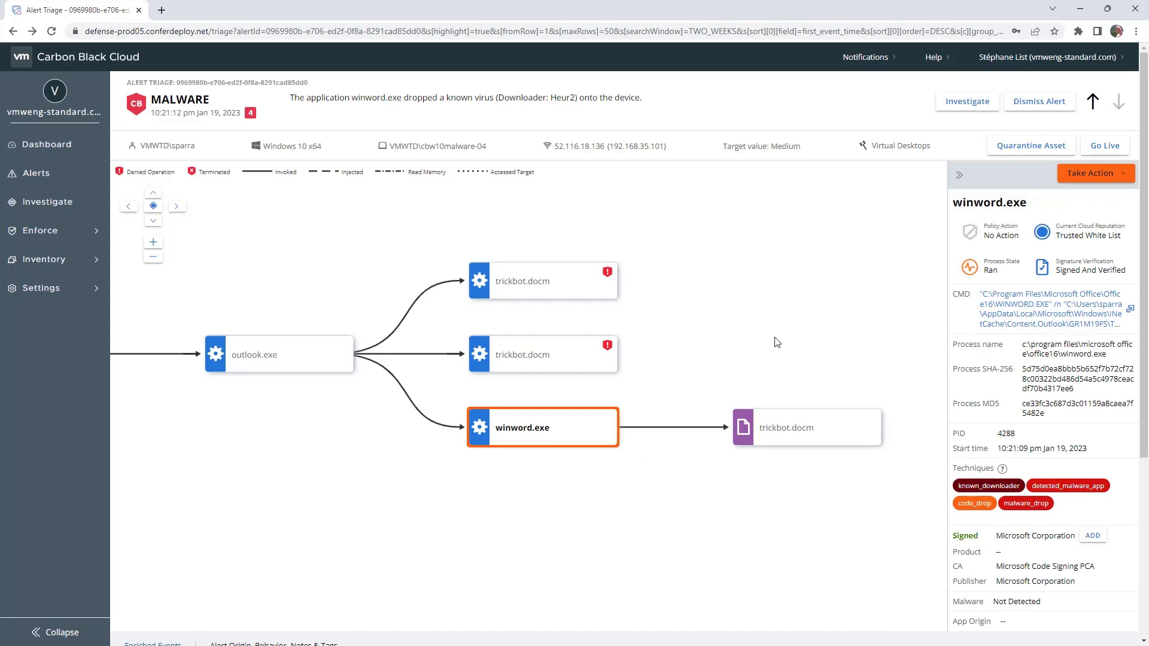
pyautogui.click(1029, 145)
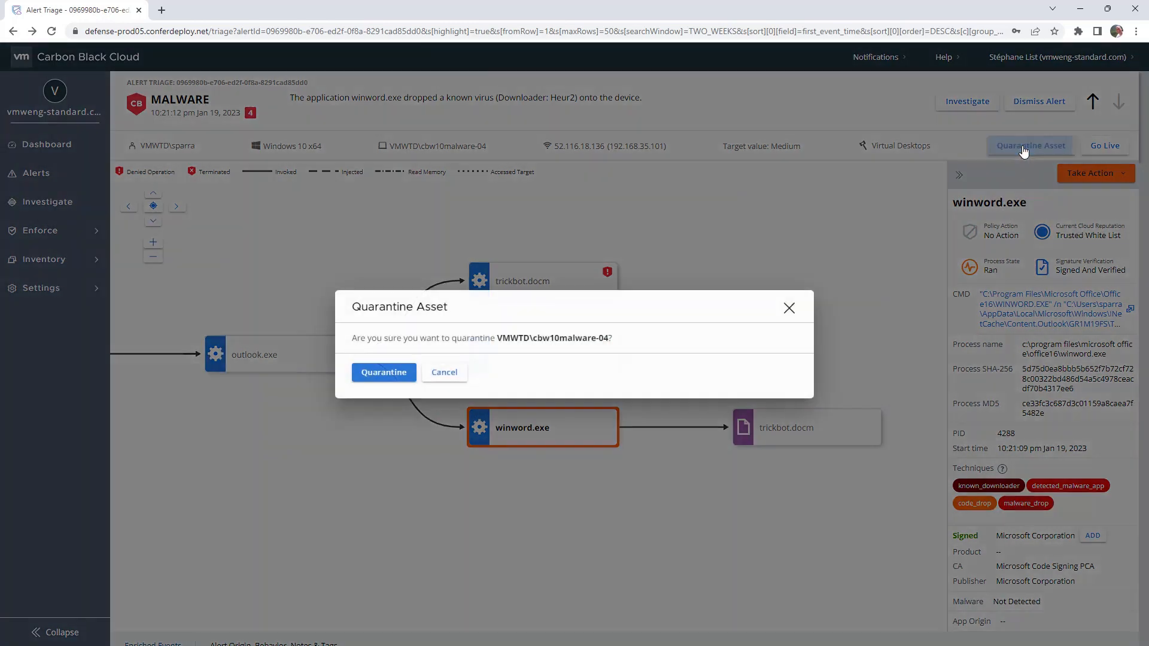
pyautogui.moveTo(444, 372)
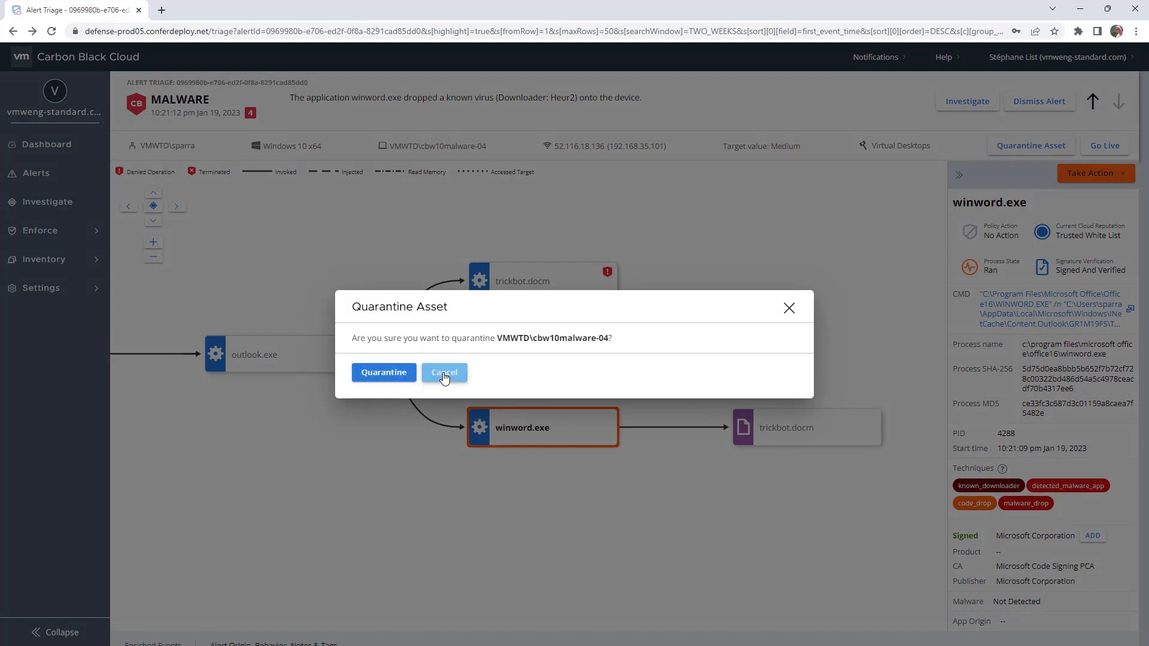
pyautogui.click(443, 373)
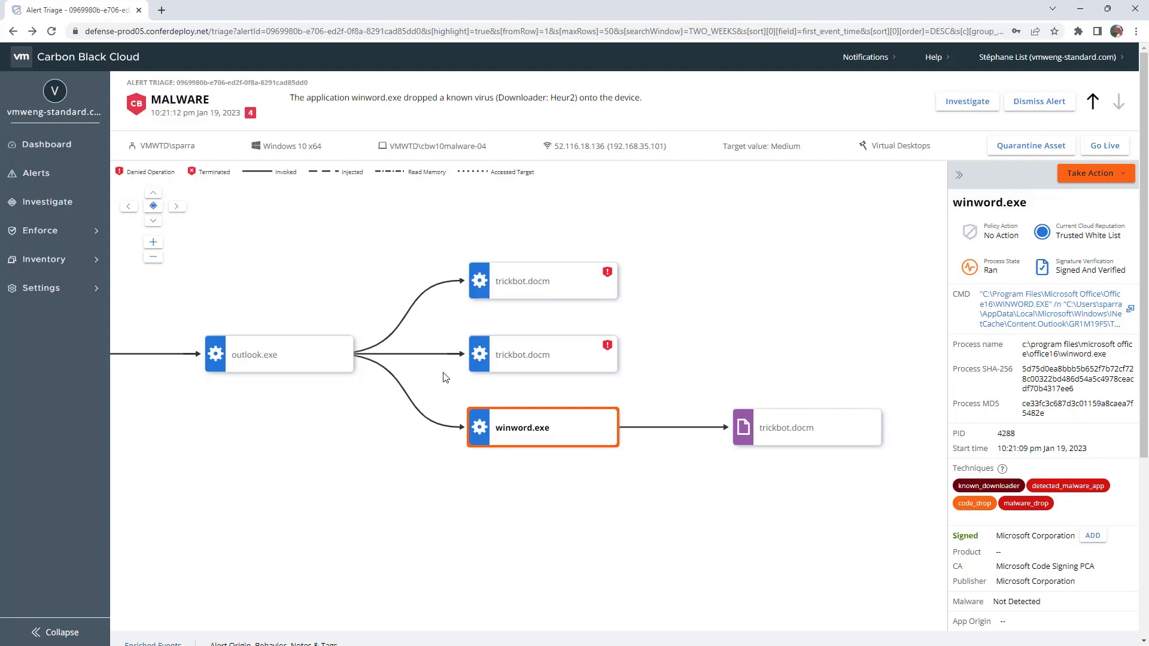
pyautogui.moveTo(1071, 177)
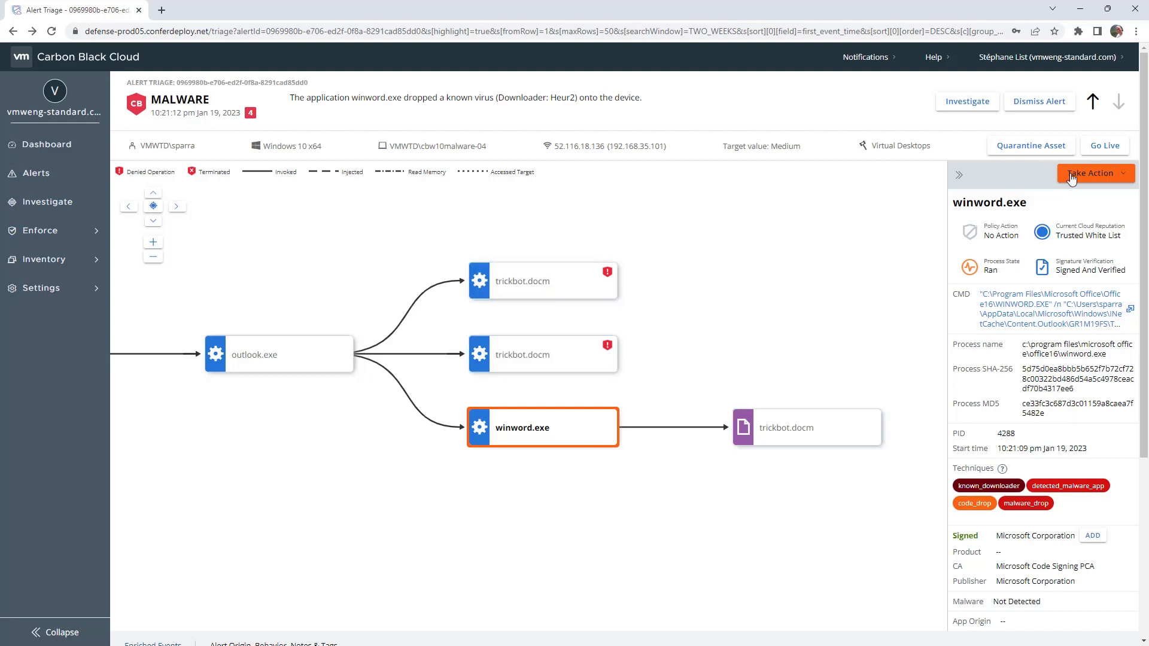
# - Review Delete application under Take Action for winword.exe, cancel it, and list the actions again
pyautogui.click(1093, 172)
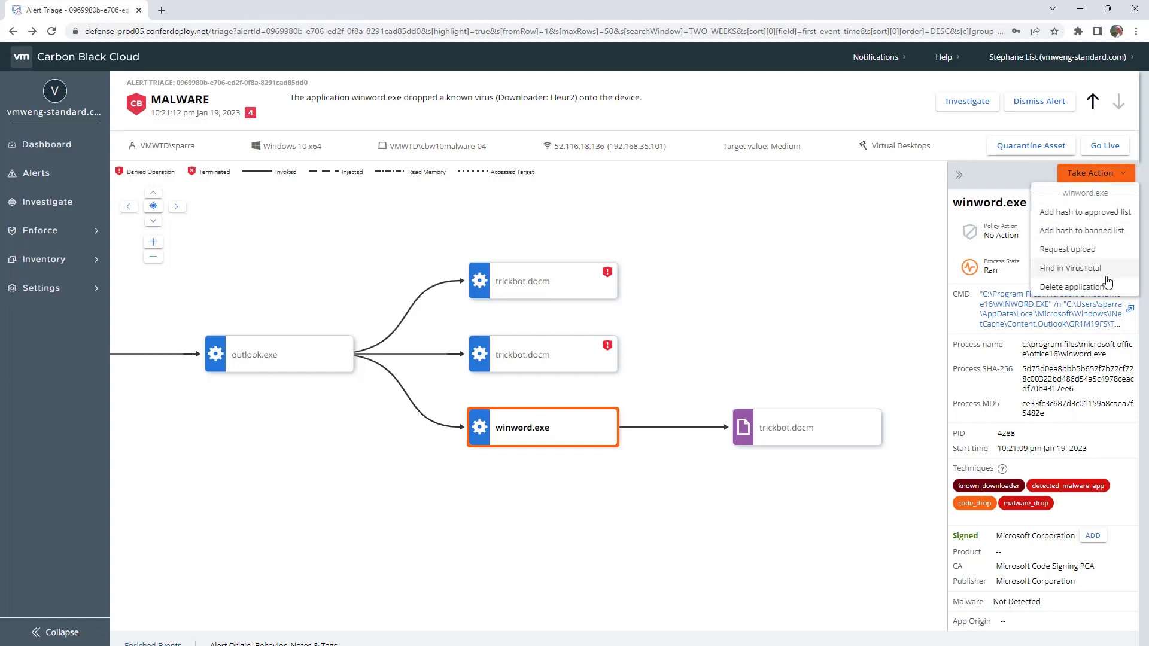
pyautogui.click(1067, 286)
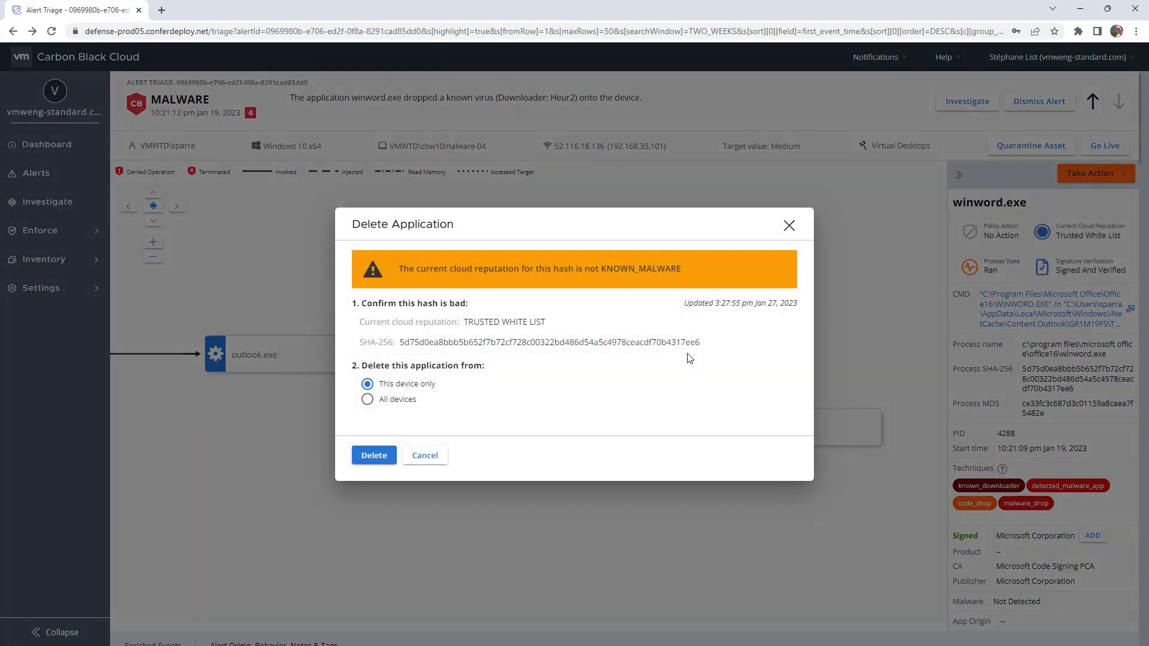
pyautogui.moveTo(428, 390)
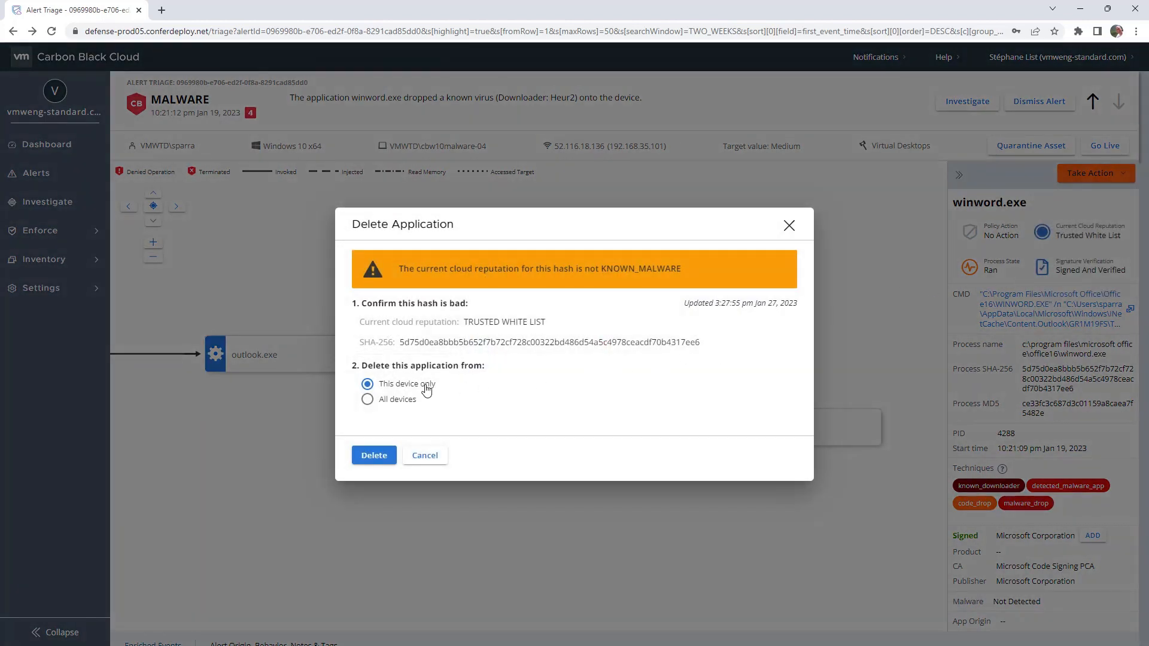
pyautogui.moveTo(414, 401)
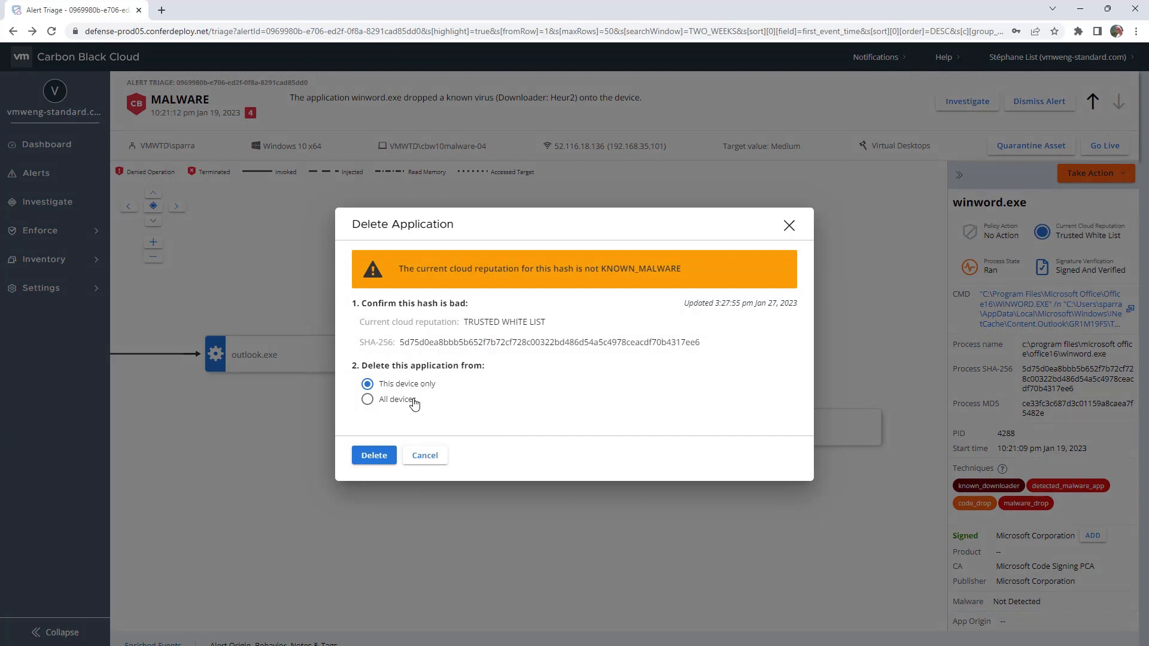
pyautogui.moveTo(421, 433)
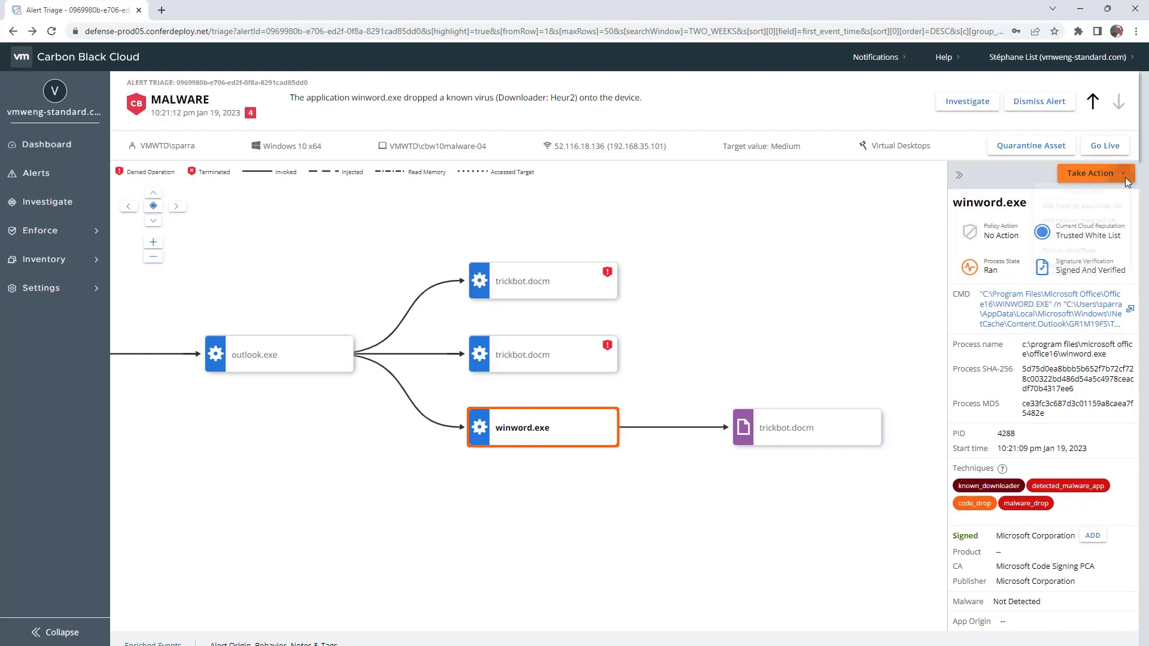
pyautogui.click(1094, 173)
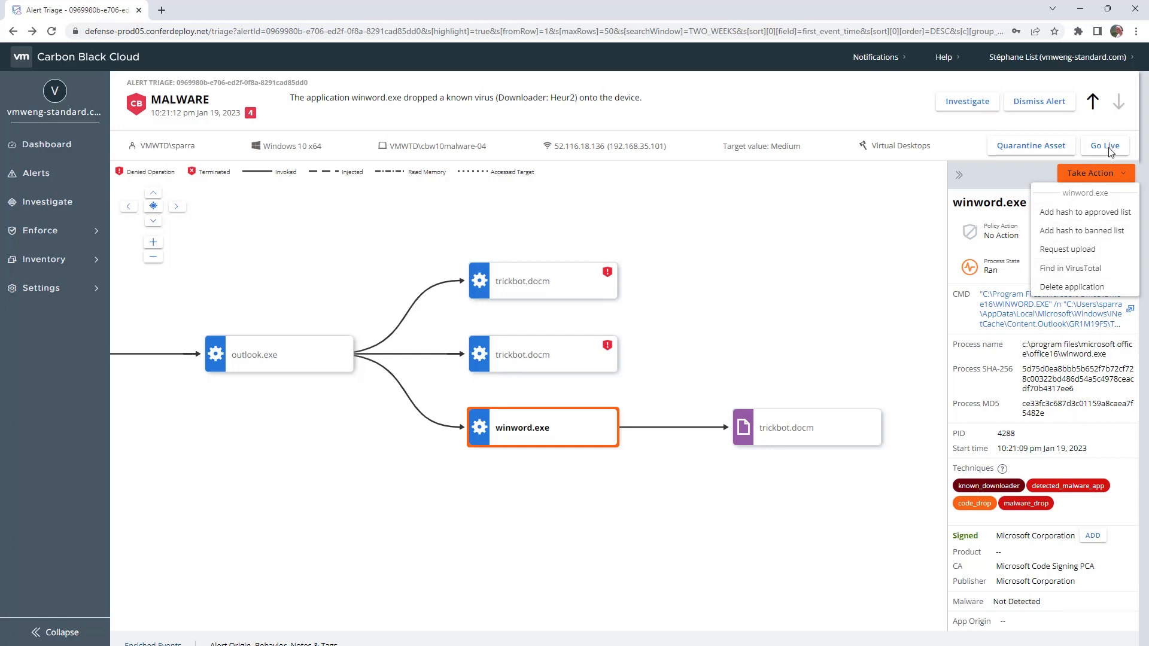
# - Go Live on cbw10malware-04 and run help to list Live Response commands
pyautogui.click(1103, 144)
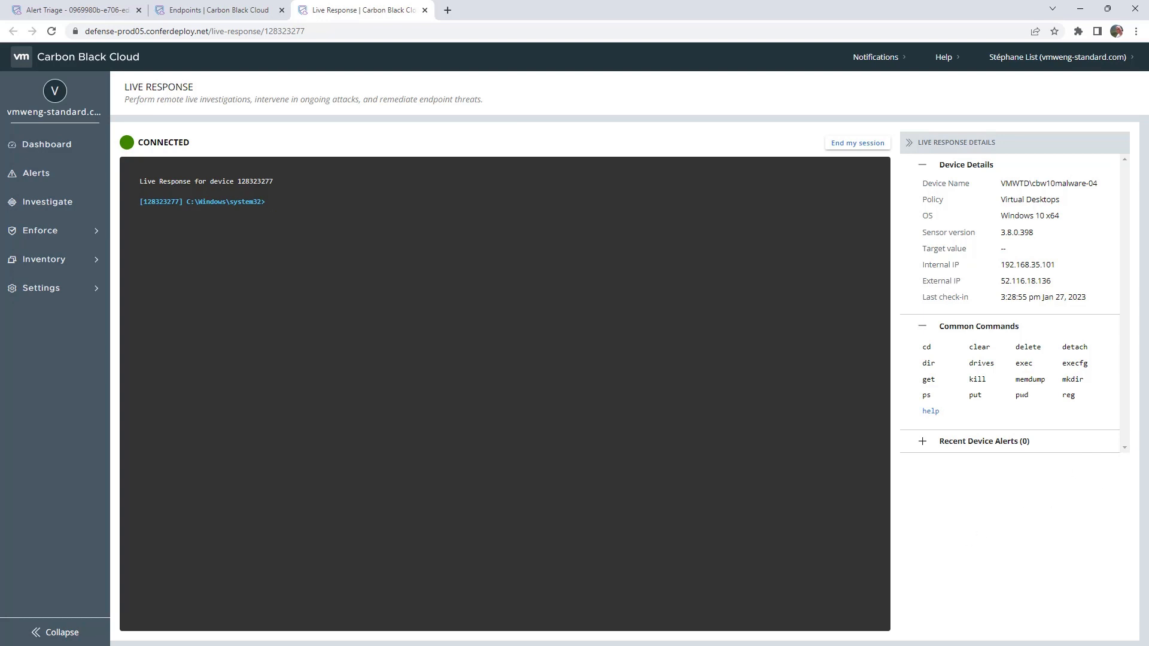
pyautogui.write('help')
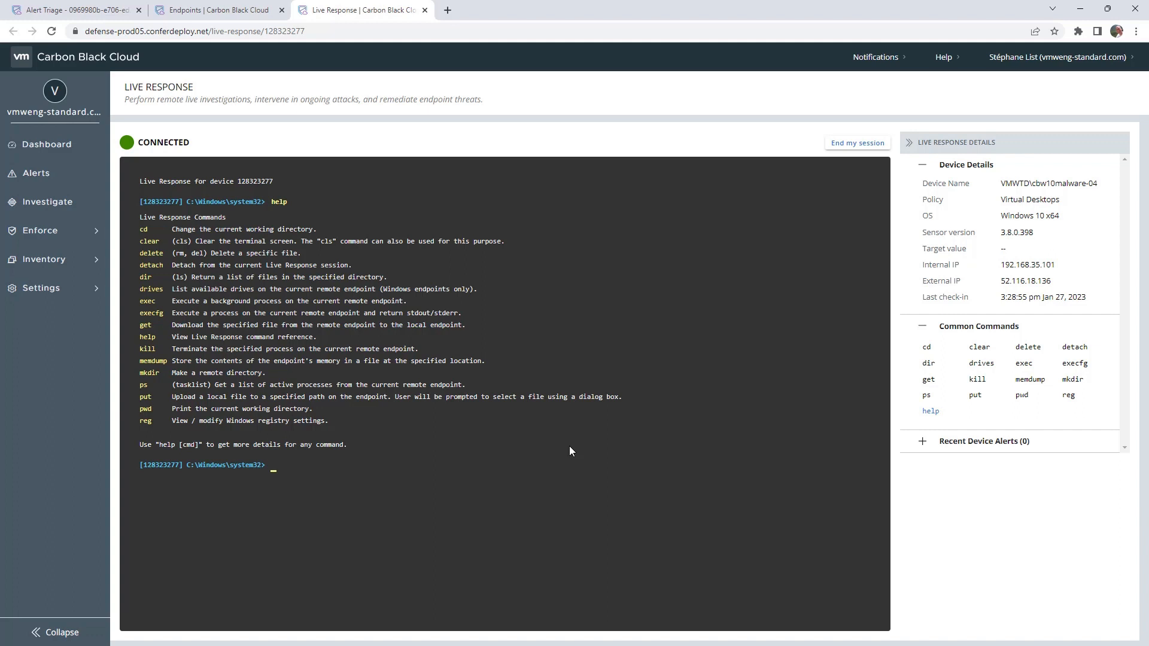
pyautogui.moveTo(590, 451)
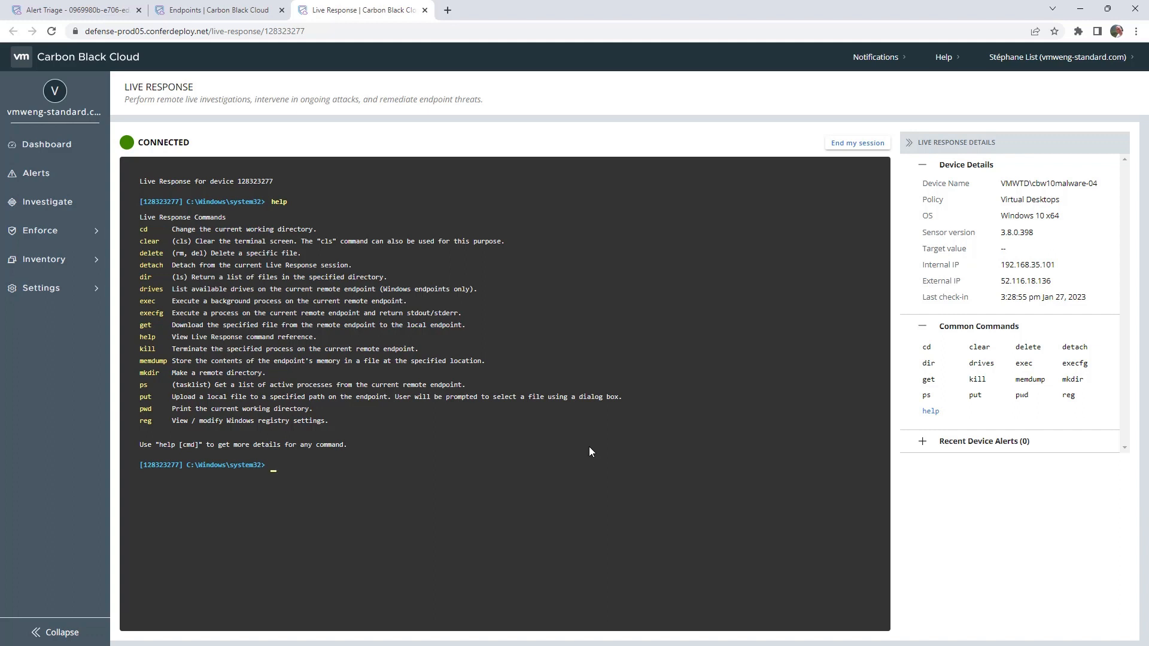
# - Run execfg ipconfig to return the endpoint's IP configuration (192.168.35.101)
pyautogui.write('execfg')
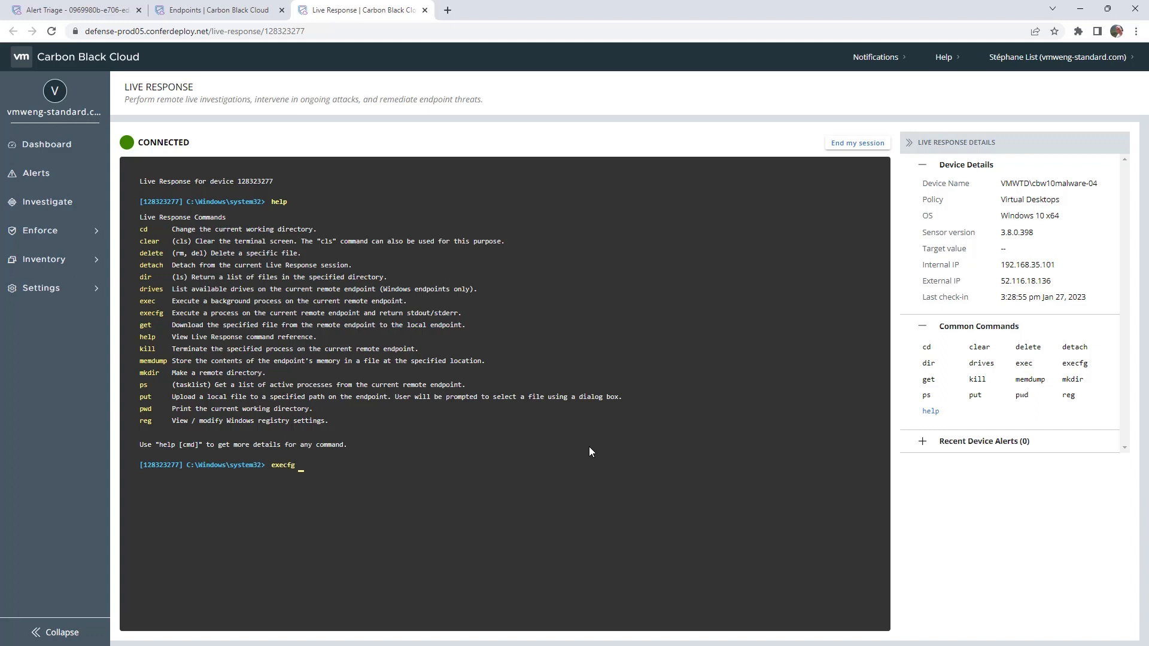
pyautogui.write('ipcon')
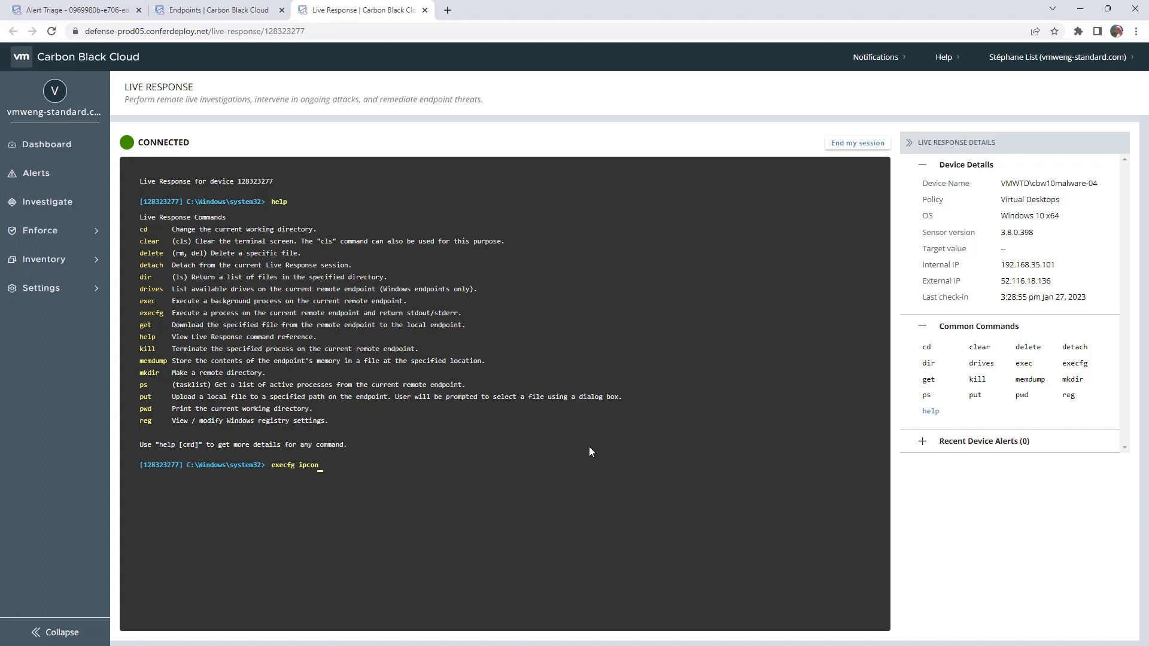
pyautogui.write('fig')
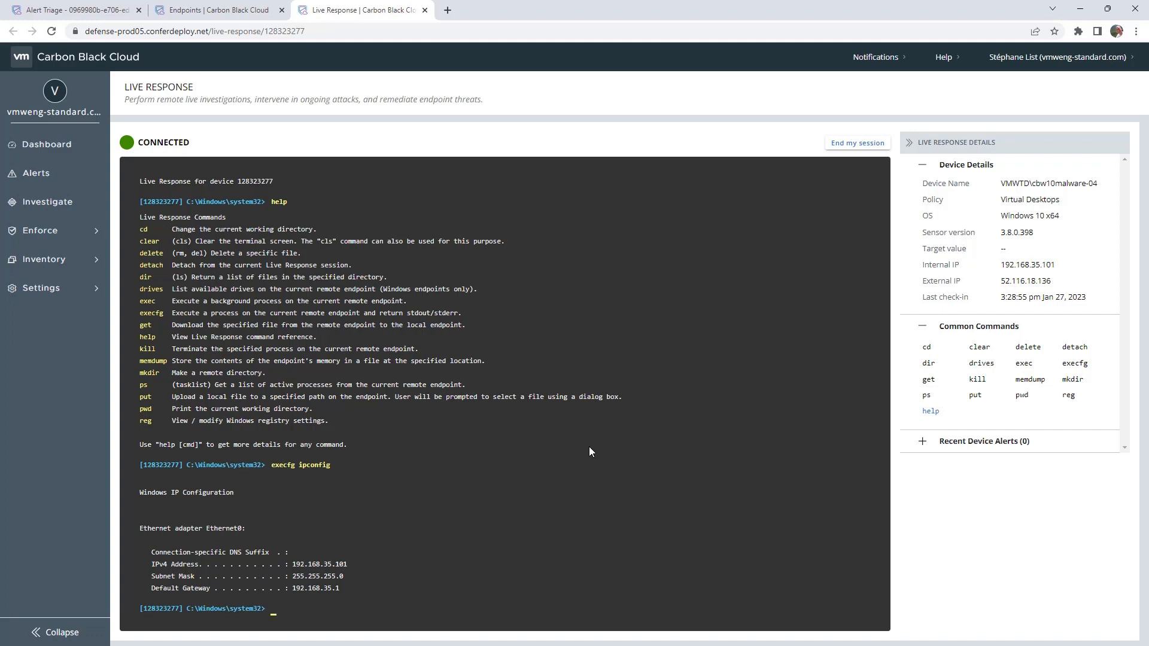
# - Replace the recalled ipconfig command with execfg powershell $PSVersionTable at the prompt
pyautogui.write('execfg ipconfi')
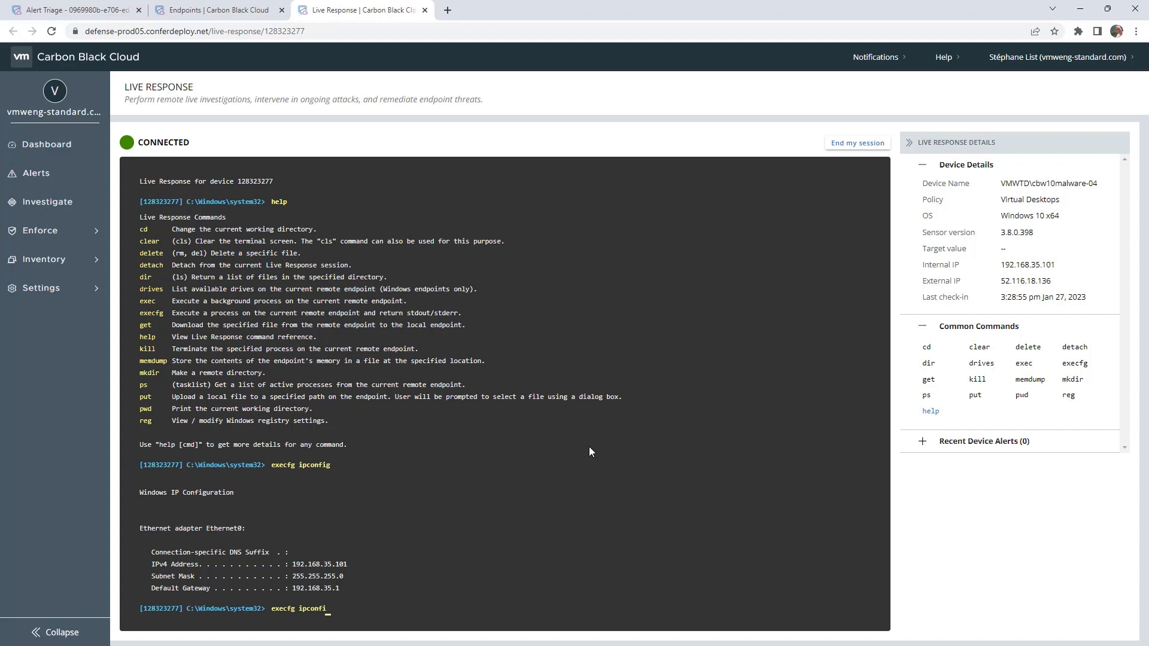
pyautogui.press('Backspace')
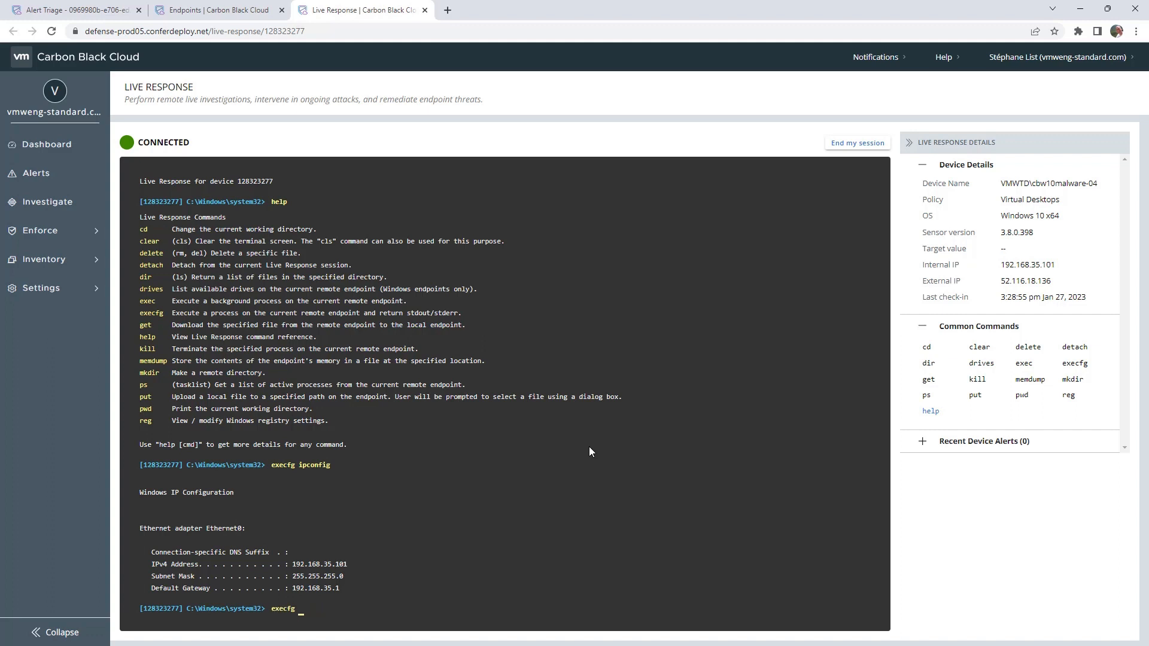
pyautogui.write('powershe')
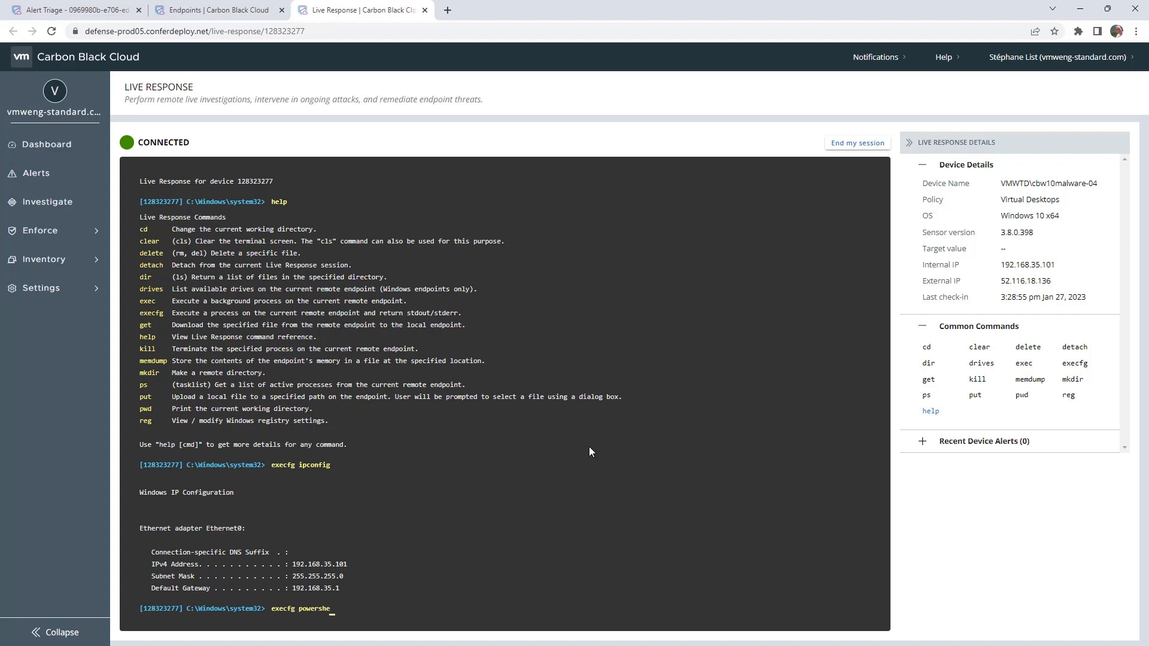
pyautogui.write('ll $')
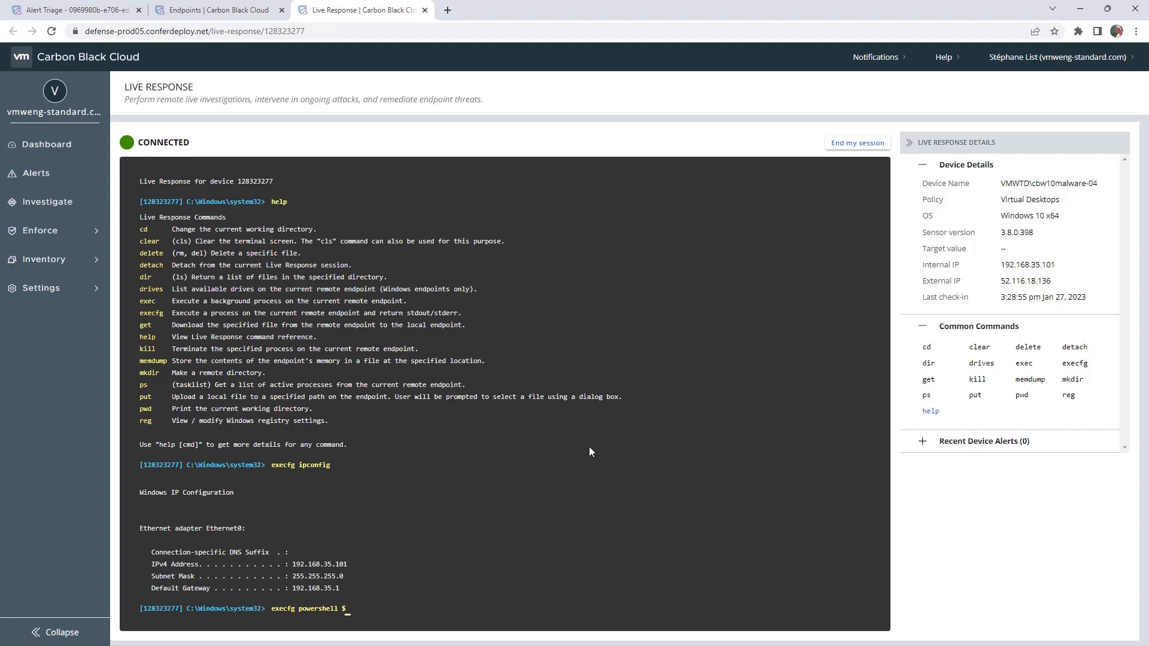
pyautogui.write('PSVersion')
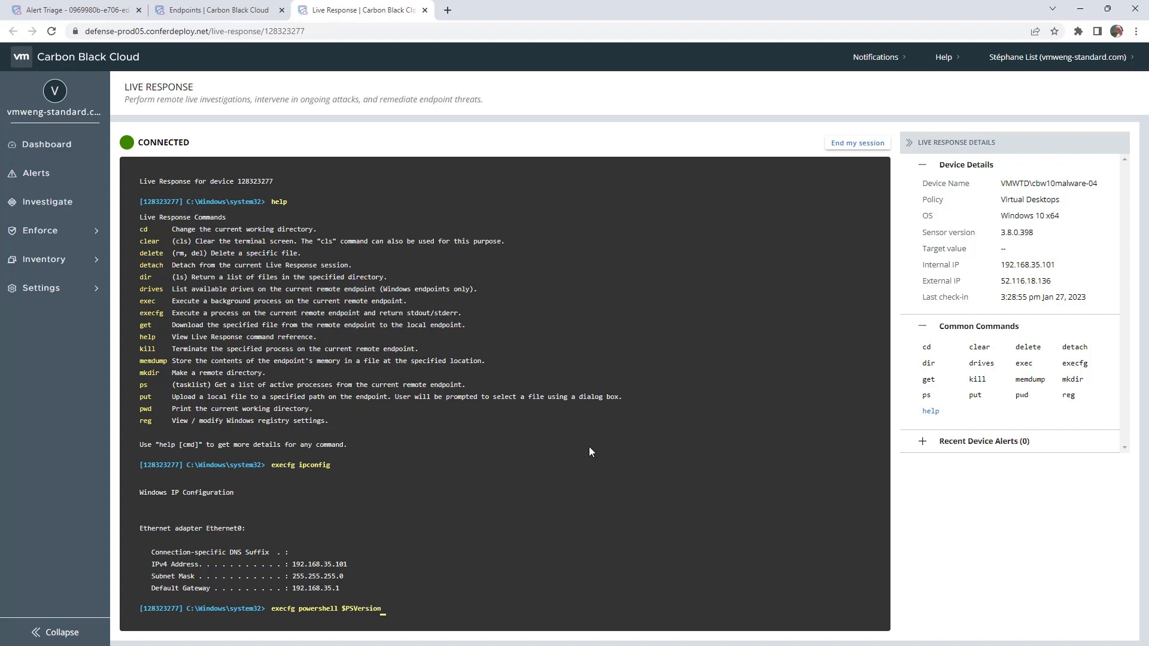
pyautogui.write('Ta')
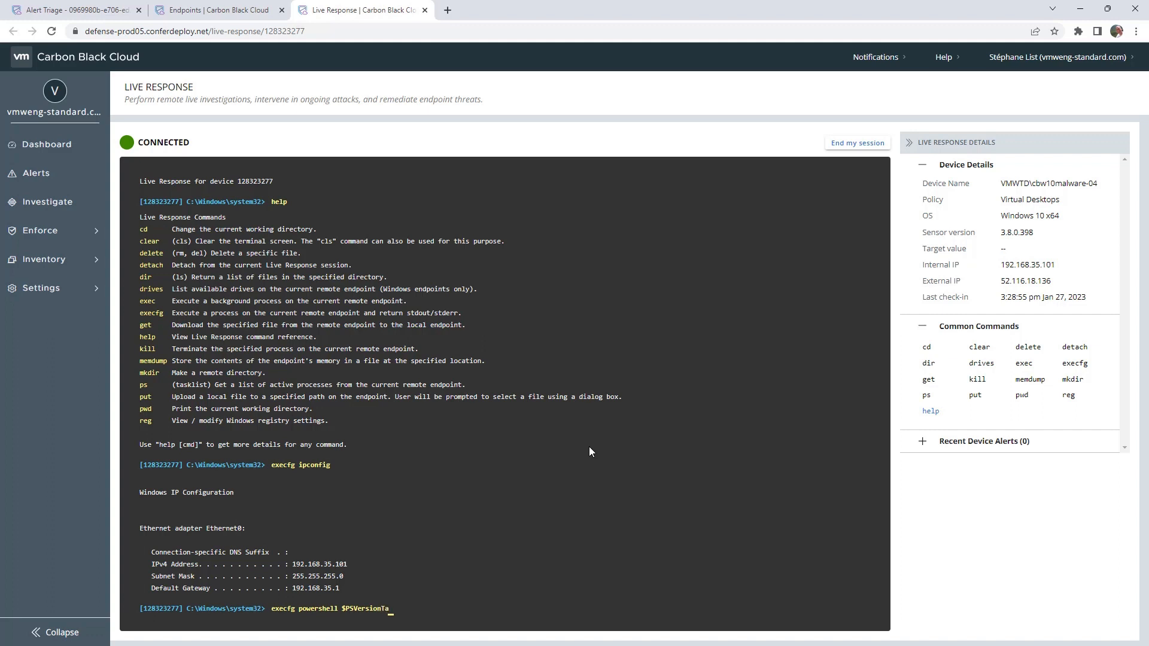
pyautogui.write('ble')
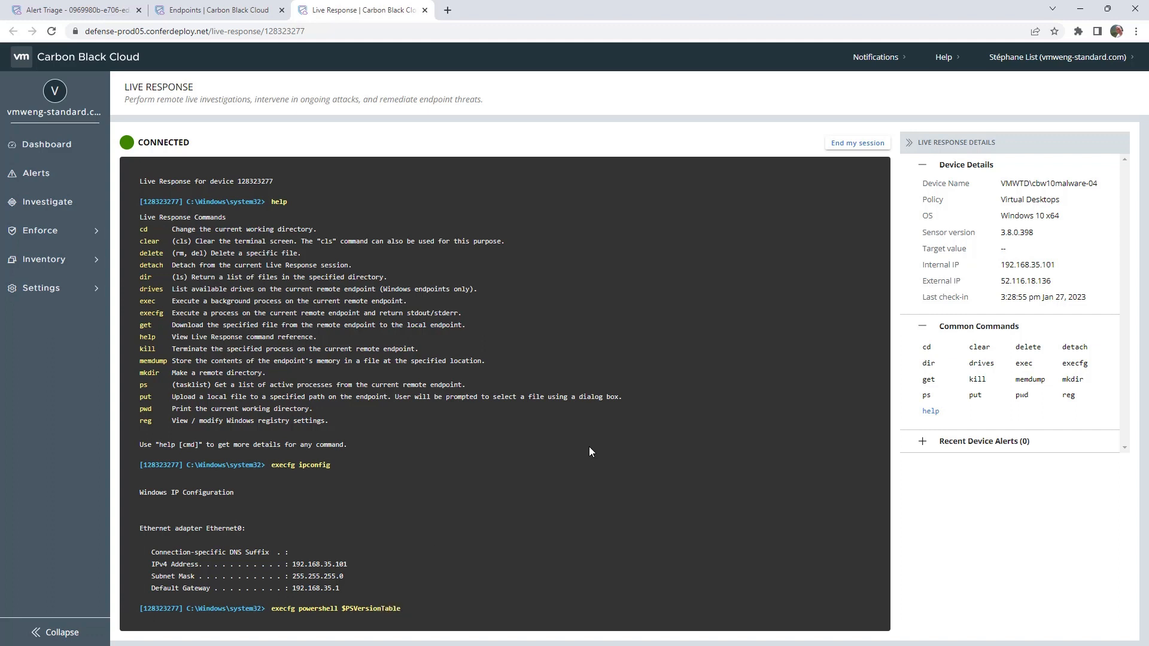
pyautogui.scroll(-3)
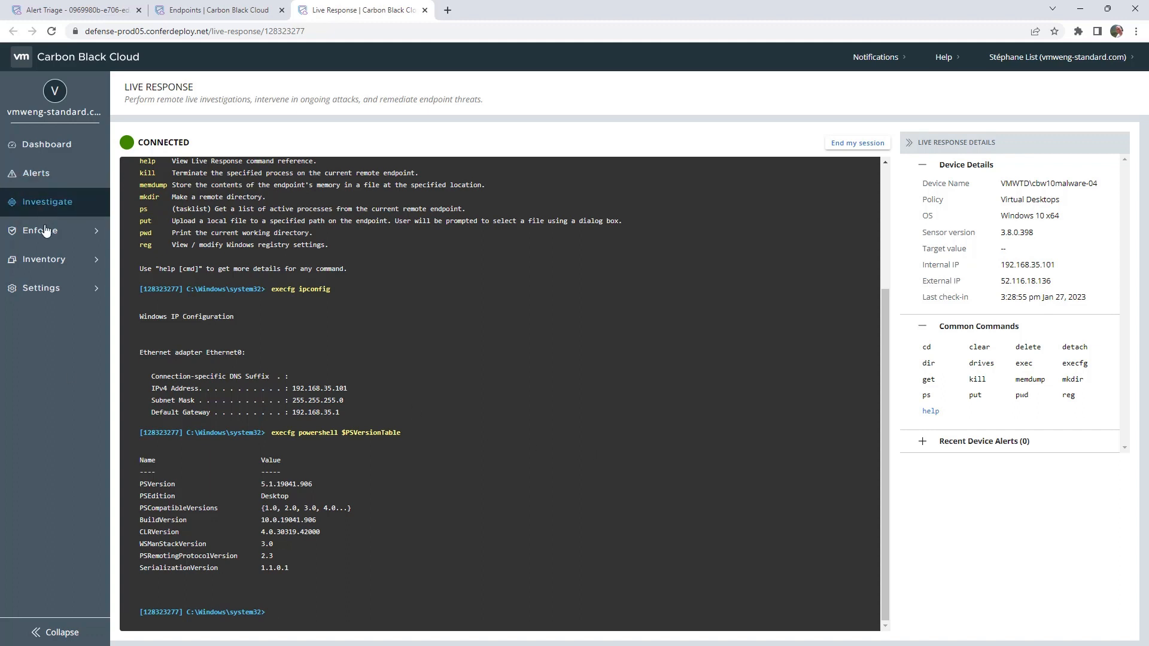
# - Go to Enforce > Policies, landing on the Monitored policy's General settings
pyautogui.click(38, 254)
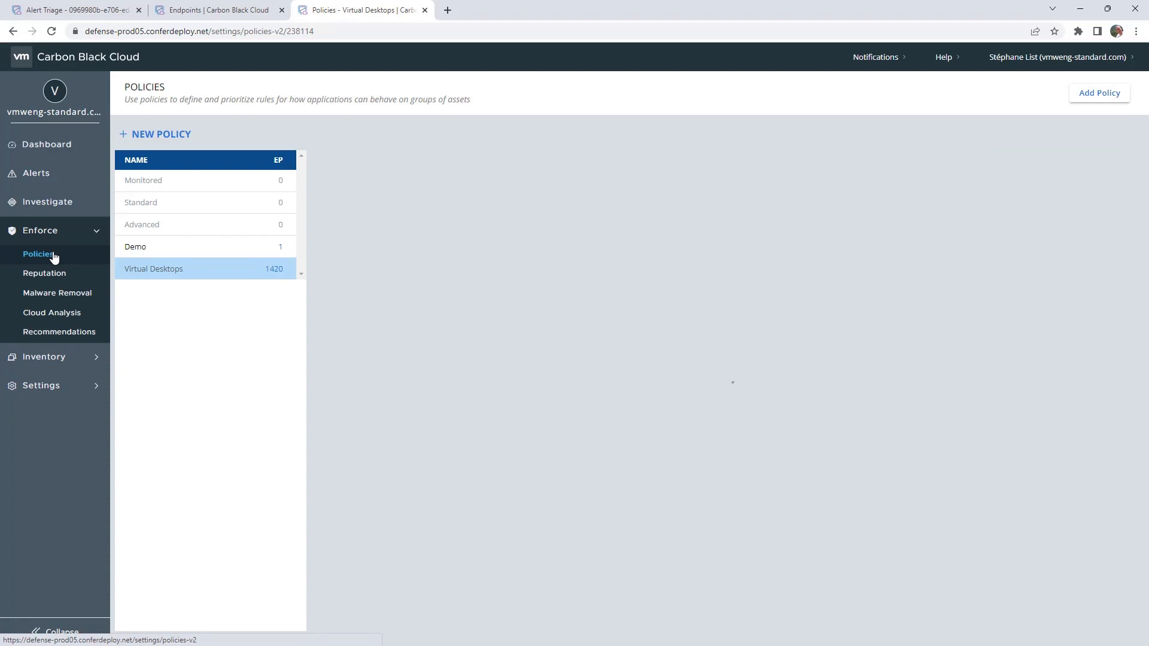
pyautogui.click(143, 181)
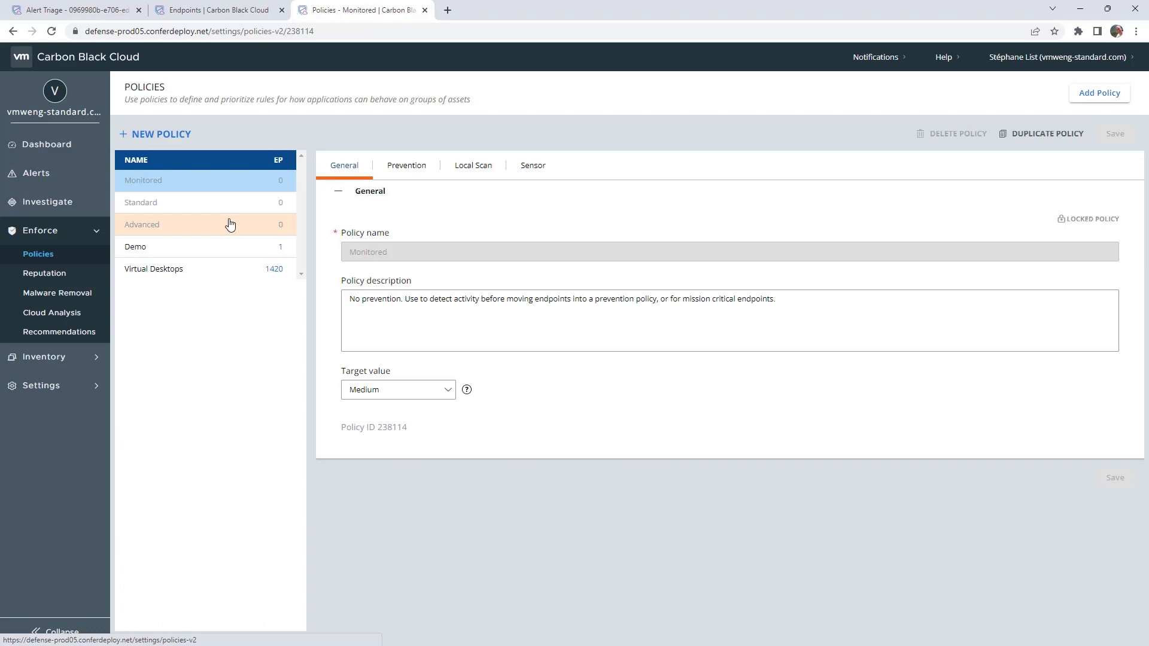
pyautogui.moveTo(209, 234)
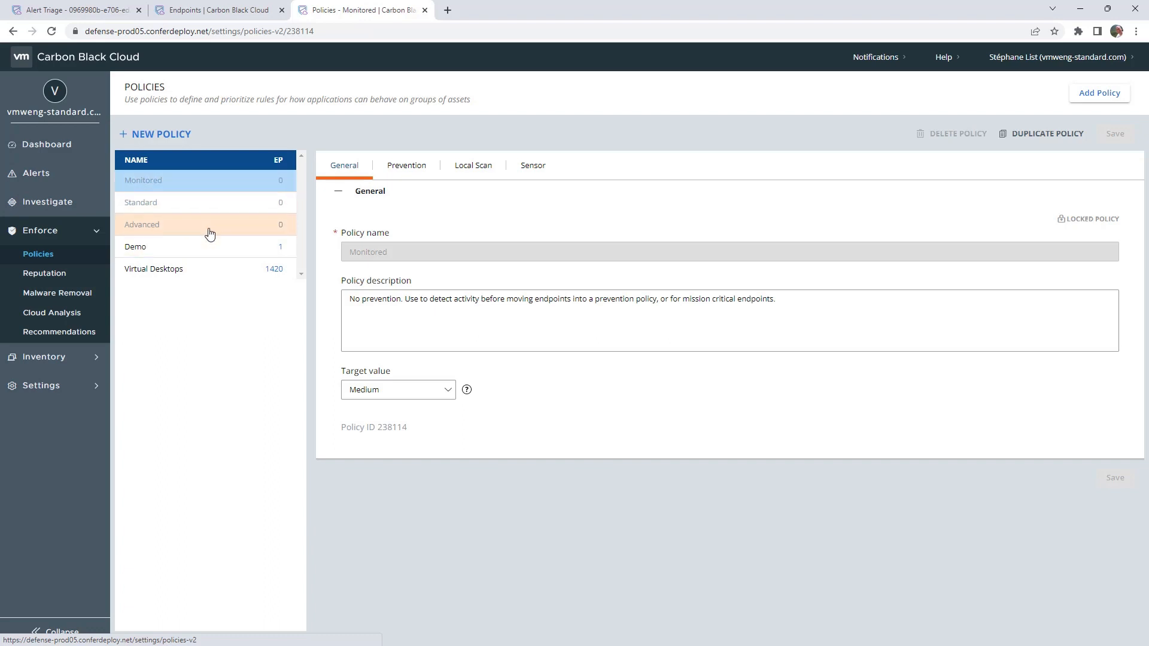
# - Select the Advanced policy and review its Prevention blocking and isolation rules
pyautogui.click(205, 224)
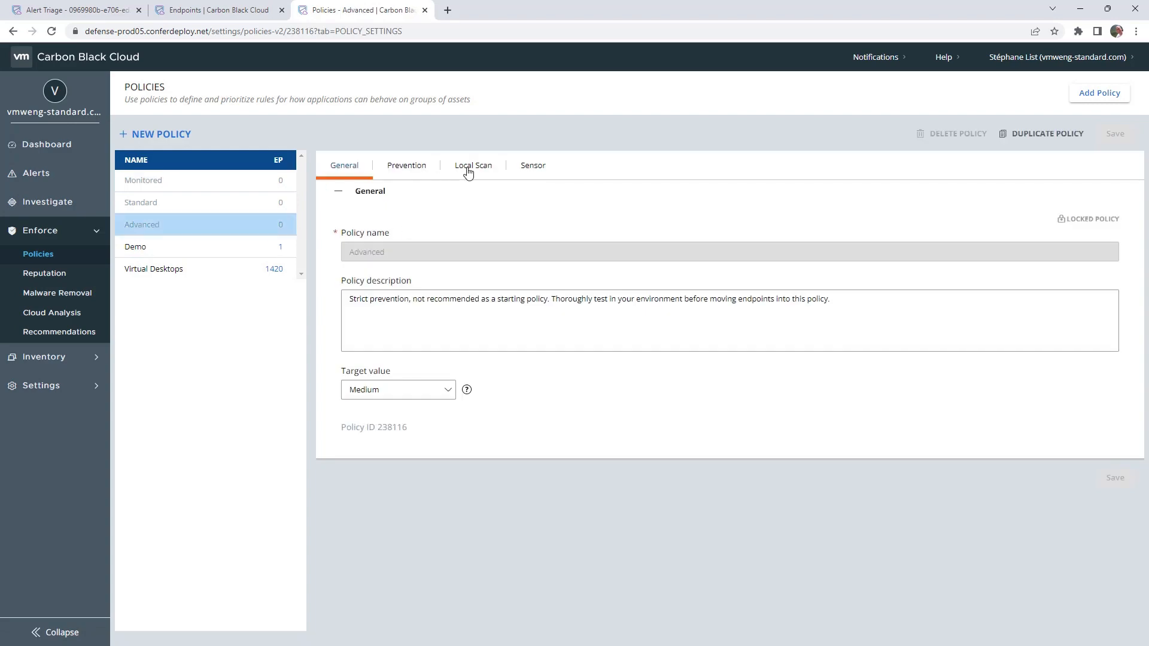
pyautogui.click(407, 166)
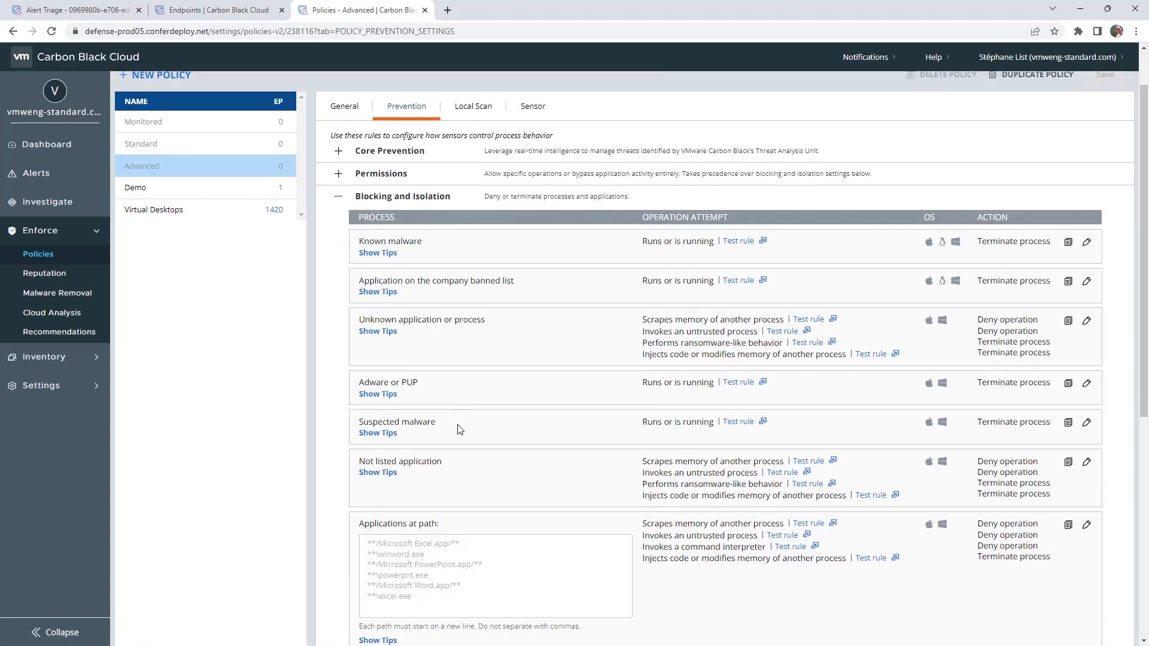
pyautogui.scroll(-3)
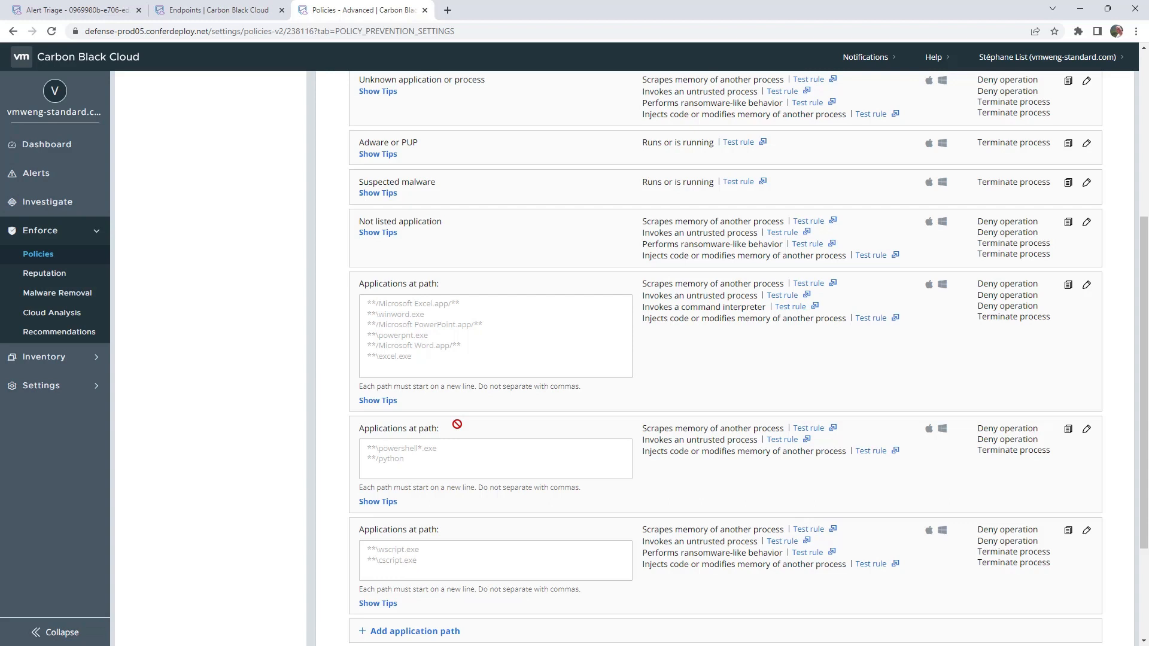
pyautogui.moveTo(511, 432)
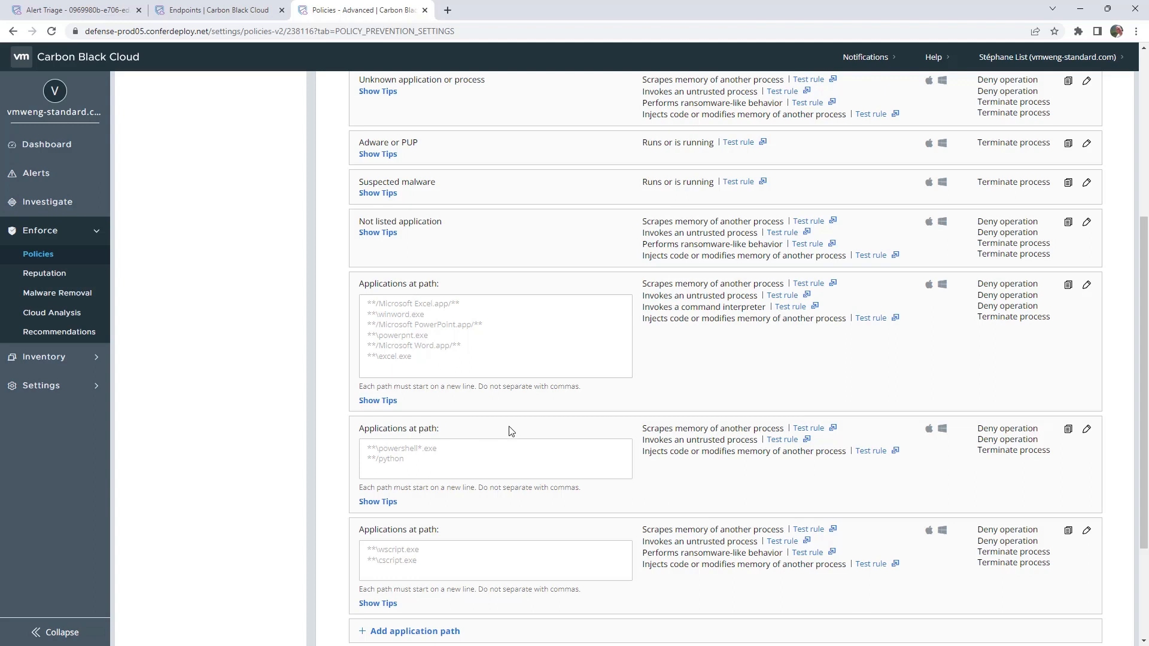
# - Edit the Office applications path rule and review its deny and terminate checkboxes
pyautogui.scroll(3)
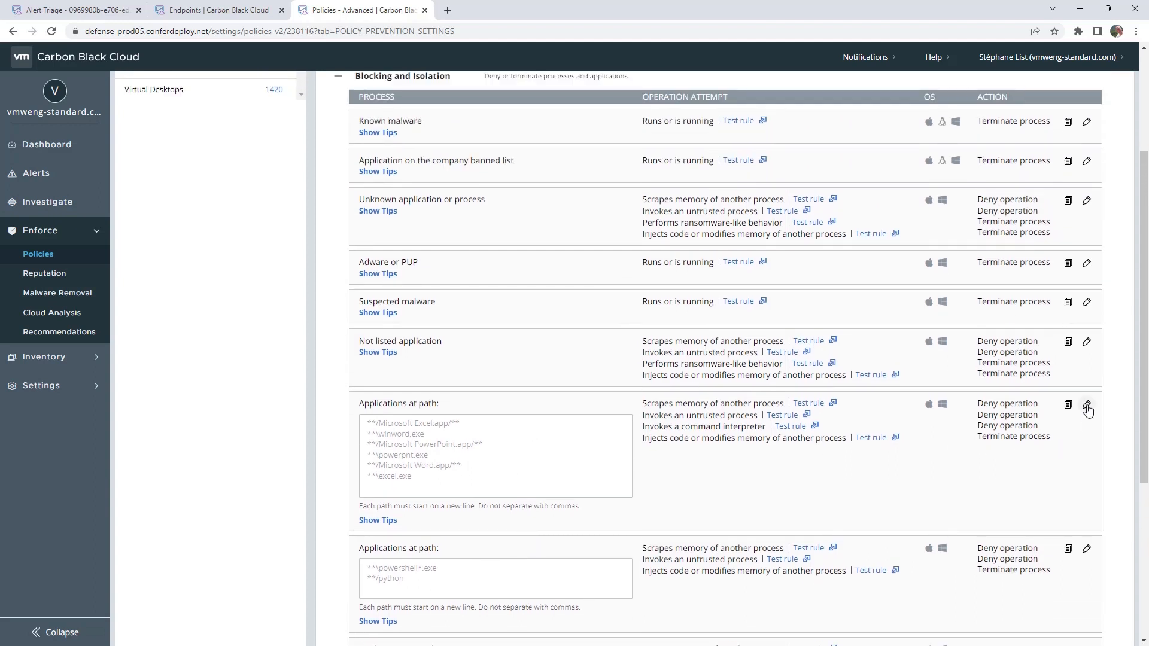
pyautogui.click(1088, 409)
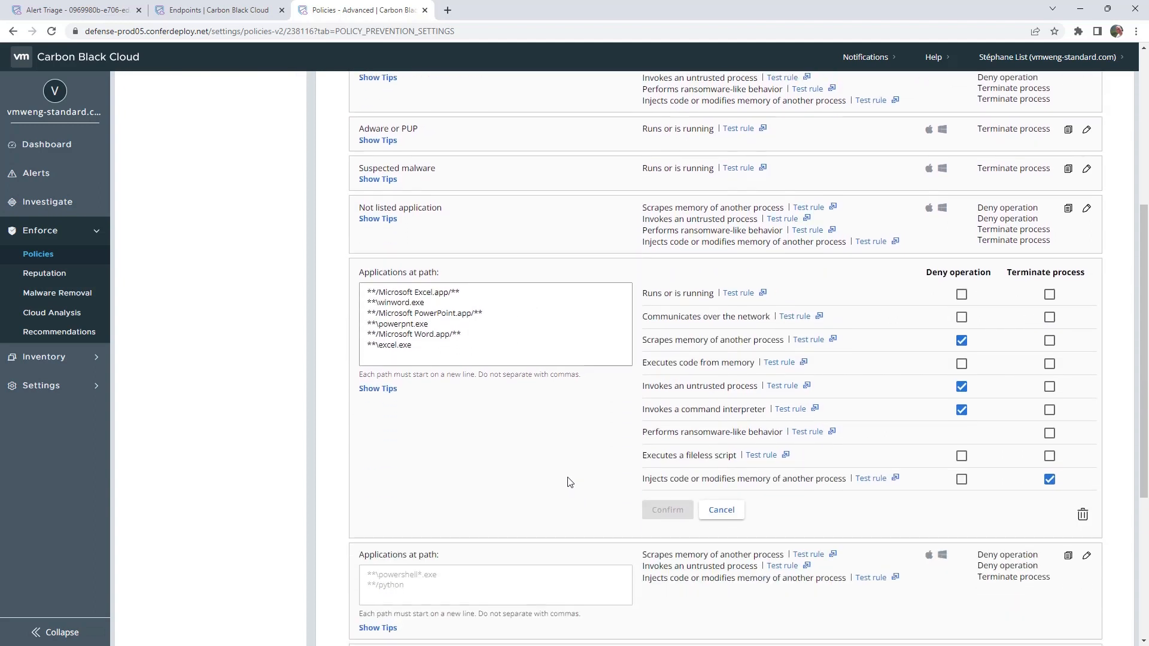
pyautogui.scroll(-3)
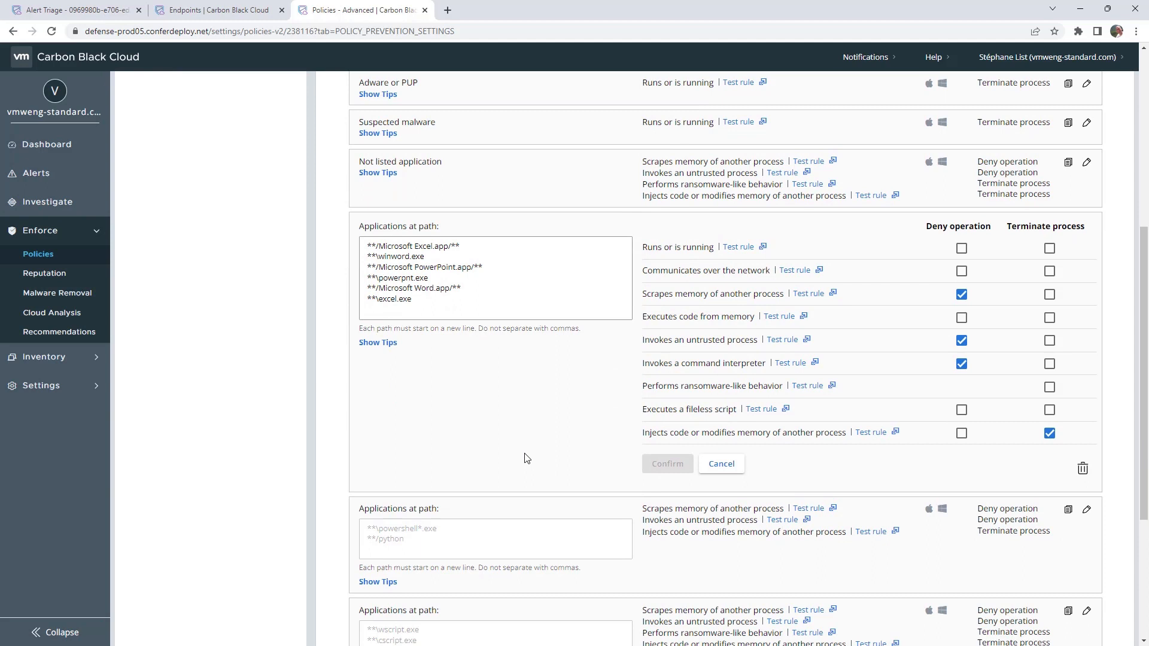
pyautogui.scroll(-3)
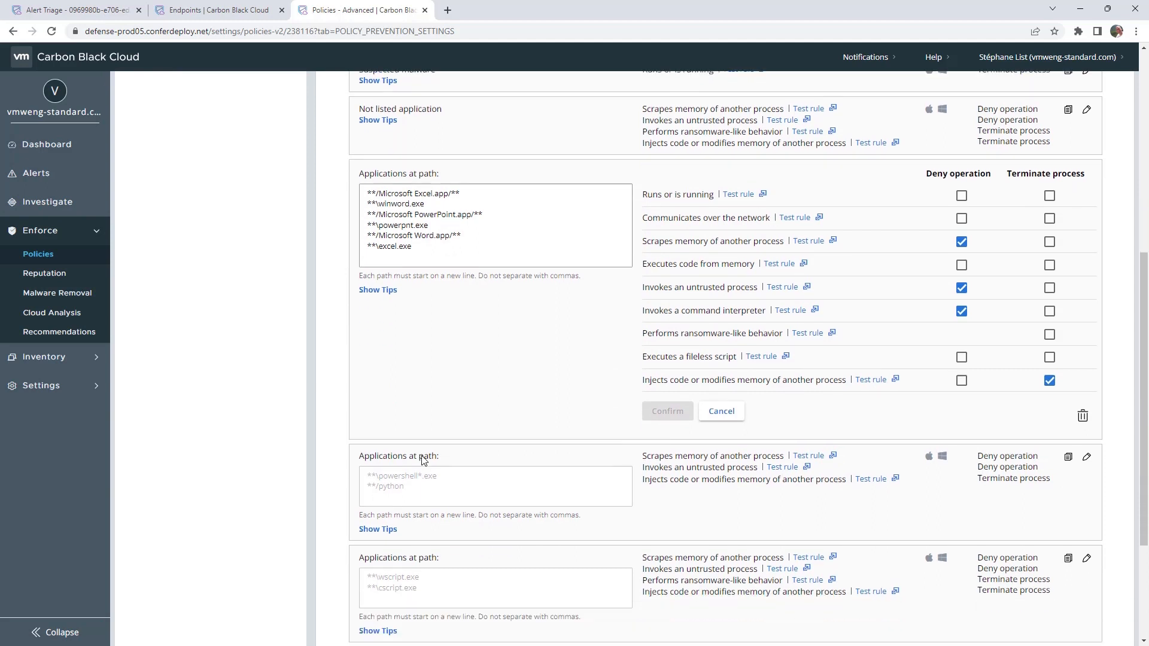
pyautogui.scroll(-3)
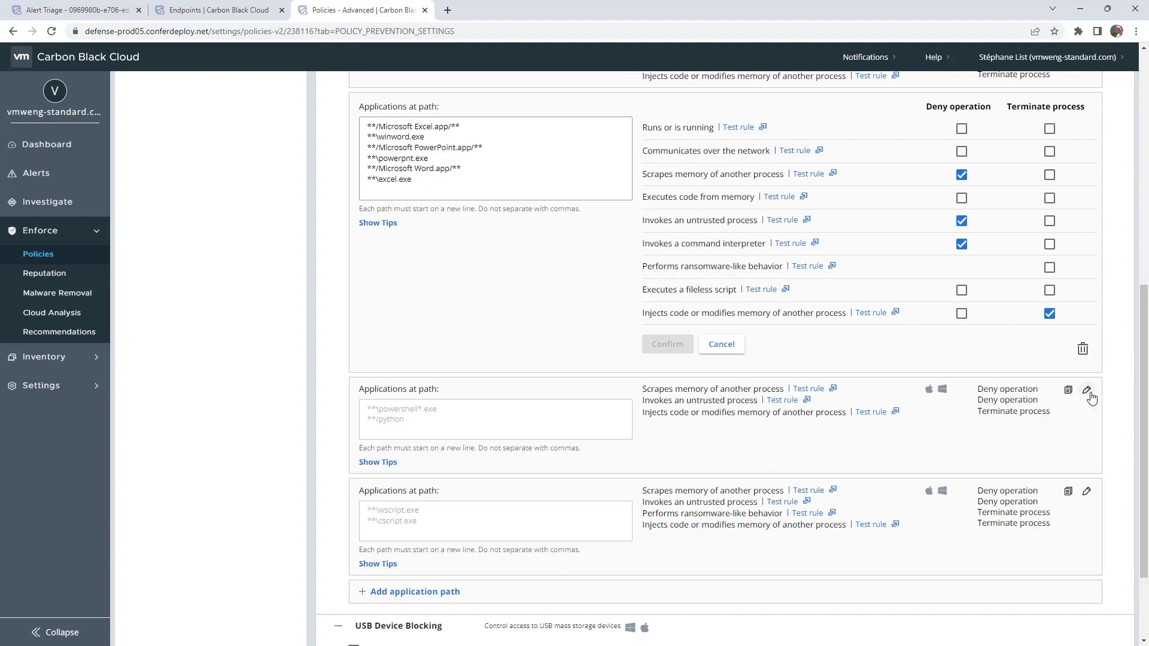
# - Edit the powershell/python path rule and enable Terminate process for Communicates over the network
pyautogui.click(1088, 390)
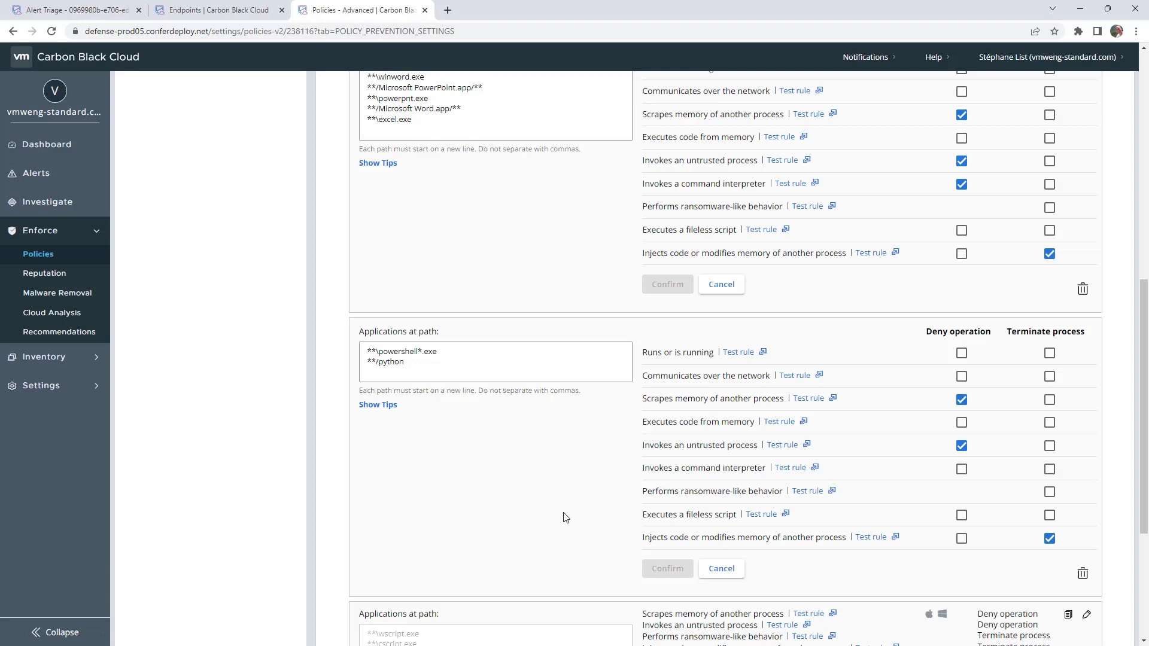
pyautogui.moveTo(1074, 358)
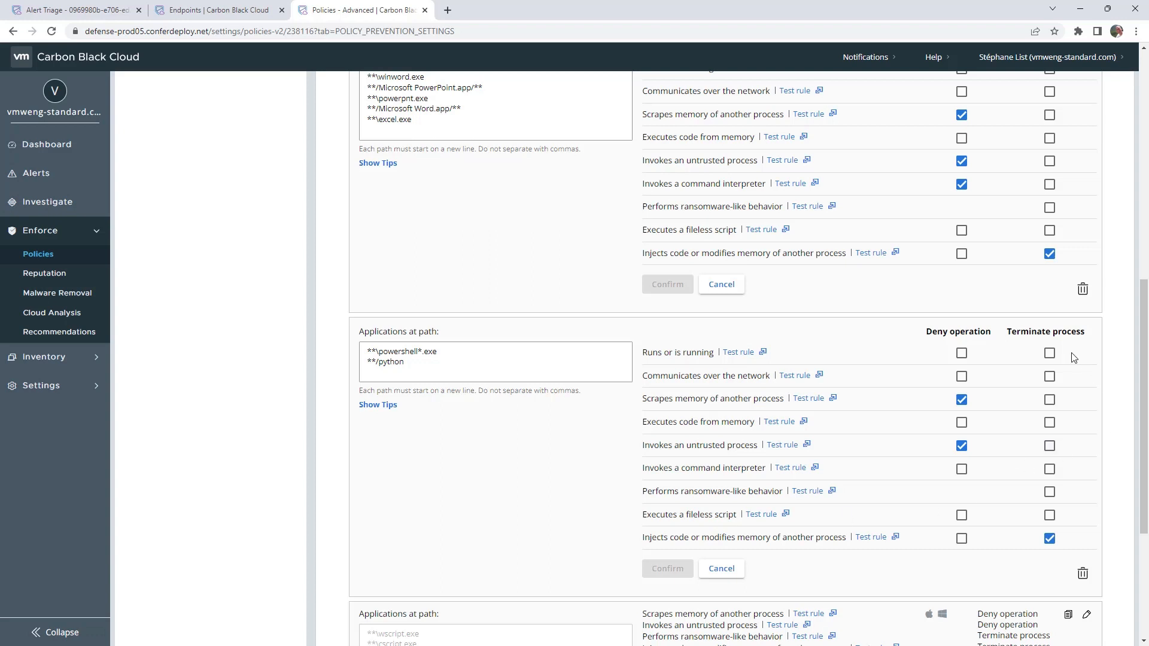
pyautogui.click(1050, 352)
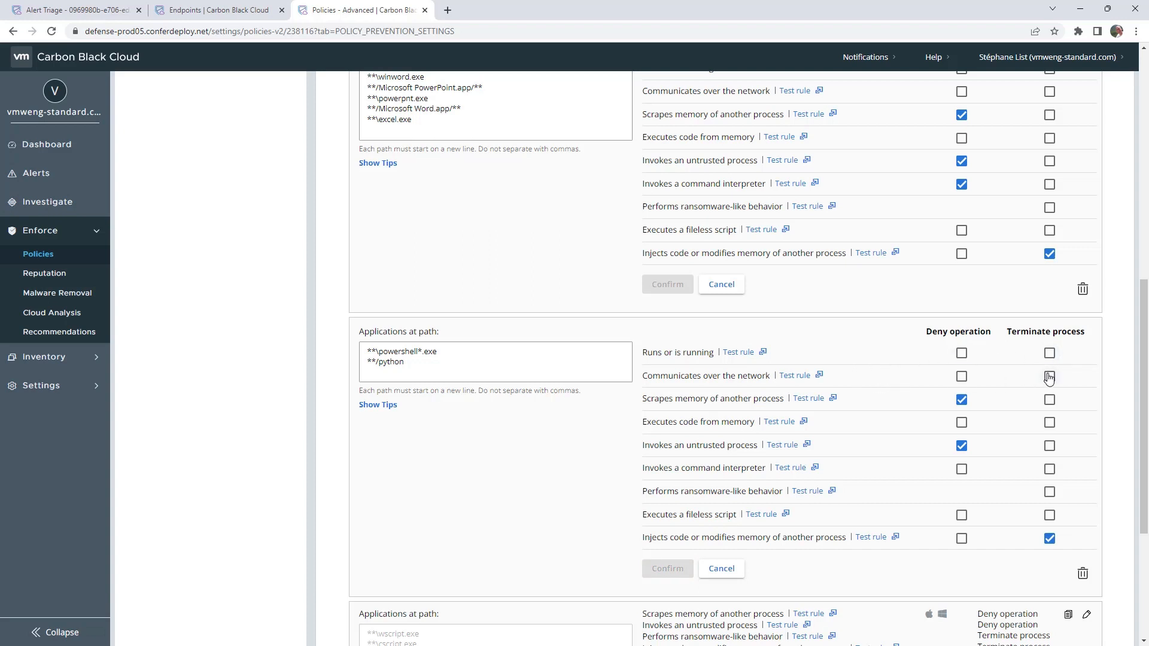
pyautogui.click(1049, 376)
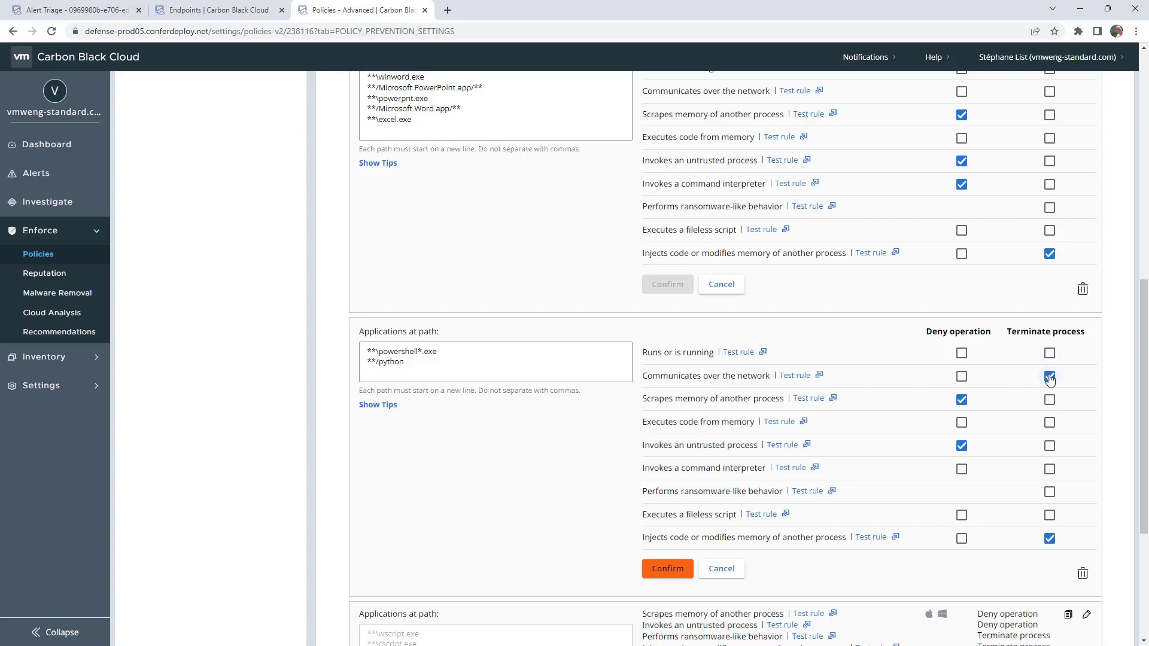
pyautogui.click(1049, 375)
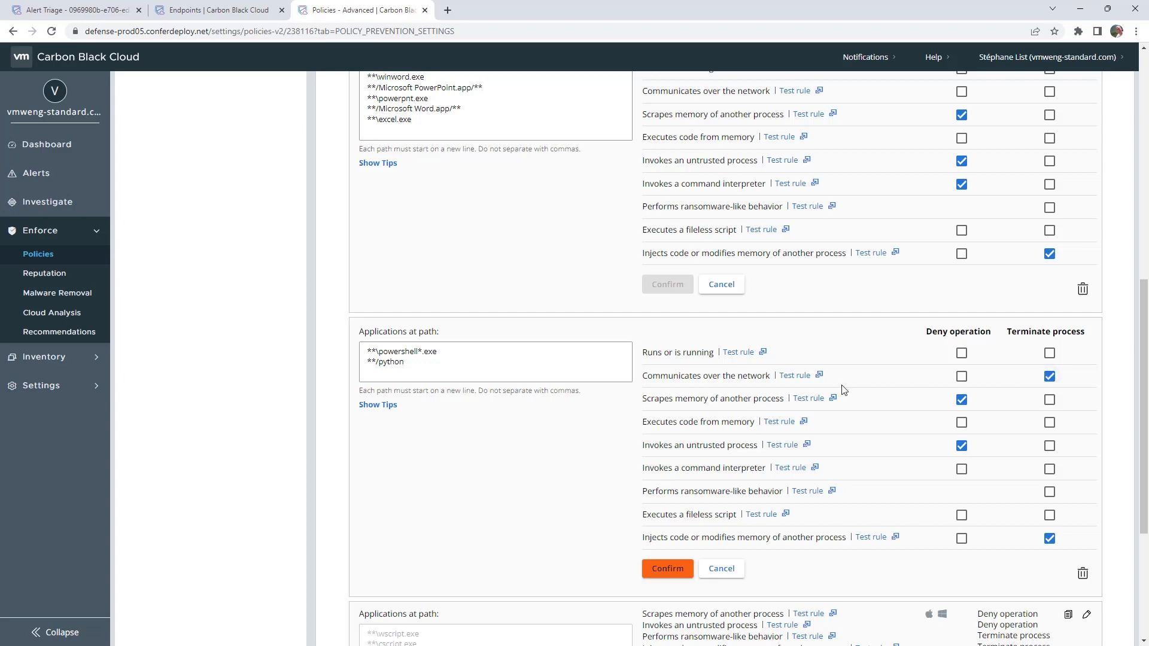
# - Run Test rule on Communicates over the network, showing 13 events on 7 devices in 30 days
pyautogui.click(793, 375)
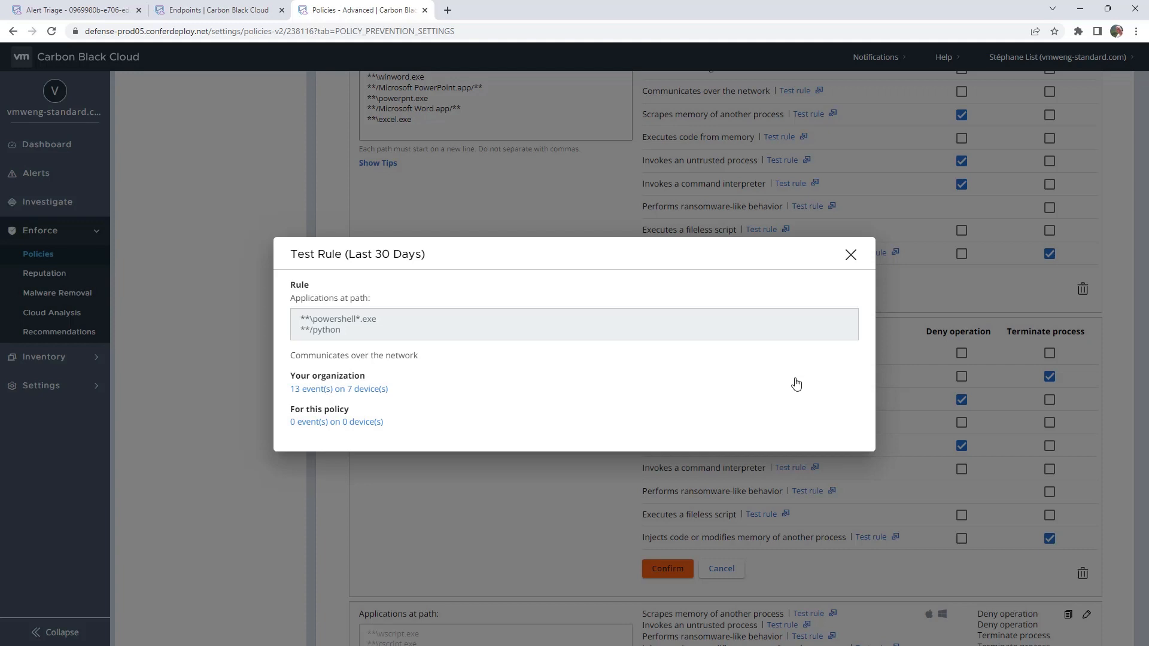
pyautogui.moveTo(398, 391)
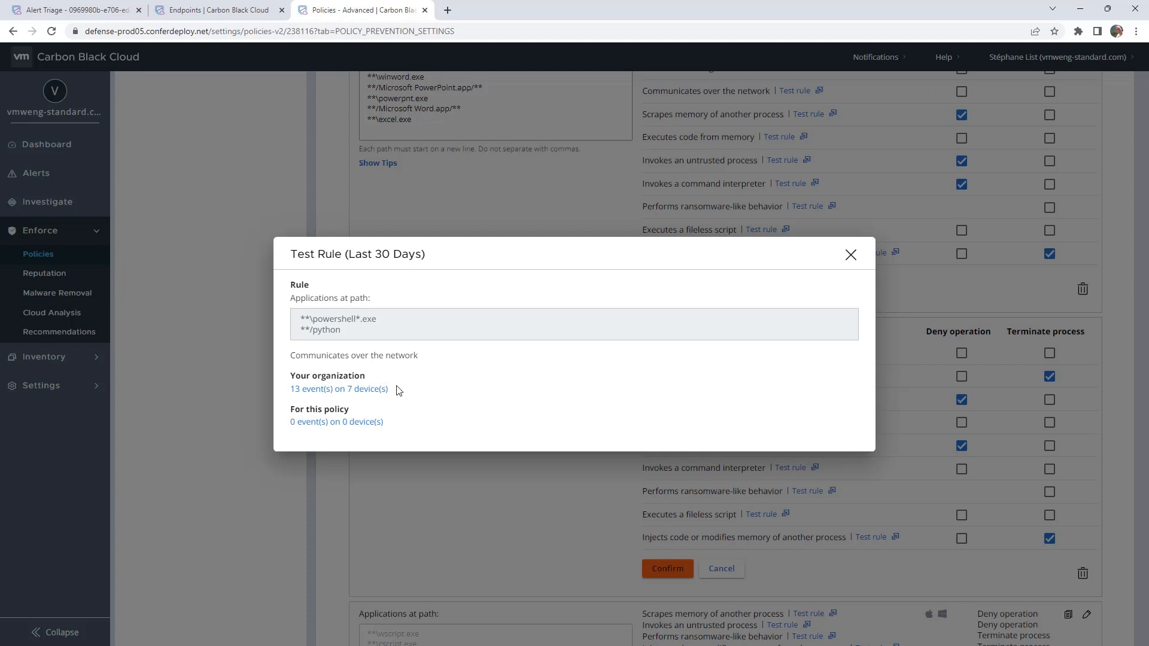
# - List the 13 matching powershell.exe connection events over the last 30 days and scroll through them
pyautogui.click(339, 389)
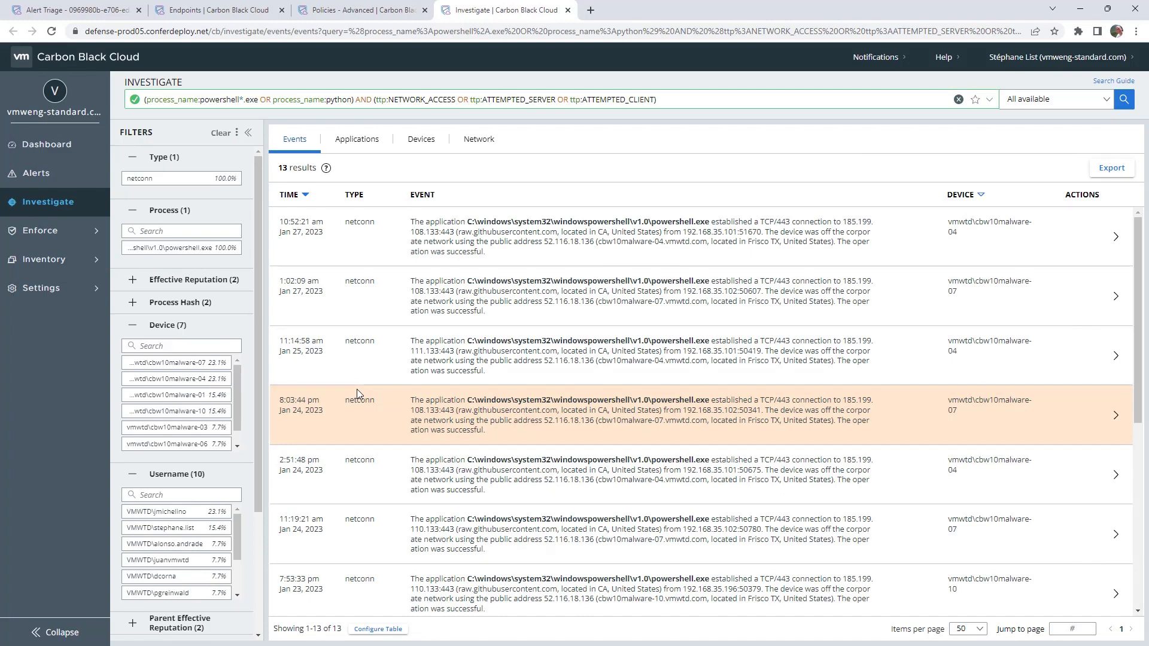
pyautogui.moveTo(1028, 90)
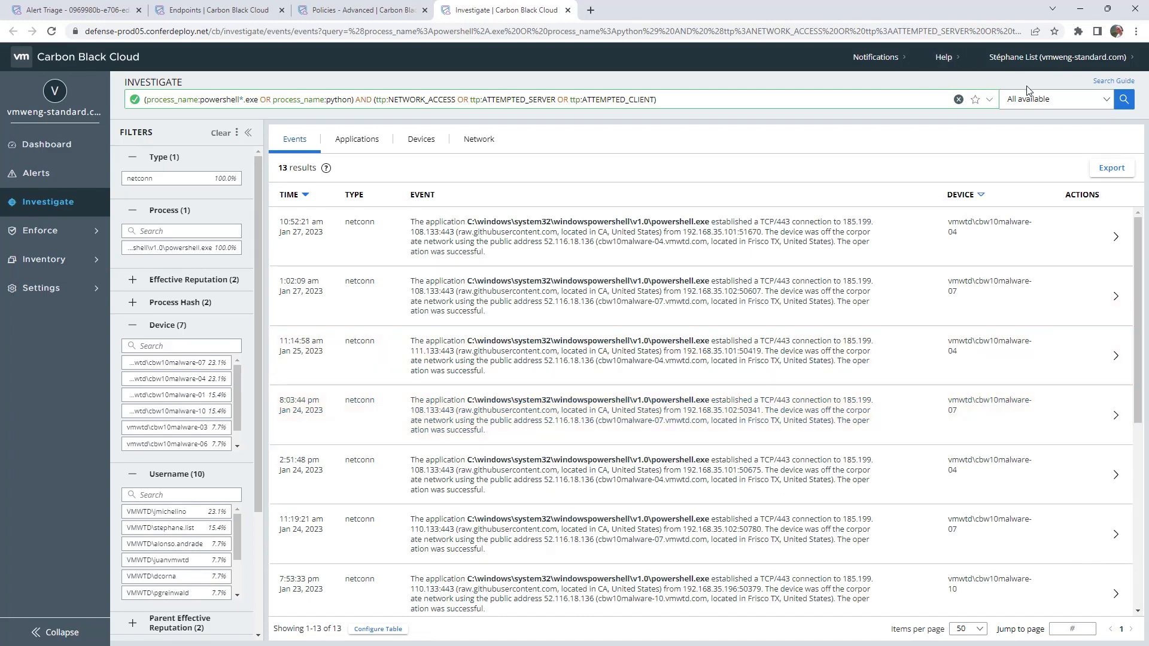
pyautogui.click(1056, 98)
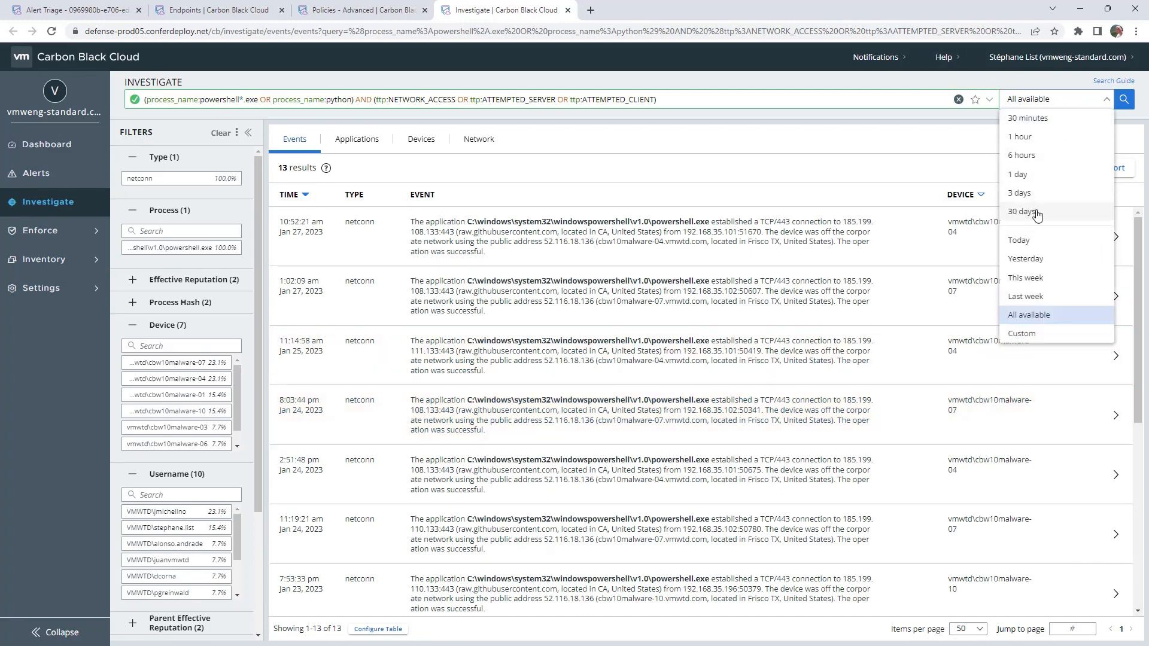
pyautogui.click(1025, 212)
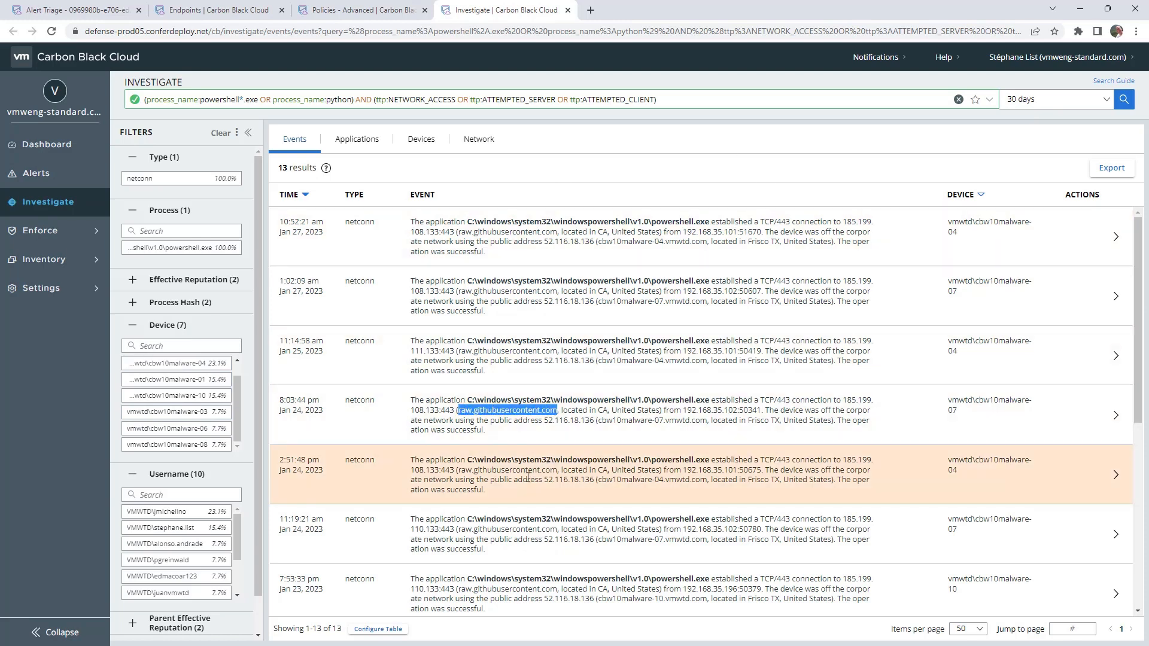
pyautogui.scroll(-3)
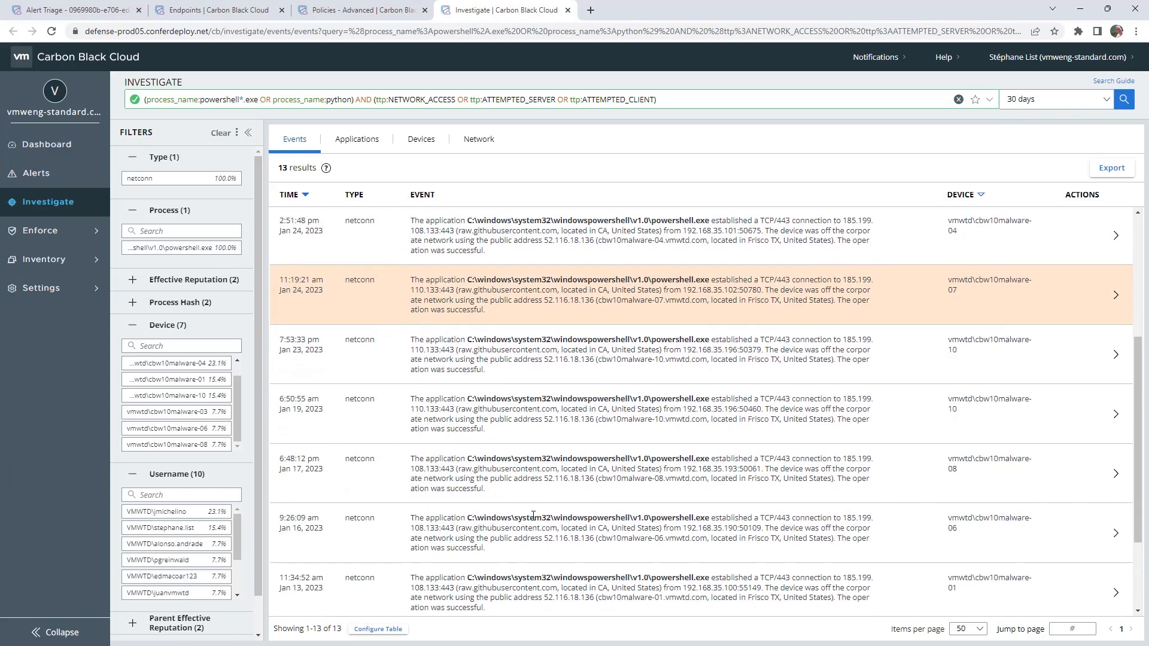
pyautogui.scroll(-3)
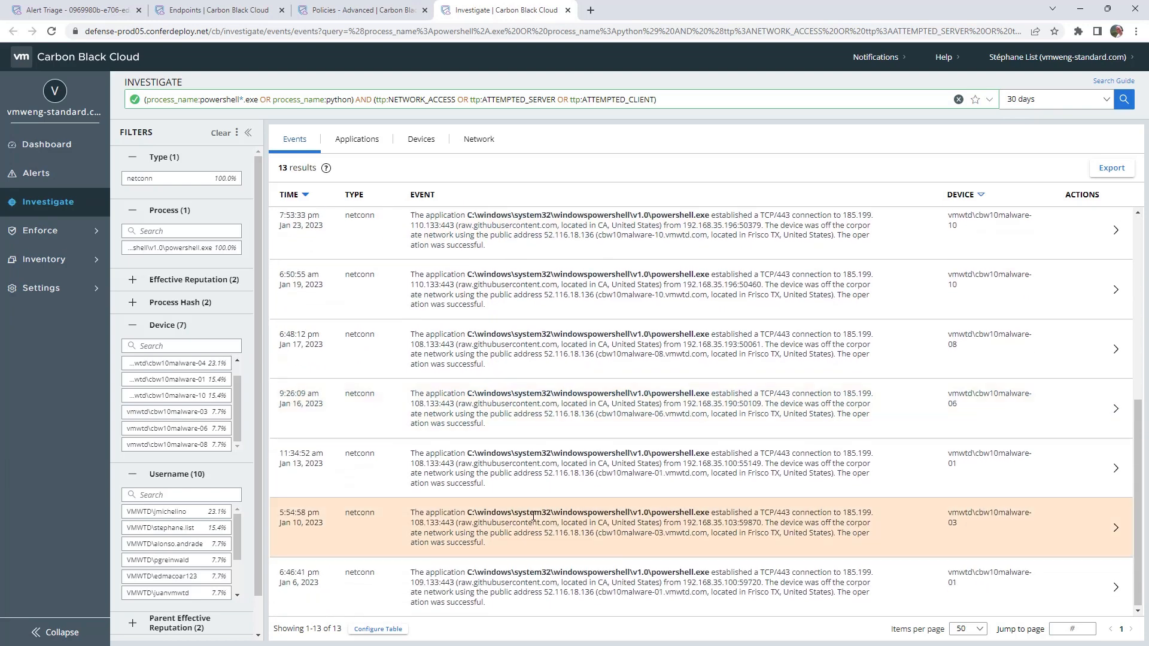